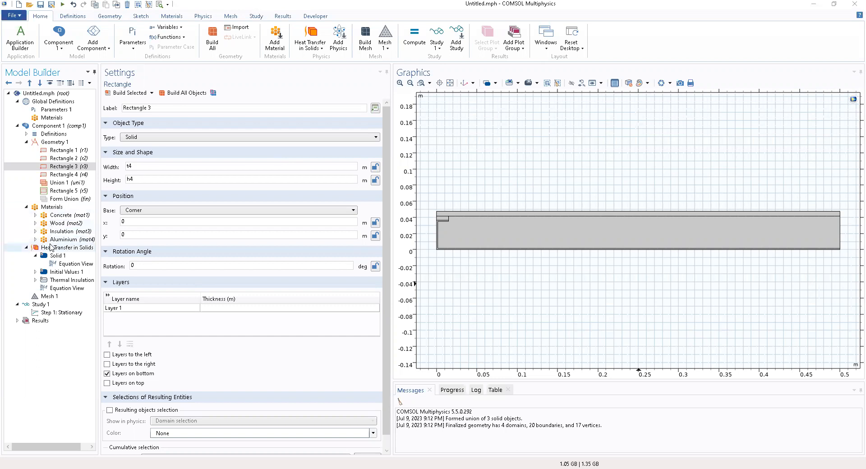
Review the Aluminium material and the Heat Transfer in Solids physics settings.
{"action": "left_click", "coordinate": [63, 239]}
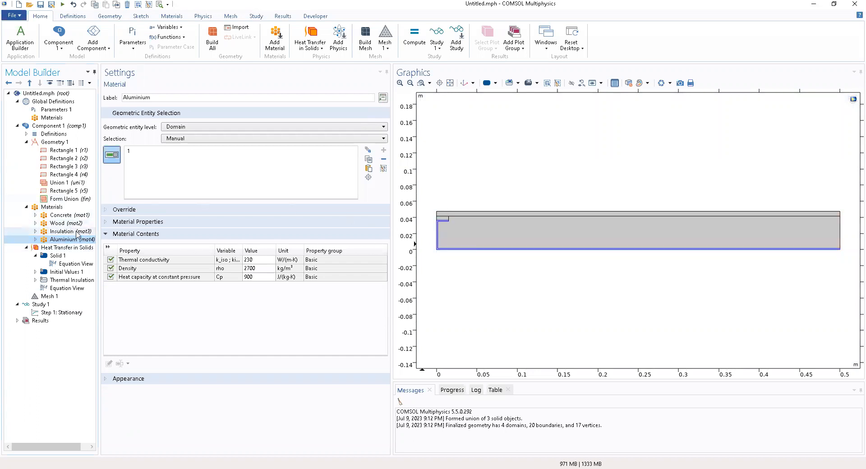
{"action": "mouse_move", "coordinate": [75, 195]}
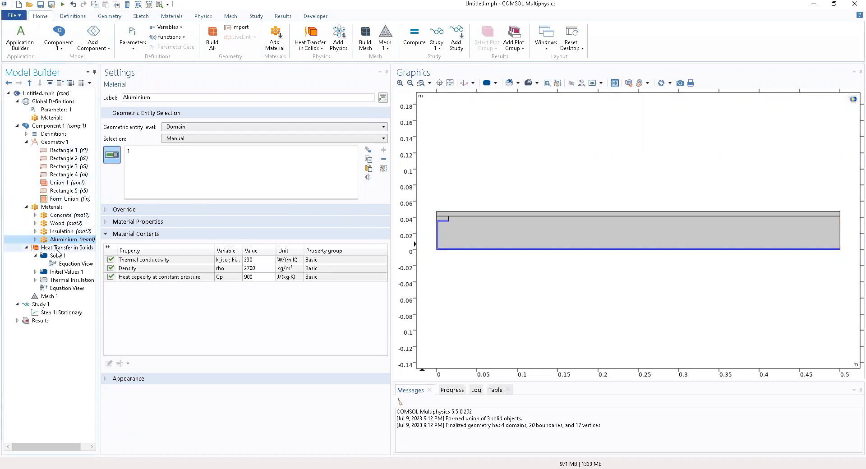
{"action": "left_click", "coordinate": [71, 247]}
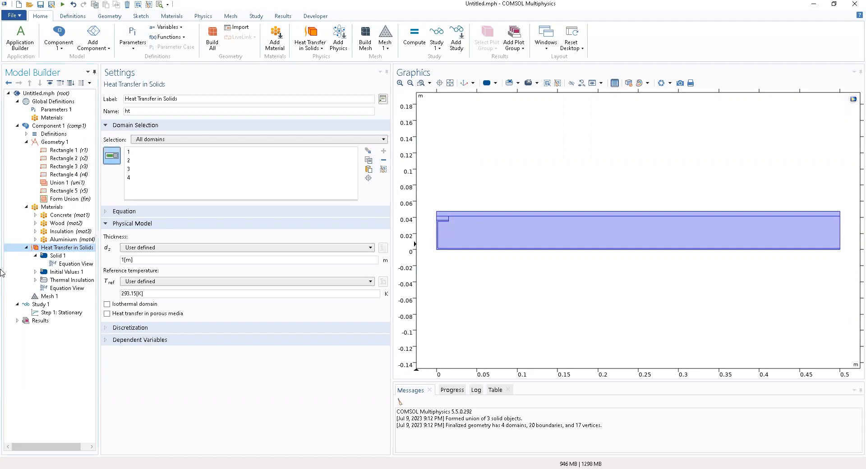
{"action": "mouse_move", "coordinate": [75, 197]}
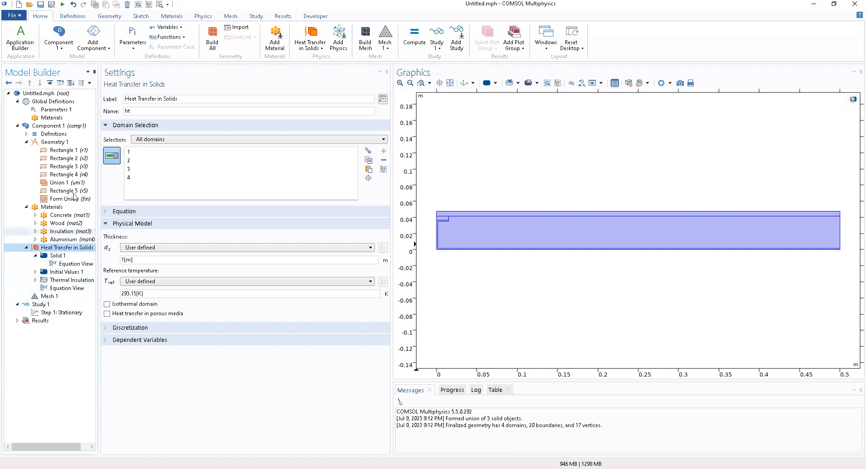
Add a Heat Flux 1 boundary condition under Heat Transfer in Solids.
{"action": "left_click", "coordinate": [203, 16]}
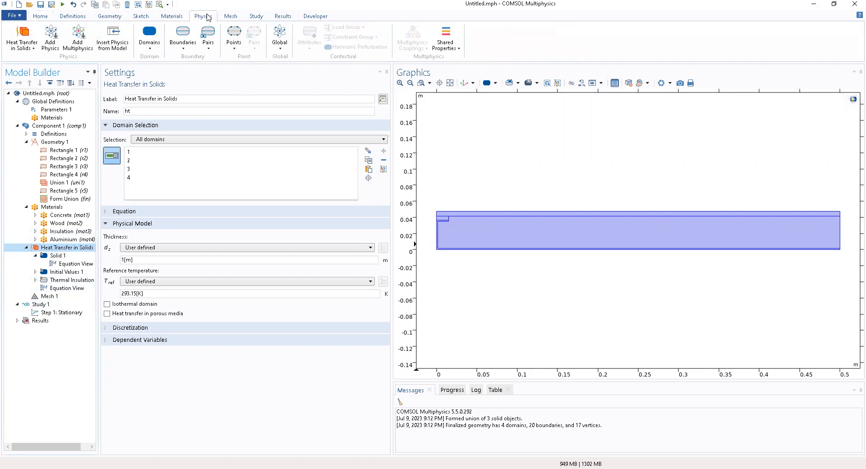
{"action": "mouse_move", "coordinate": [183, 38]}
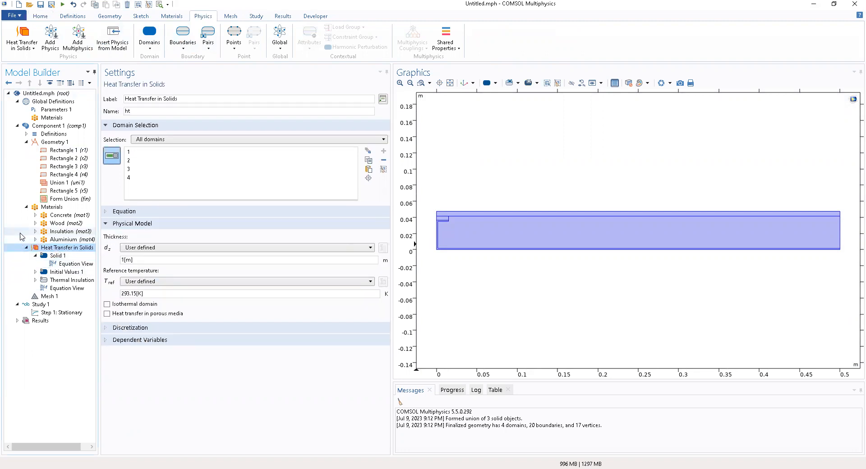
{"action": "right_click", "coordinate": [65, 247]}
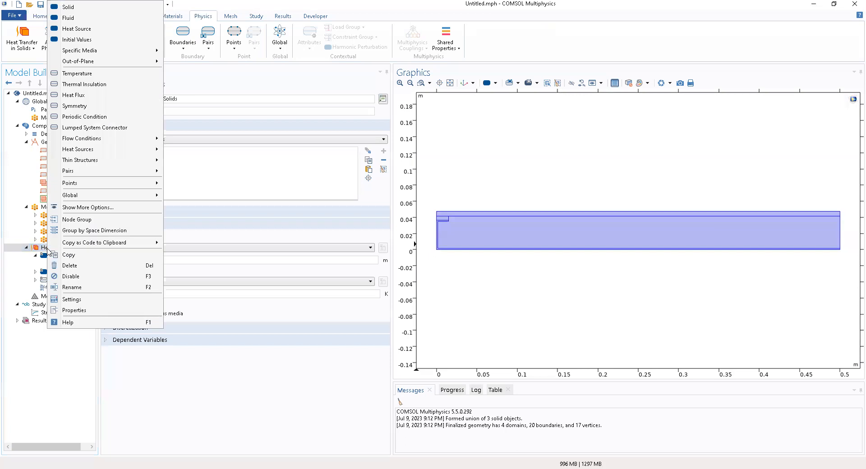
{"action": "mouse_move", "coordinate": [80, 51]}
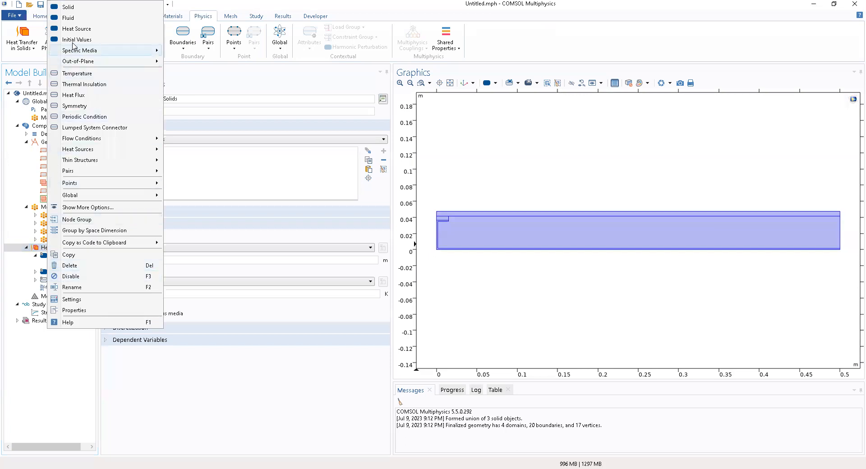
{"action": "mouse_move", "coordinate": [80, 24]}
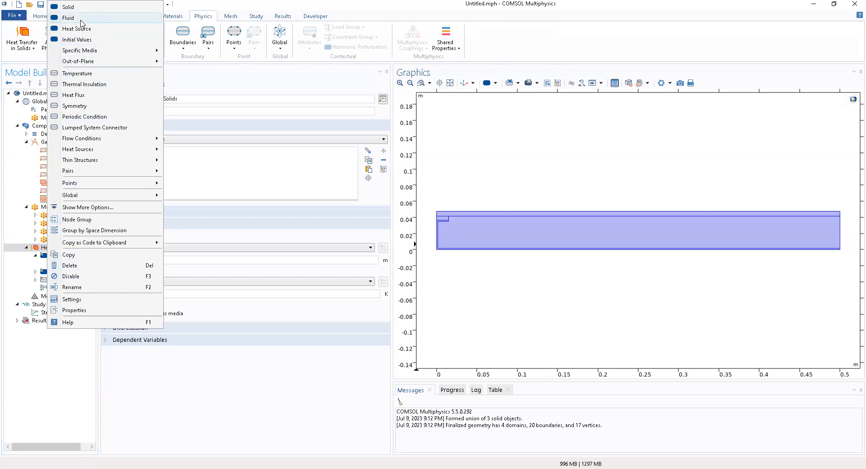
{"action": "mouse_move", "coordinate": [79, 51]}
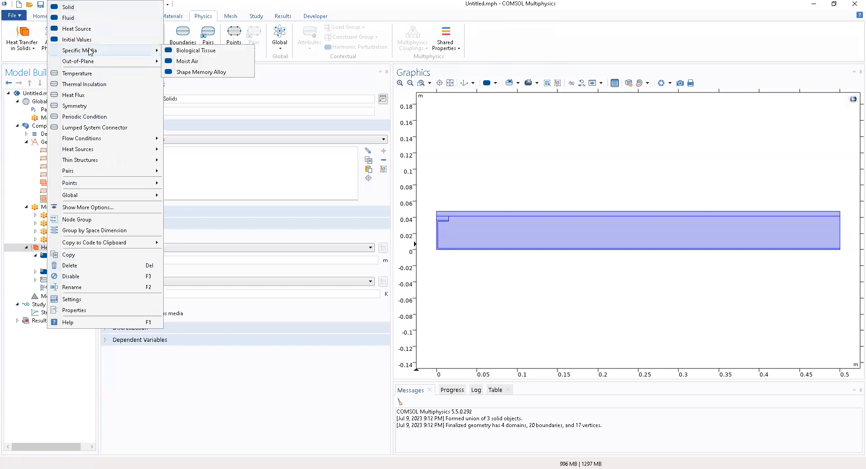
{"action": "mouse_move", "coordinate": [74, 94]}
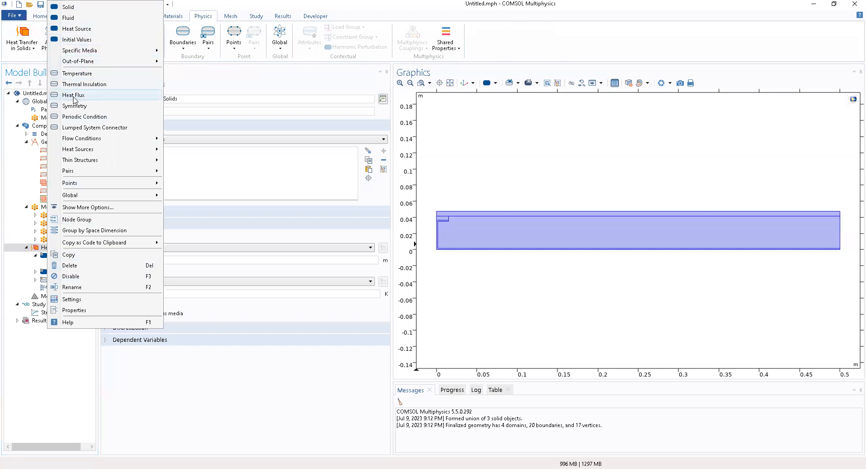
{"action": "left_click", "coordinate": [73, 95]}
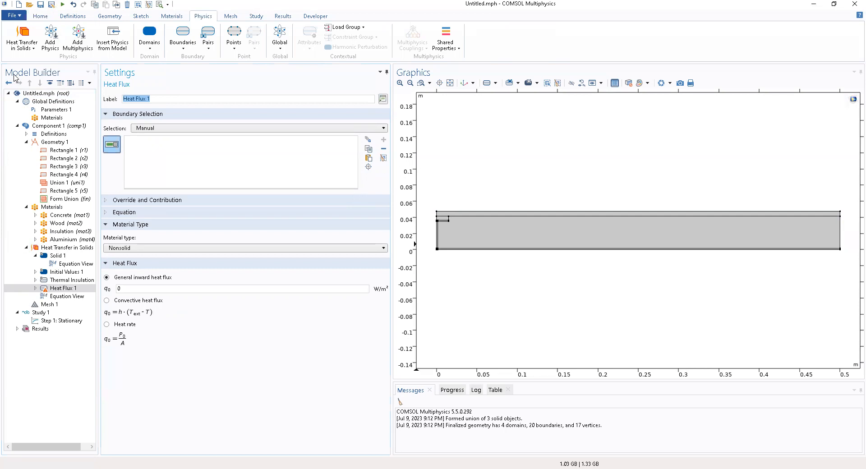
{"action": "mouse_move", "coordinate": [80, 97]}
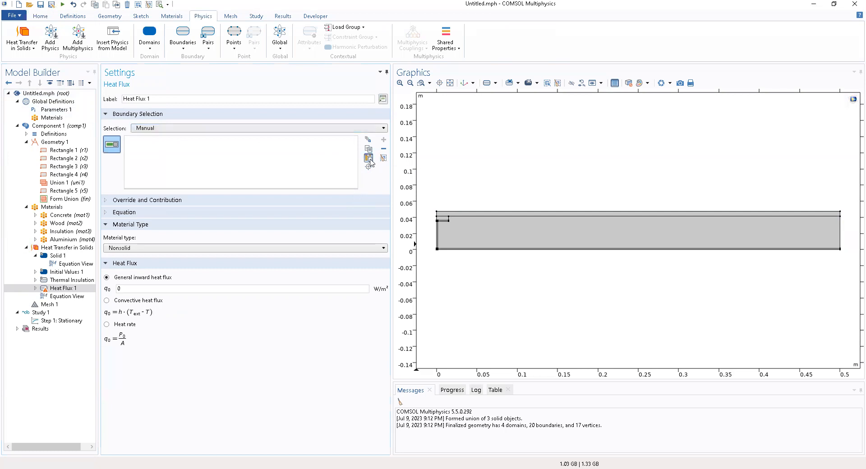
Assign Heat Flux 1 to boundaries 2 and 10 via Paste Selection.
{"action": "left_click", "coordinate": [367, 158]}
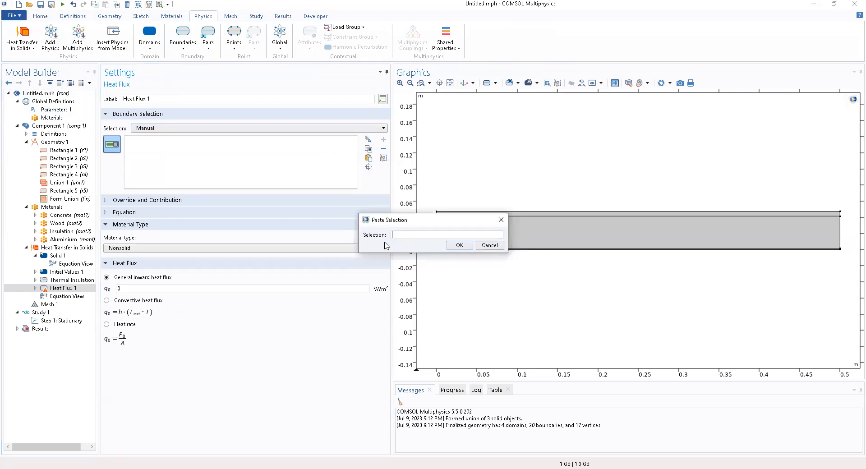
{"action": "type", "text": "2 1"}
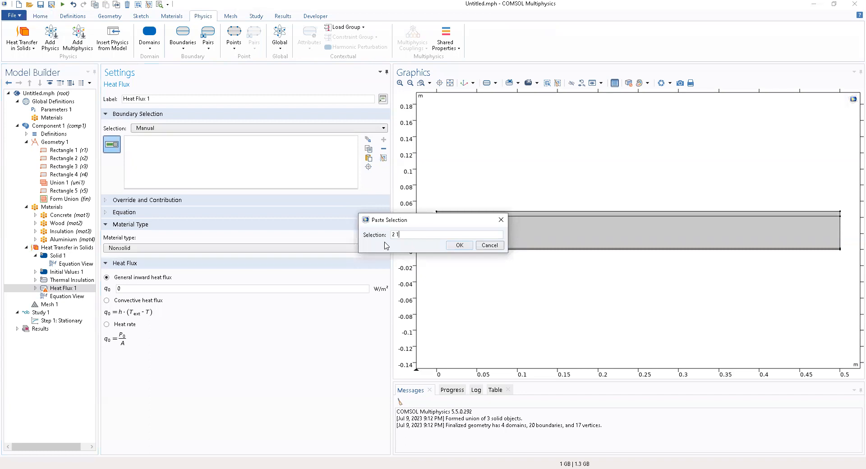
{"action": "type", "text": "0"}
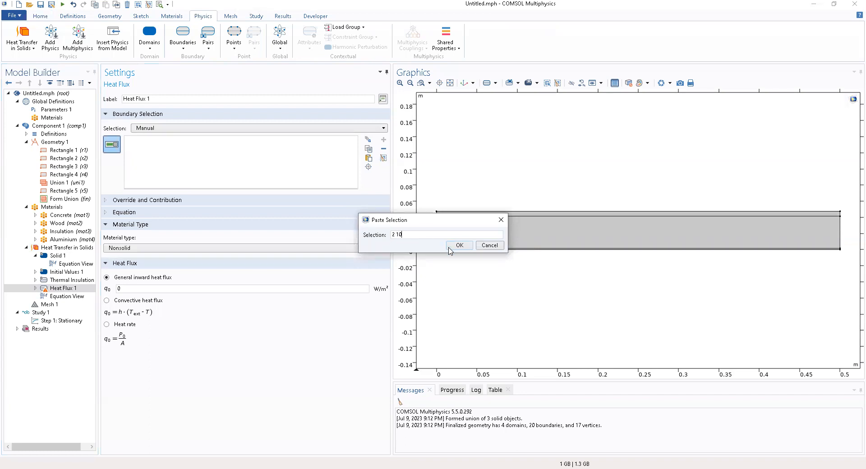
{"action": "left_click", "coordinate": [459, 245]}
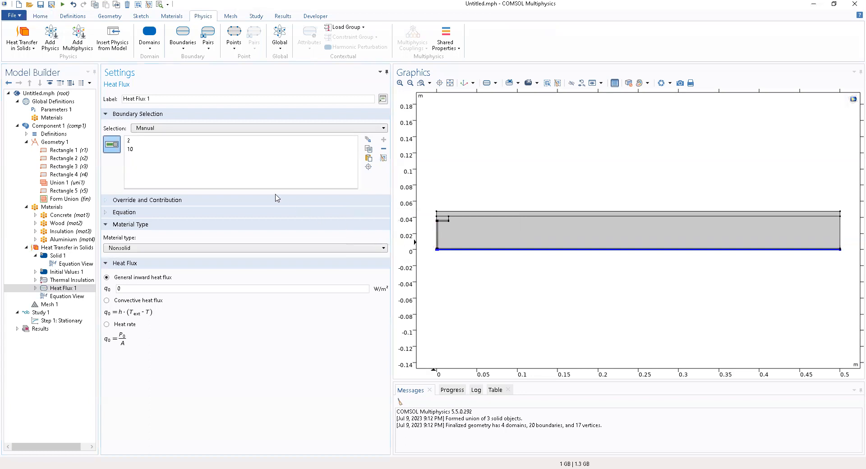
{"action": "mouse_move", "coordinate": [214, 182]}
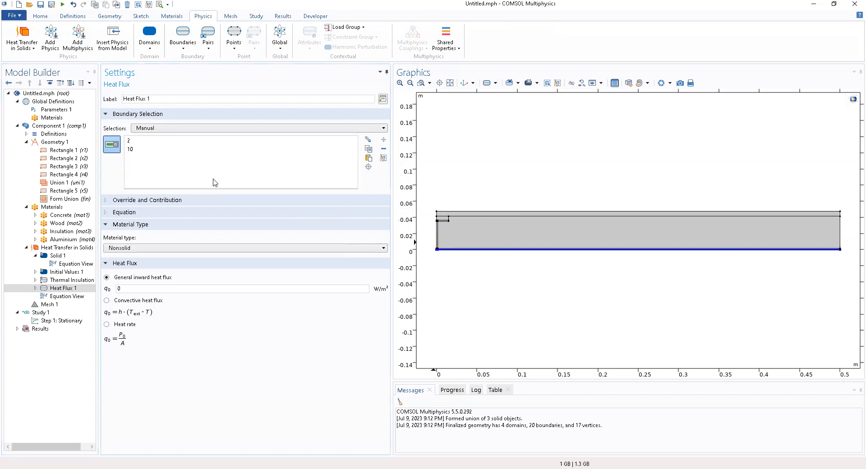
{"action": "mouse_move", "coordinate": [134, 173]}
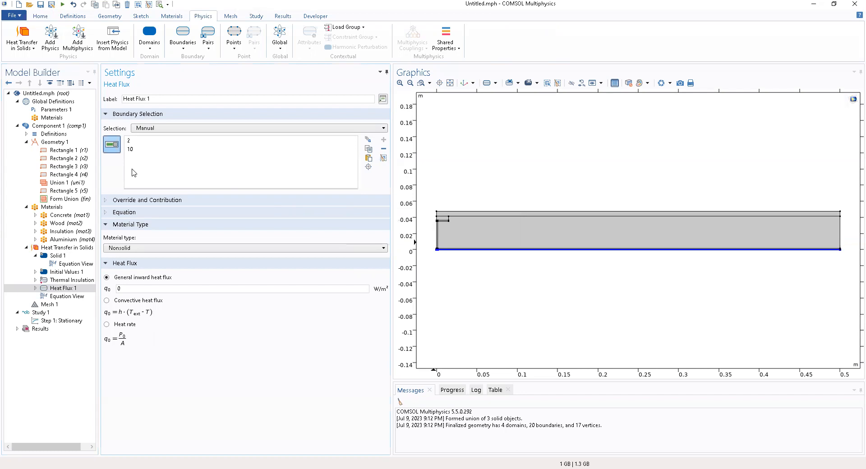
{"action": "mouse_move", "coordinate": [121, 305]}
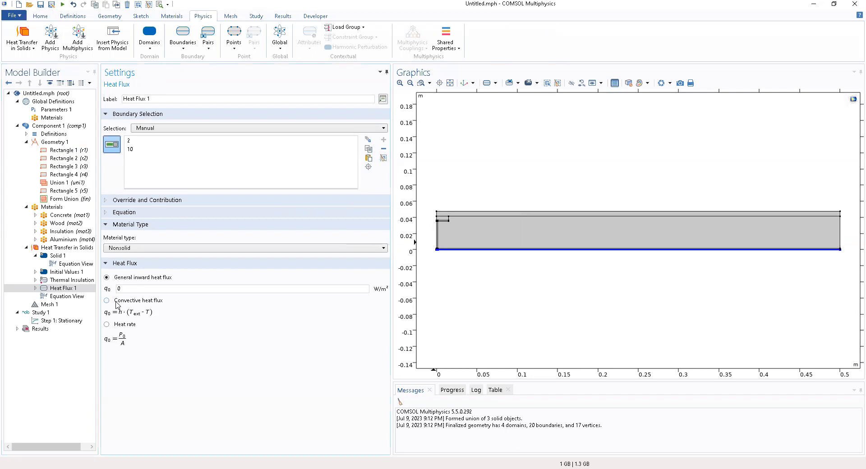
Make Heat Flux 1 convective with h = 1/0.11 and T_ext = 20[degC], dismissing the syntax error.
{"action": "left_click", "coordinate": [106, 289]}
{"action": "type", "text": "1/0.11"}
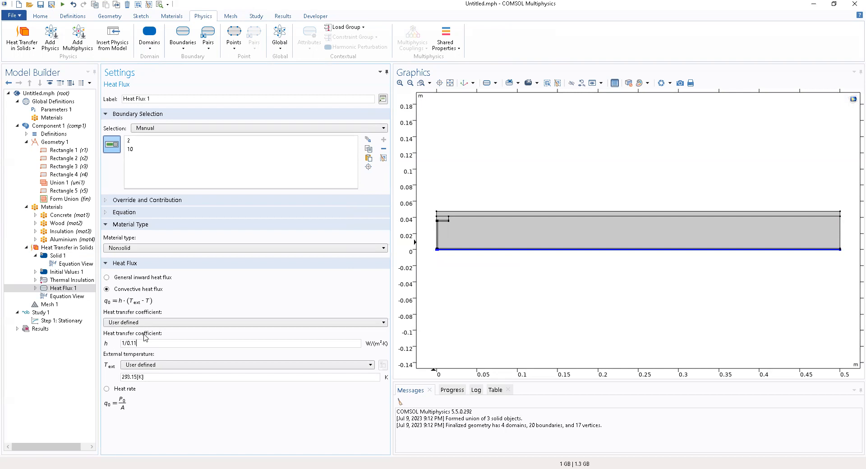
{"action": "mouse_move", "coordinate": [169, 359]}
{"action": "type", "text": "20"}
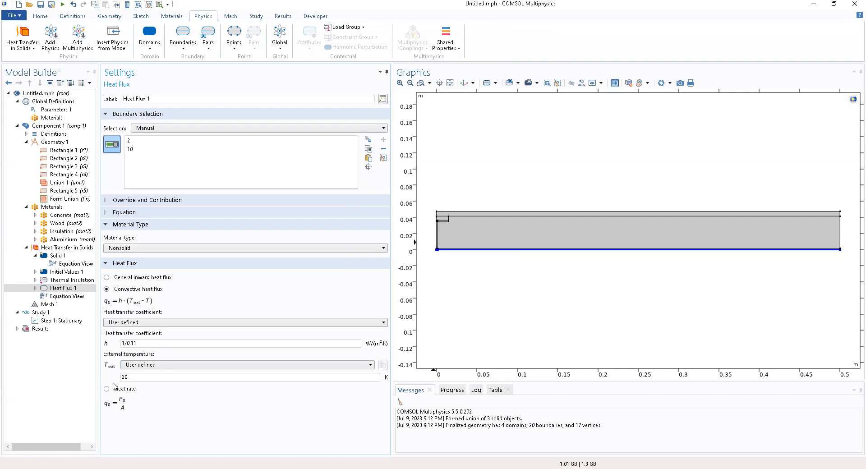
{"action": "type", "text": "de"}
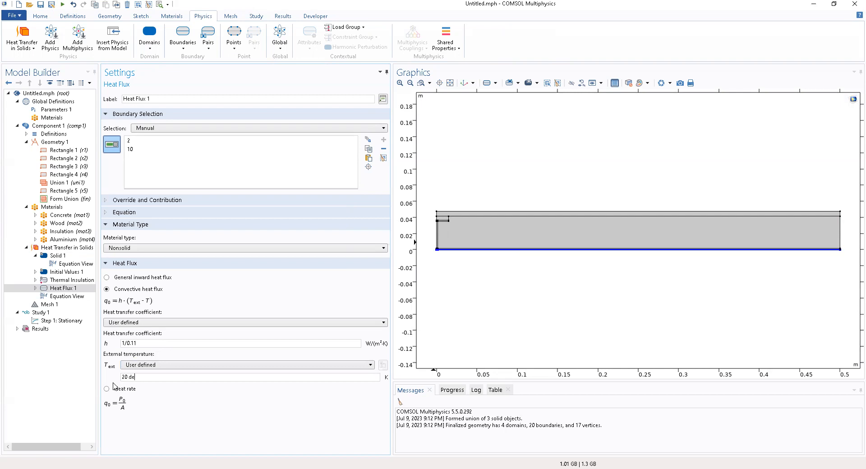
{"action": "type", "text": "gC"}
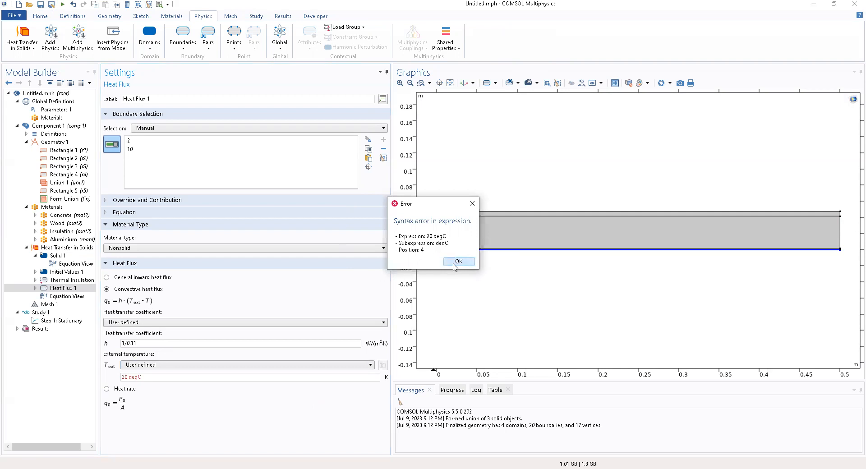
{"action": "left_click", "coordinate": [458, 262]}
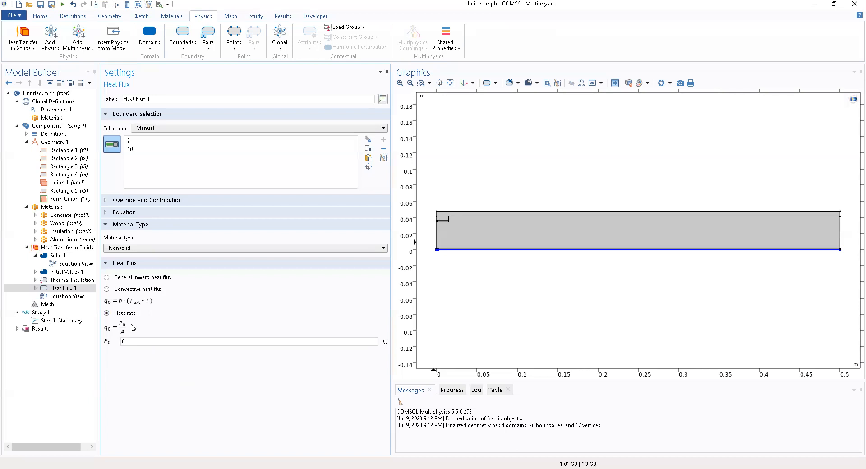
{"action": "left_click", "coordinate": [106, 289]}
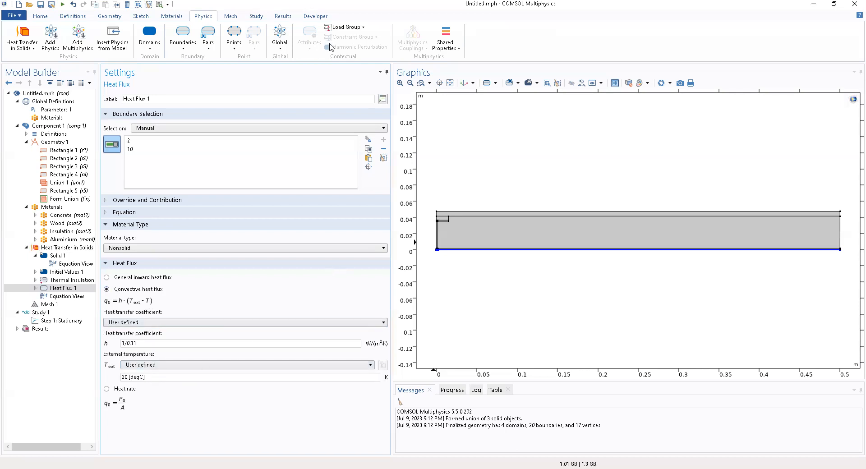
{"action": "mouse_move", "coordinate": [396, 92]}
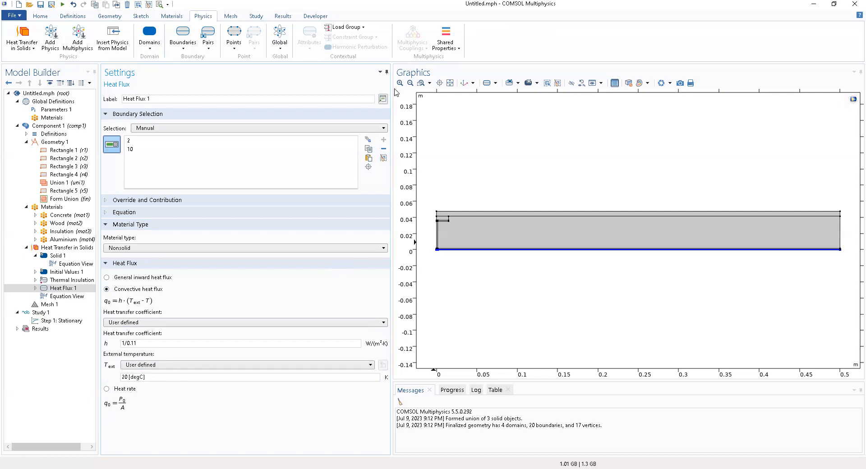
{"action": "mouse_move", "coordinate": [210, 158]}
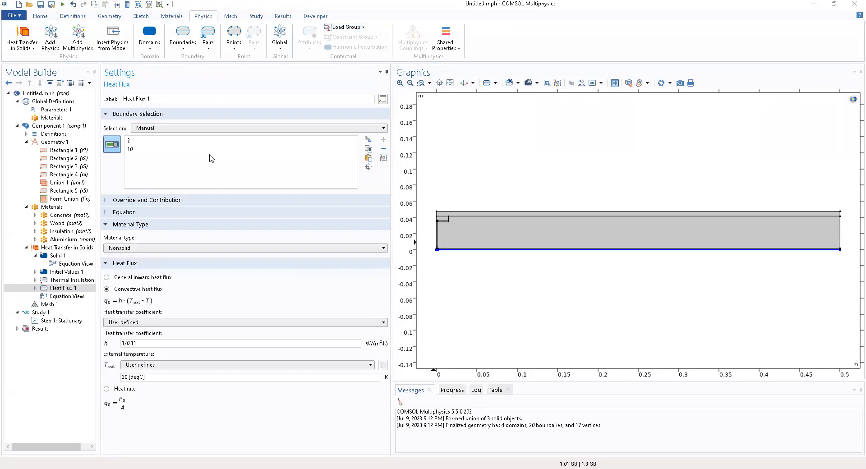
{"action": "mouse_move", "coordinate": [158, 387]}
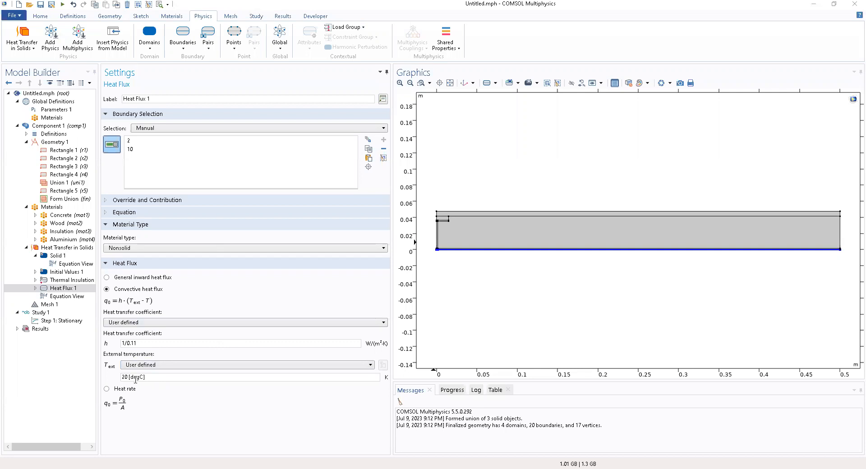
{"action": "left_click", "coordinate": [66, 288]}
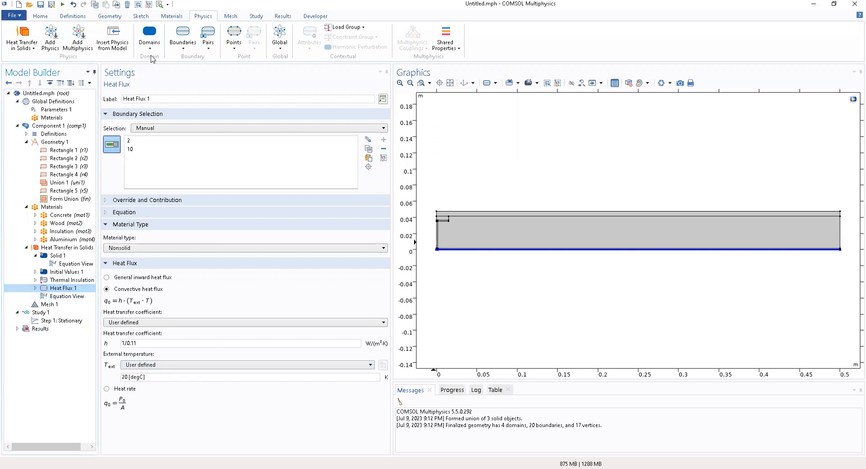
Add a second heat flux condition, Heat Flux 2, from the Boundaries menu.
{"action": "left_click", "coordinate": [148, 33]}
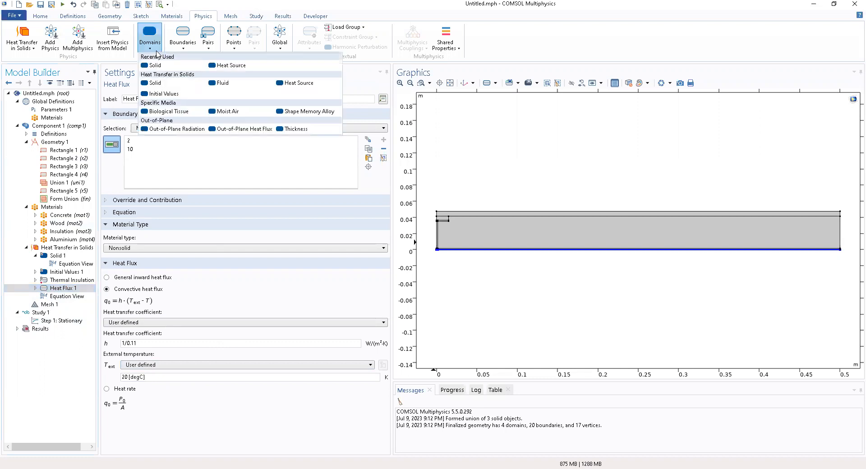
{"action": "mouse_move", "coordinate": [157, 65]}
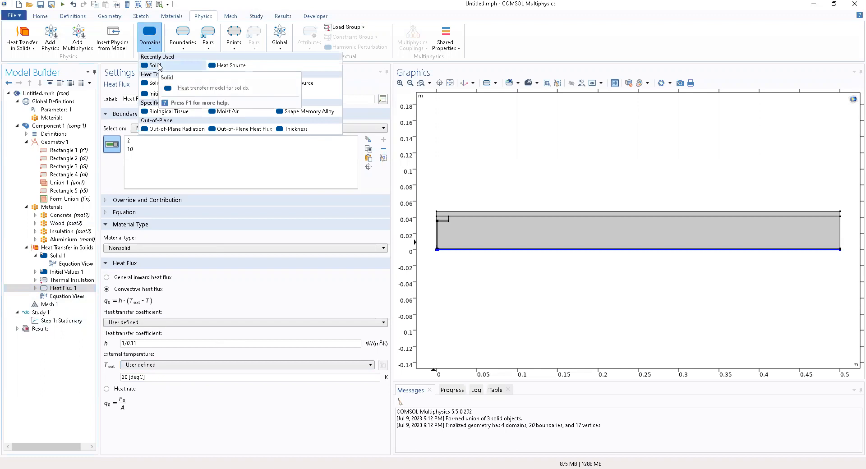
{"action": "left_click", "coordinate": [182, 37]}
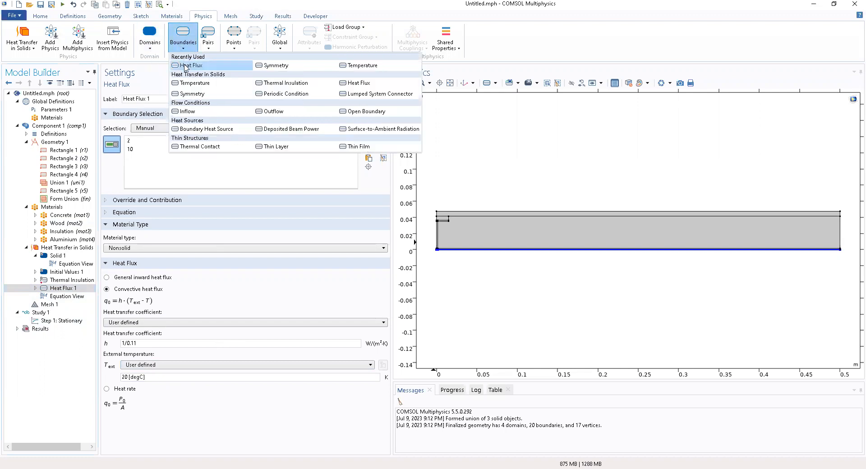
{"action": "left_click", "coordinate": [191, 65]}
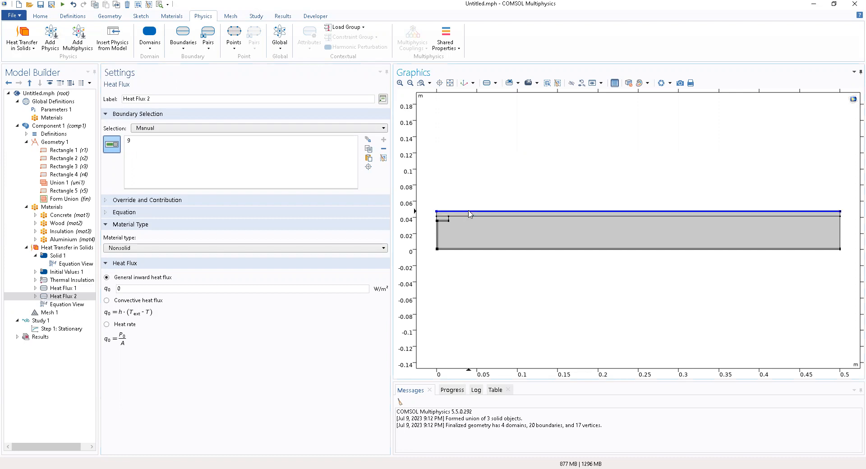
{"action": "mouse_move", "coordinate": [287, 205]}
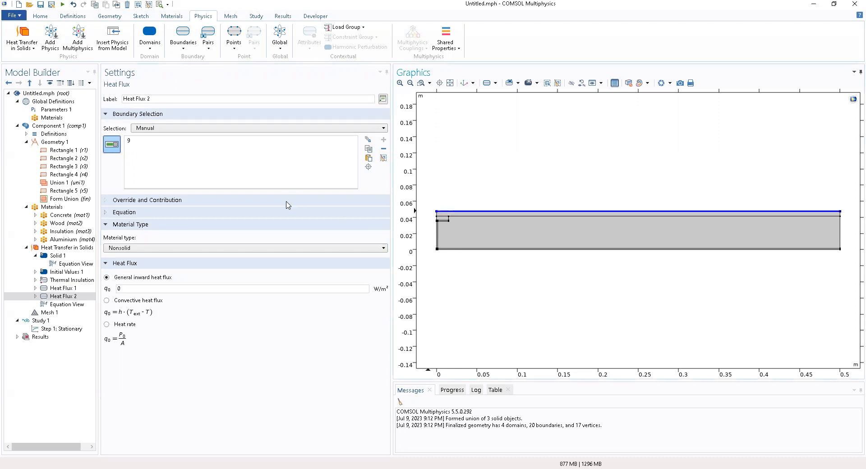
{"action": "mouse_move", "coordinate": [173, 216]}
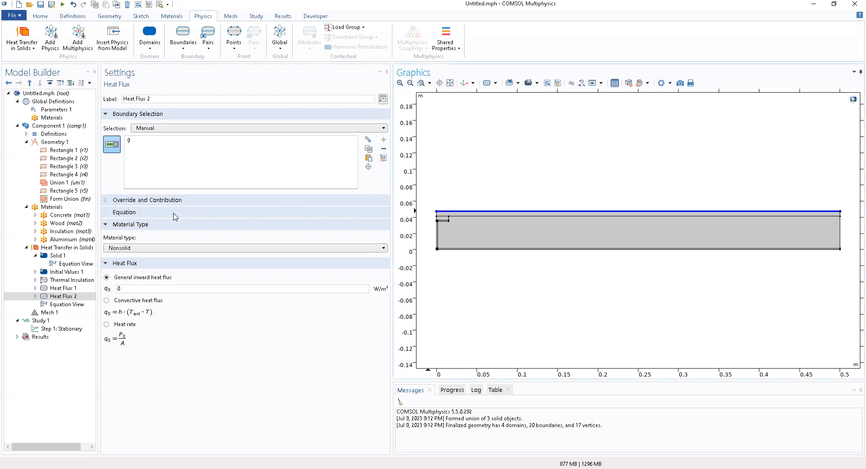
{"action": "mouse_move", "coordinate": [125, 311]}
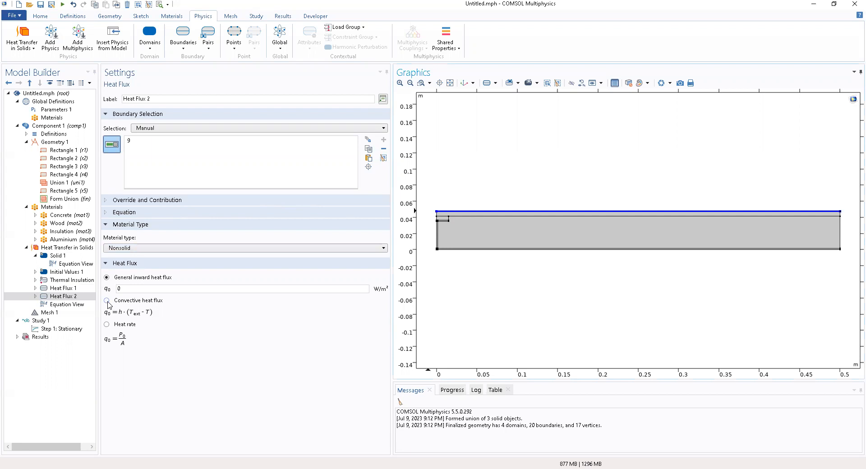
Make Heat Flux 2 convective with h = 1/0.06 and T_ext = 0[degC].
{"action": "left_click", "coordinate": [106, 288]}
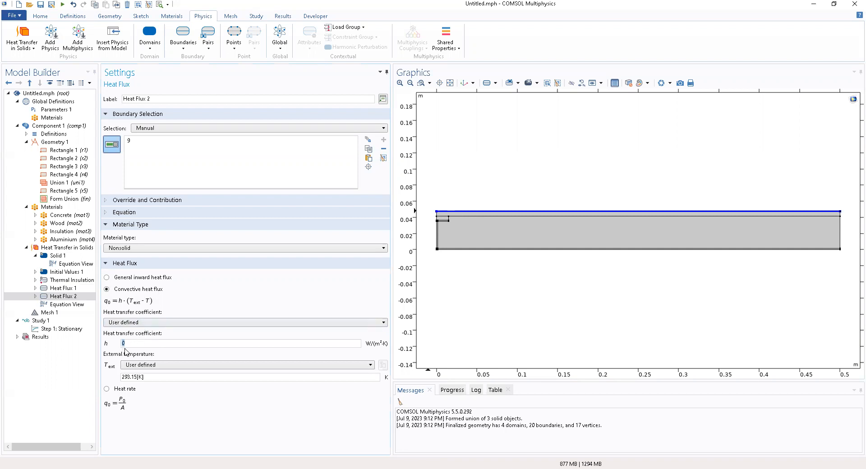
{"action": "type", "text": "1"}
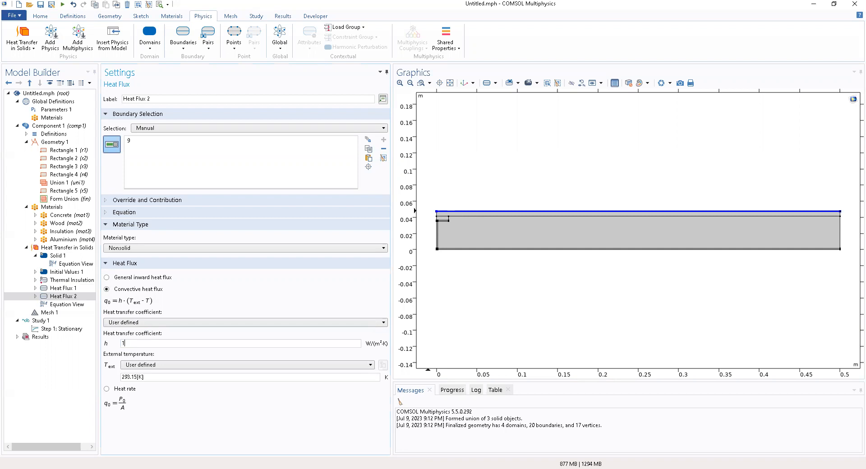
{"action": "type", "text": "/0.06"}
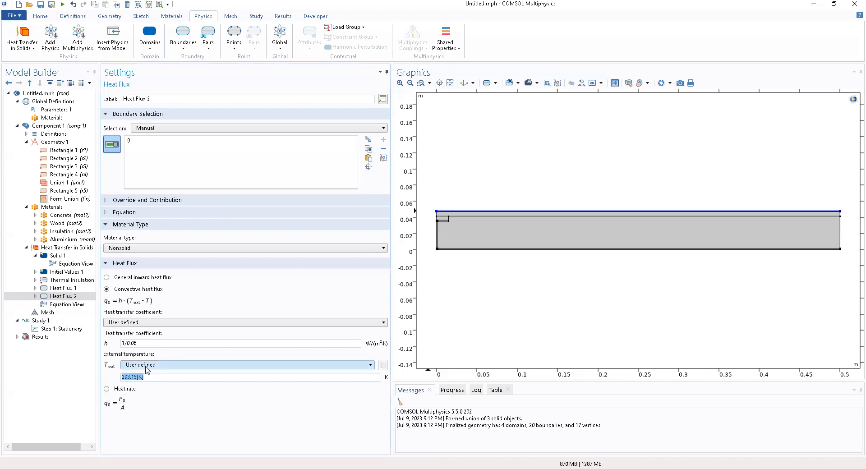
{"action": "left_click", "coordinate": [132, 376]}
{"action": "type", "text": "0[d"}
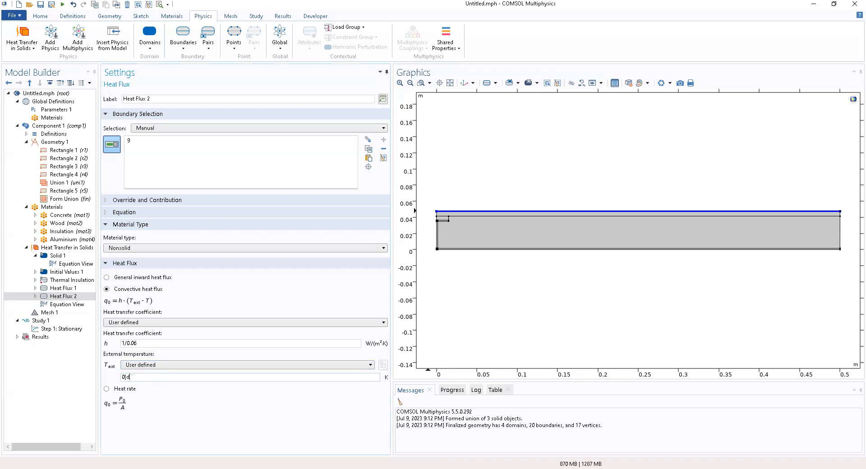
{"action": "type", "text": "eg"}
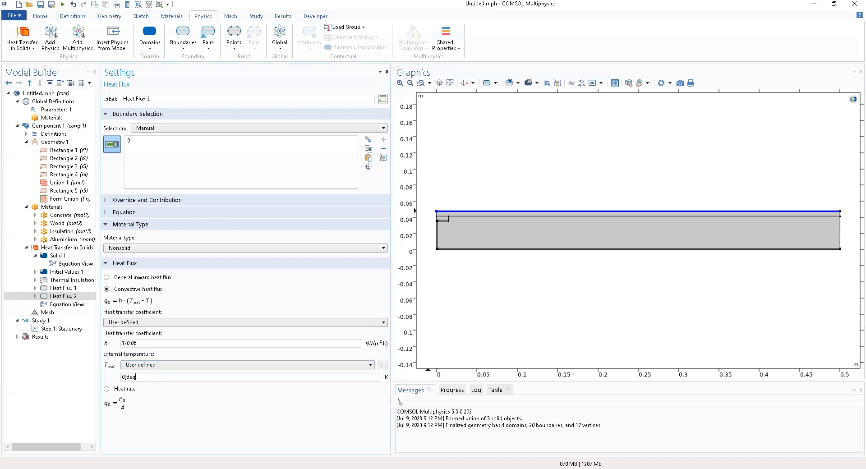
{"action": "type", "text": "C]"}
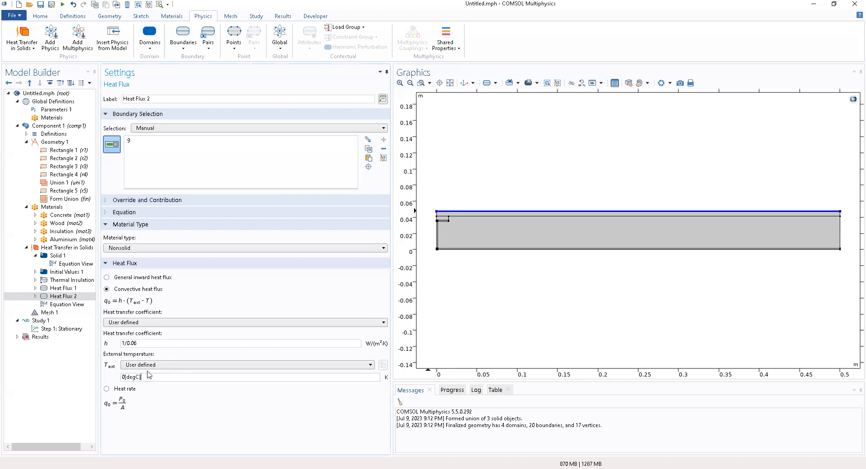
{"action": "left_click", "coordinate": [106, 313]}
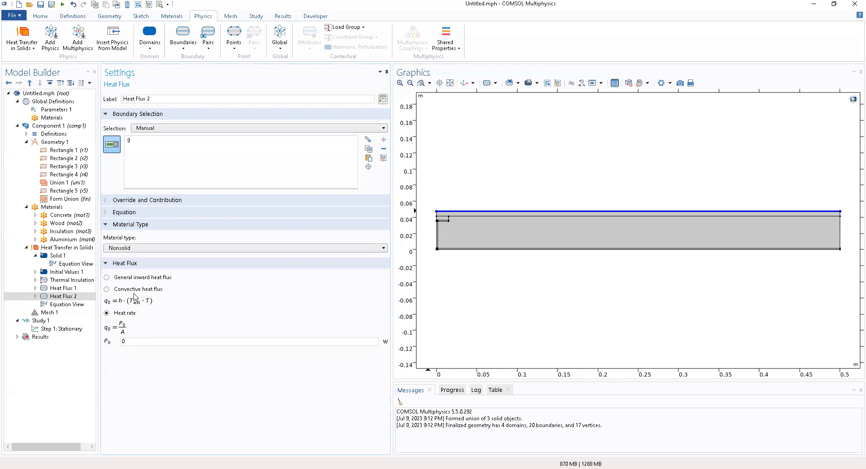
{"action": "left_click", "coordinate": [106, 288]}
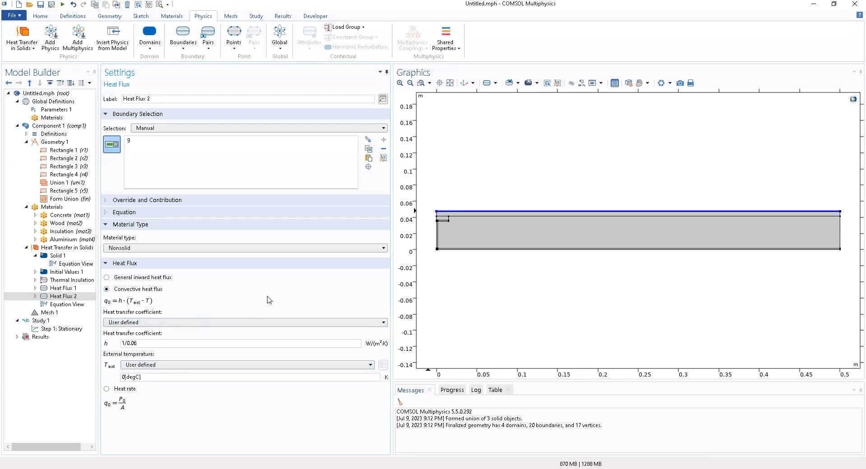
Compare Heat Flux 1, Thermal Insulation and Heat Flux 2, zooming on the bottom boundary.
{"action": "left_click", "coordinate": [65, 288]}
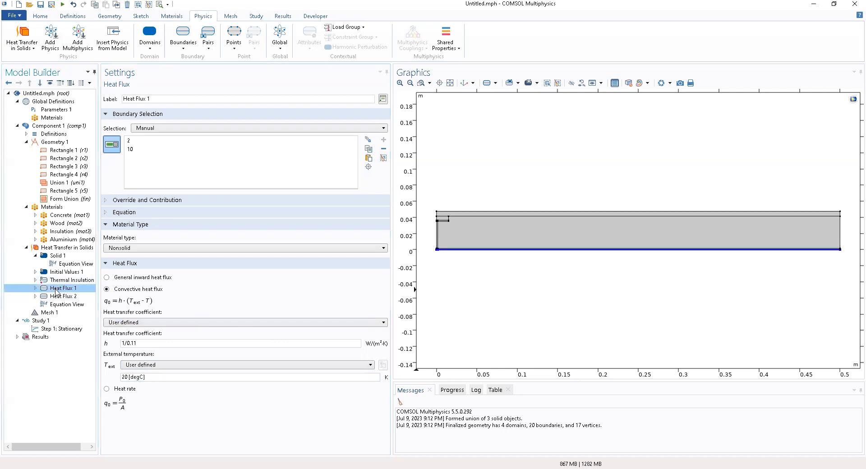
{"action": "left_click", "coordinate": [72, 280]}
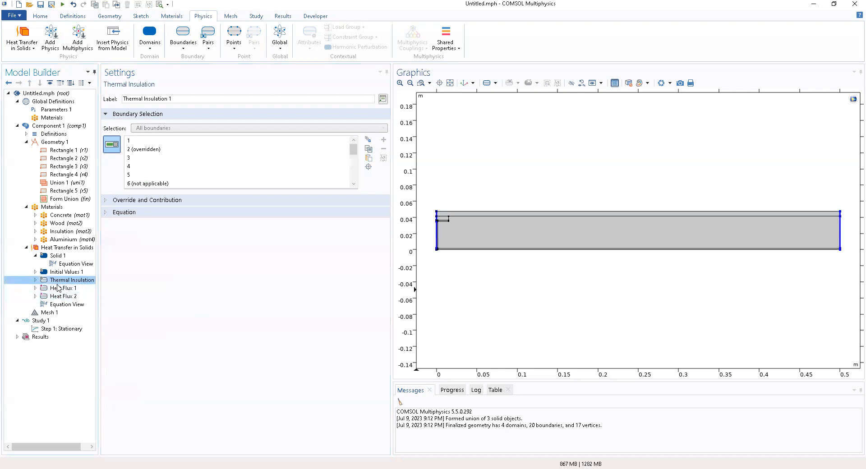
{"action": "left_click", "coordinate": [65, 287]}
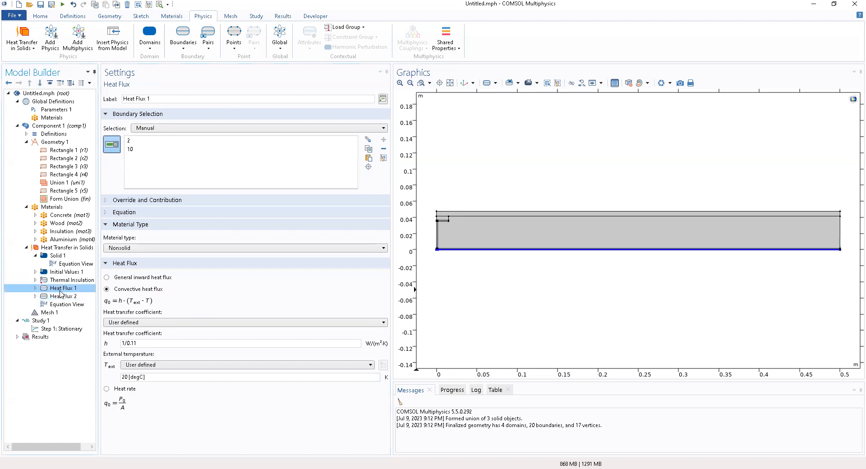
{"action": "left_click", "coordinate": [63, 296]}
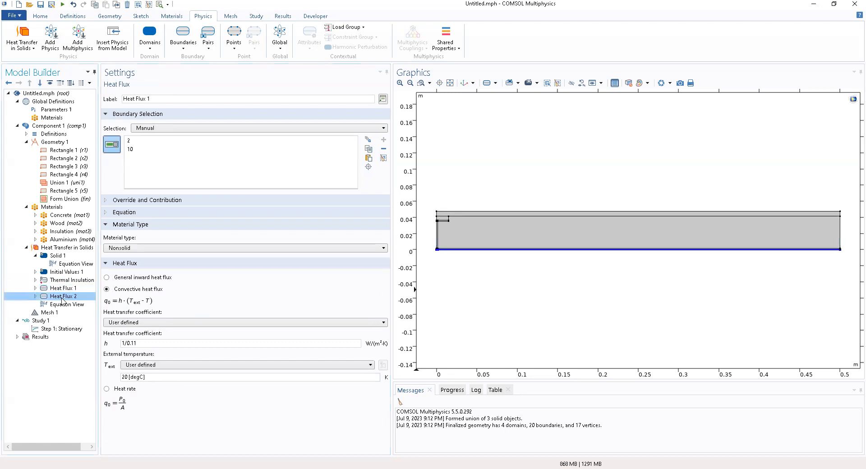
{"action": "left_click", "coordinate": [63, 288]}
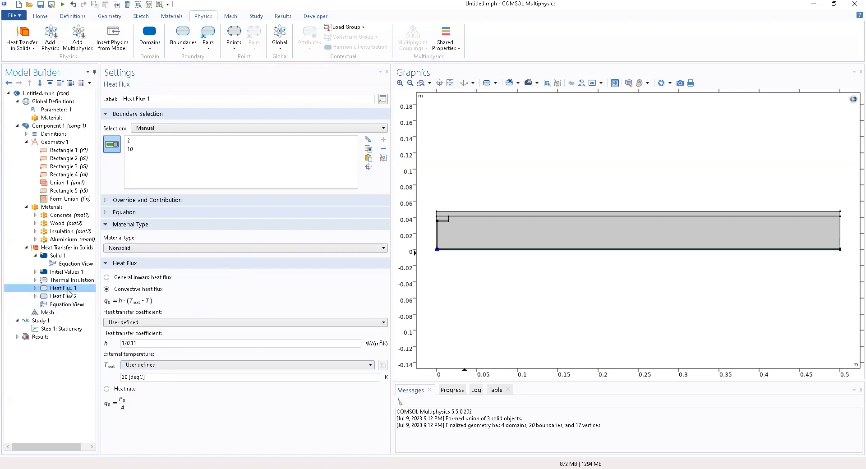
{"action": "mouse_move", "coordinate": [422, 83]}
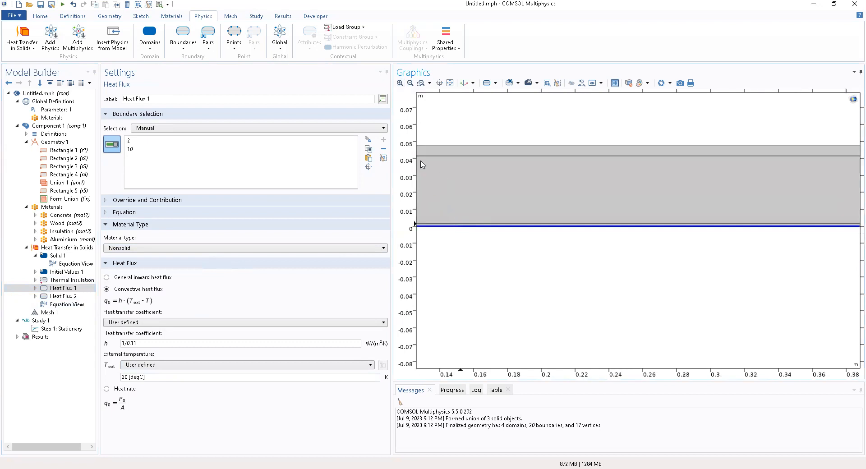
{"action": "left_click", "coordinate": [399, 83]}
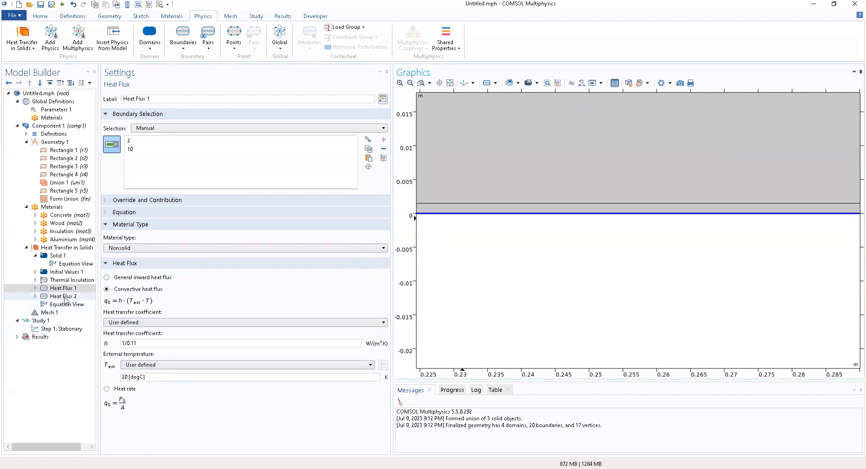
{"action": "left_click", "coordinate": [62, 296]}
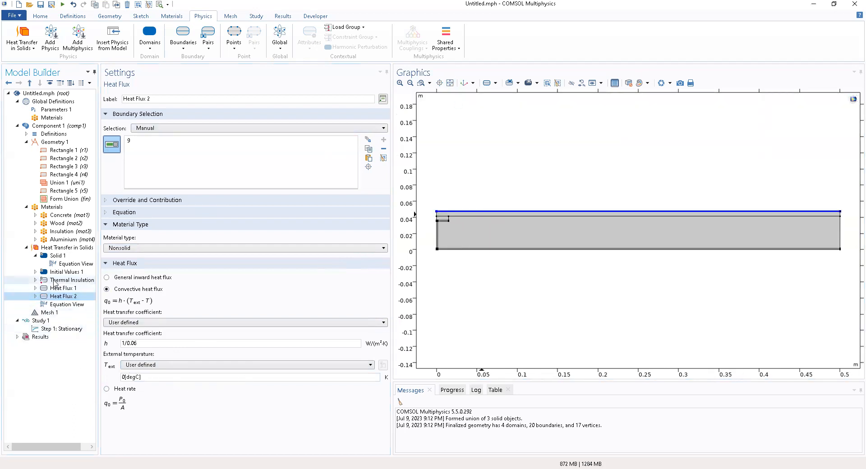
Re-check the Aluminium and Concrete material properties without changing values.
{"action": "left_click", "coordinate": [66, 239]}
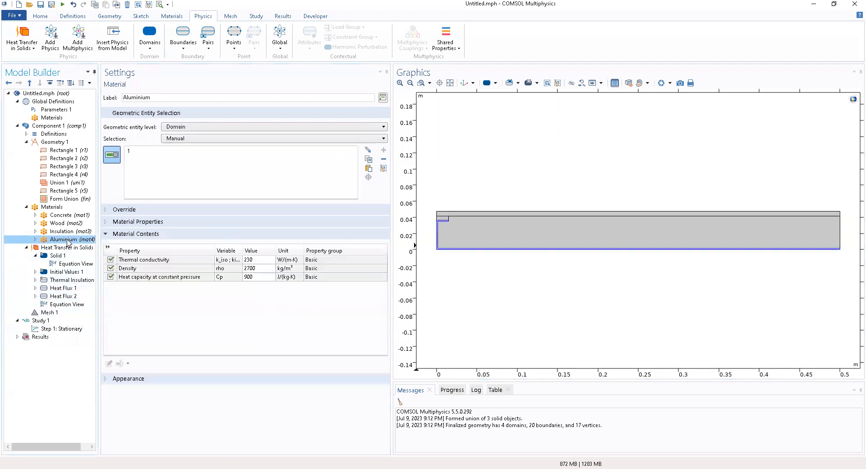
{"action": "left_click", "coordinate": [63, 214]}
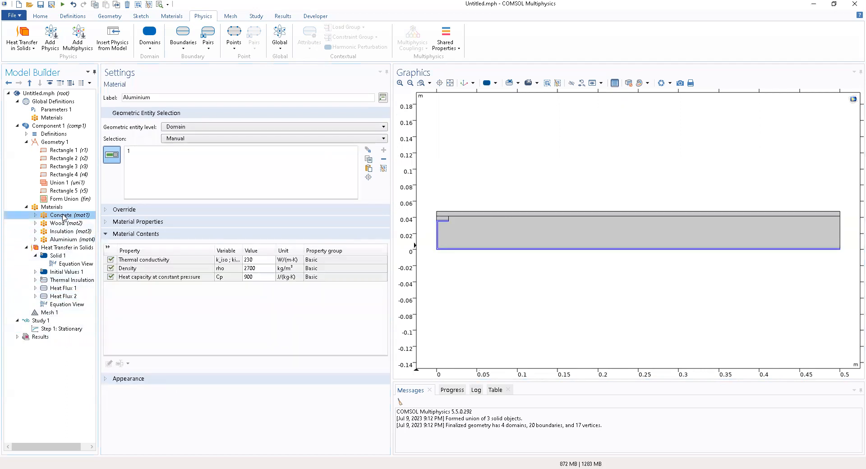
{"action": "left_click", "coordinate": [65, 215]}
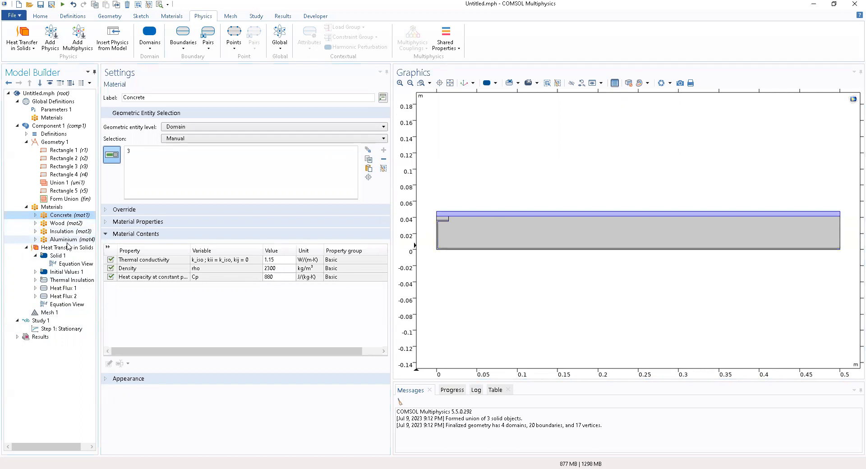
{"action": "left_click", "coordinate": [63, 239]}
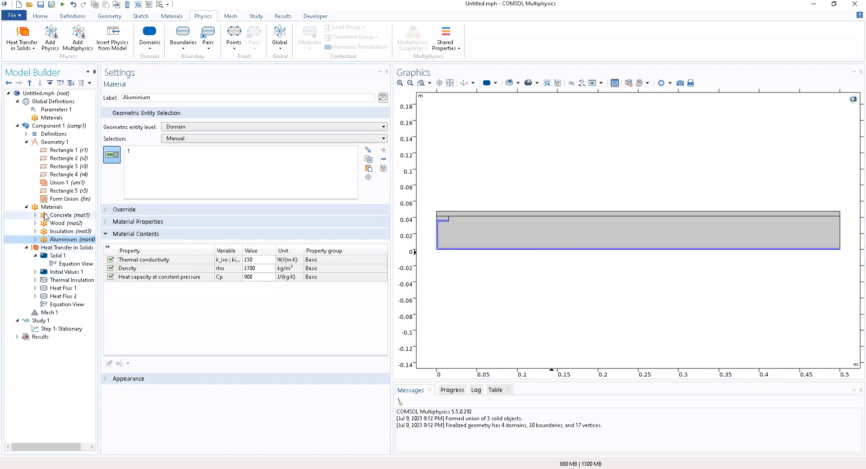
{"action": "left_click", "coordinate": [56, 215]}
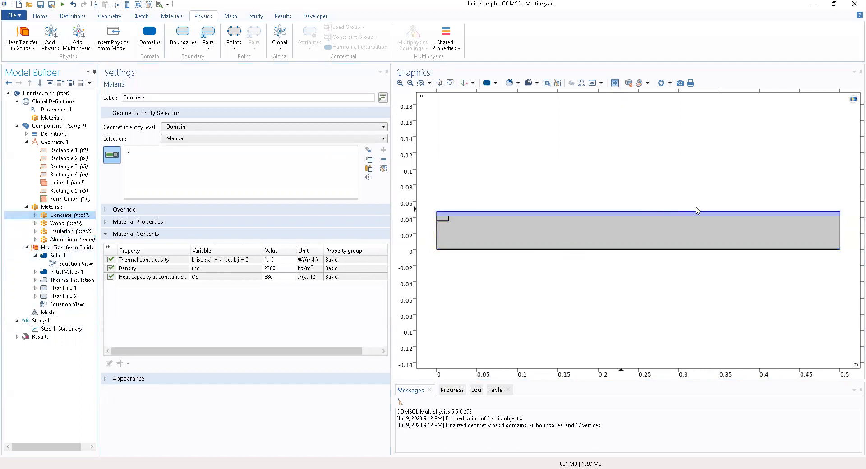
Review both heat flux conditions, the Concrete material and the aluminium properties again.
{"action": "left_click", "coordinate": [62, 288]}
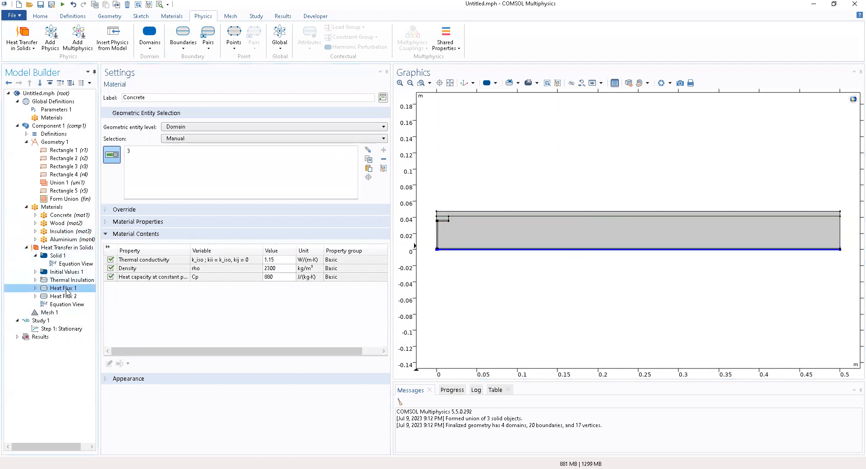
{"action": "left_click", "coordinate": [62, 296]}
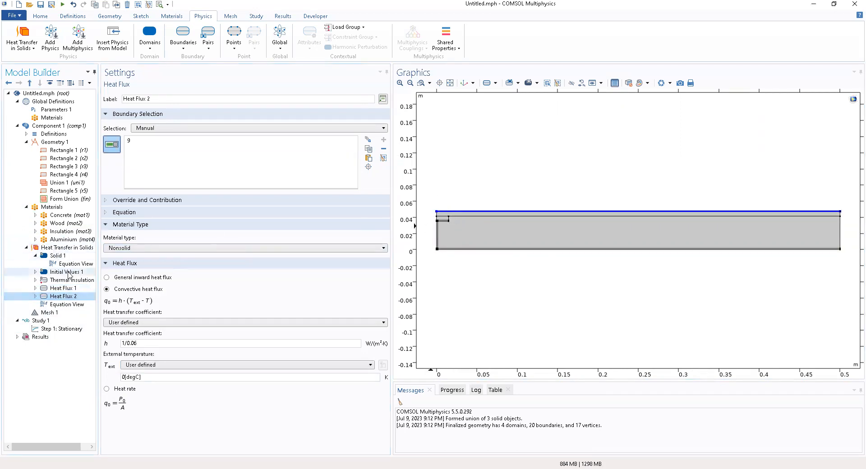
{"action": "left_click", "coordinate": [61, 214]}
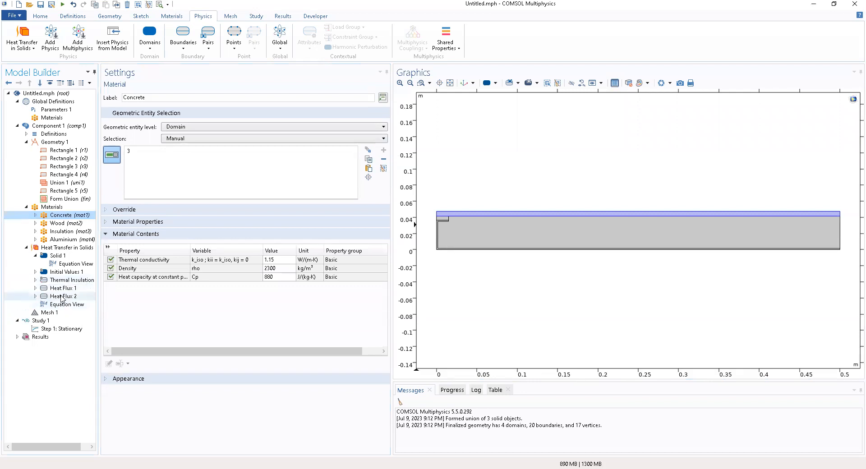
{"action": "left_click", "coordinate": [63, 296]}
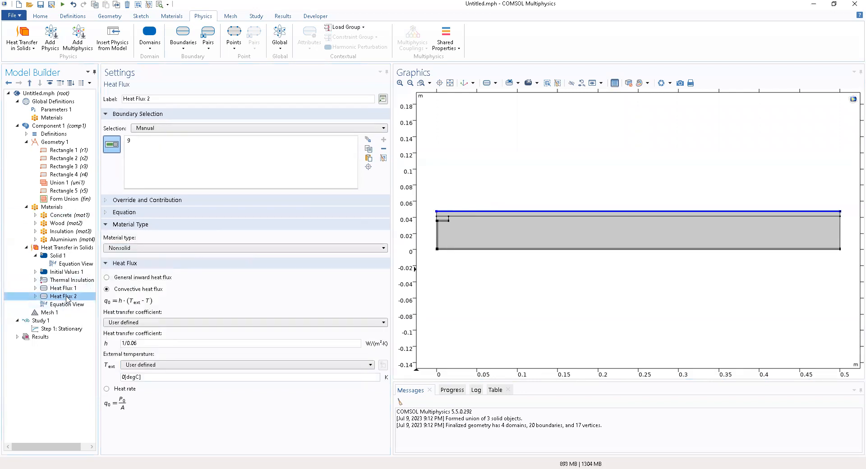
{"action": "left_click", "coordinate": [66, 239]}
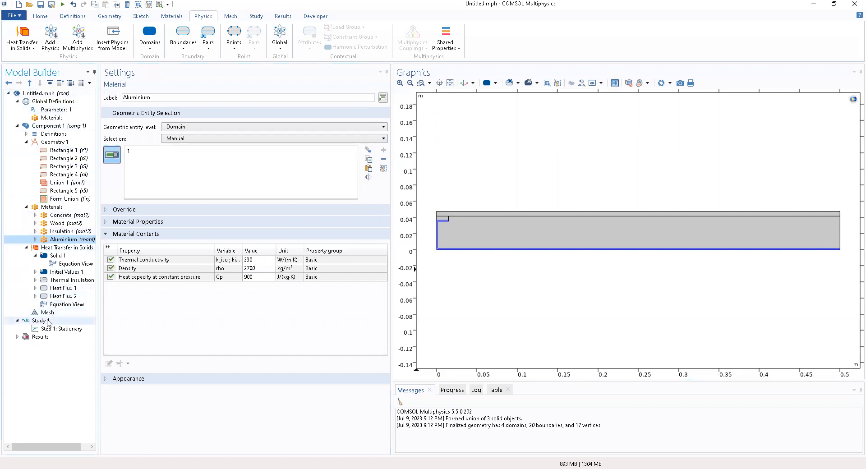
Compute Study 1, producing the temperature surface plot of about 274–290 K.
{"action": "left_click", "coordinate": [41, 320]}
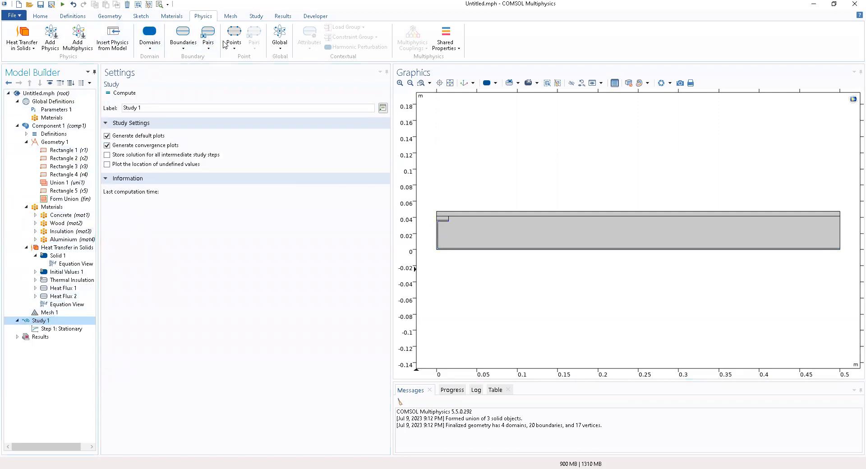
{"action": "mouse_move", "coordinate": [79, 39]}
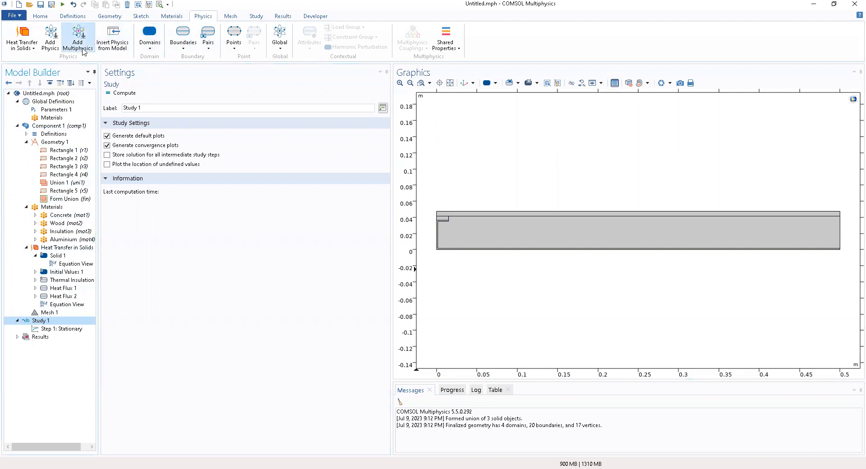
{"action": "mouse_move", "coordinate": [249, 16]}
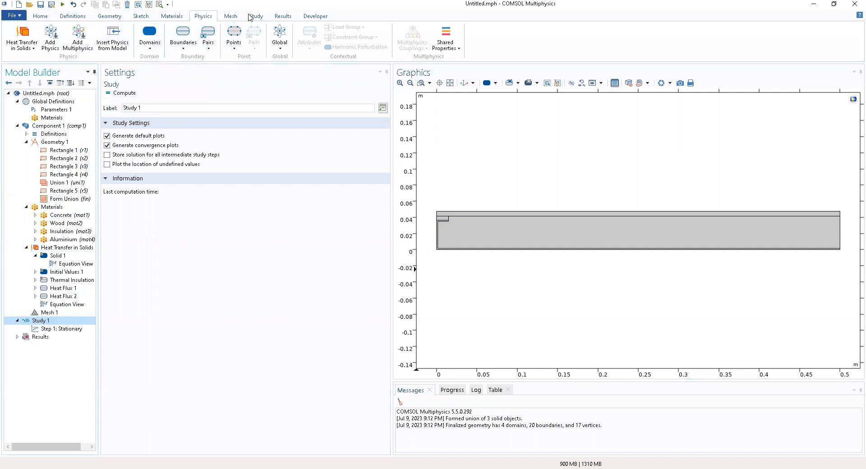
{"action": "left_click", "coordinate": [256, 16]}
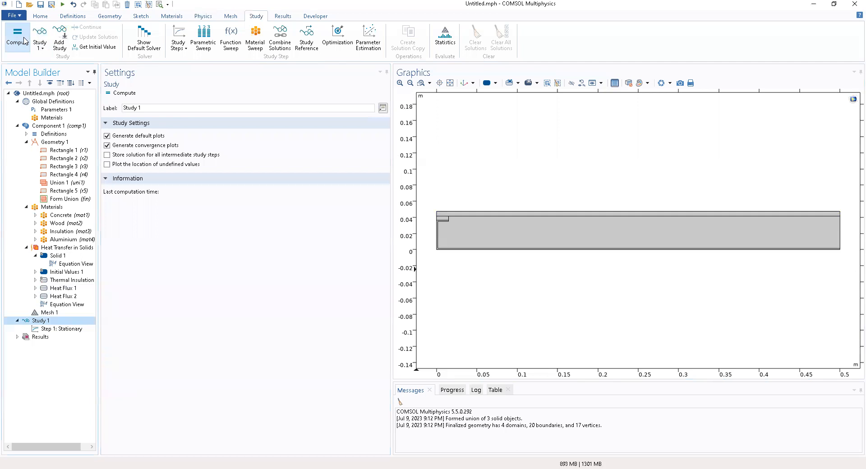
{"action": "mouse_move", "coordinate": [16, 38]}
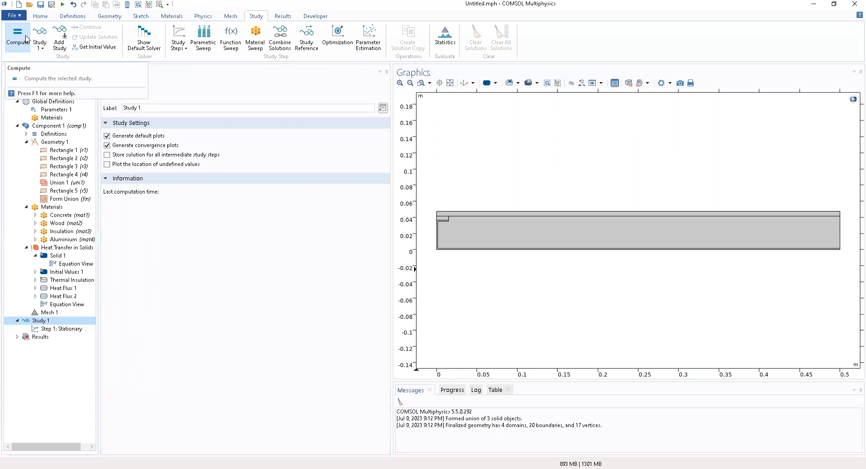
{"action": "left_click", "coordinate": [17, 38]}
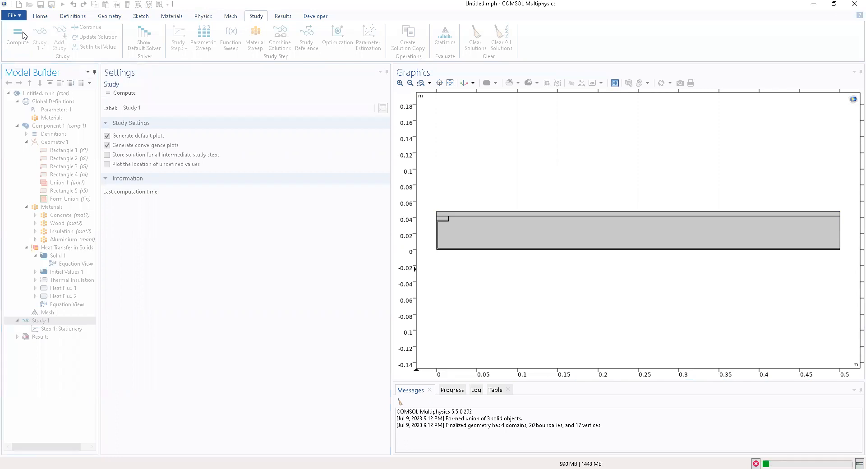
{"action": "left_click", "coordinate": [17, 38]}
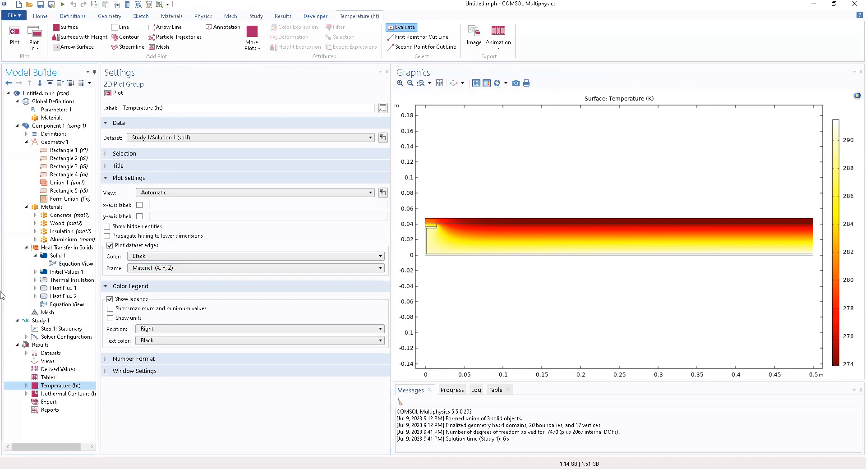
{"action": "mouse_move", "coordinate": [483, 237]}
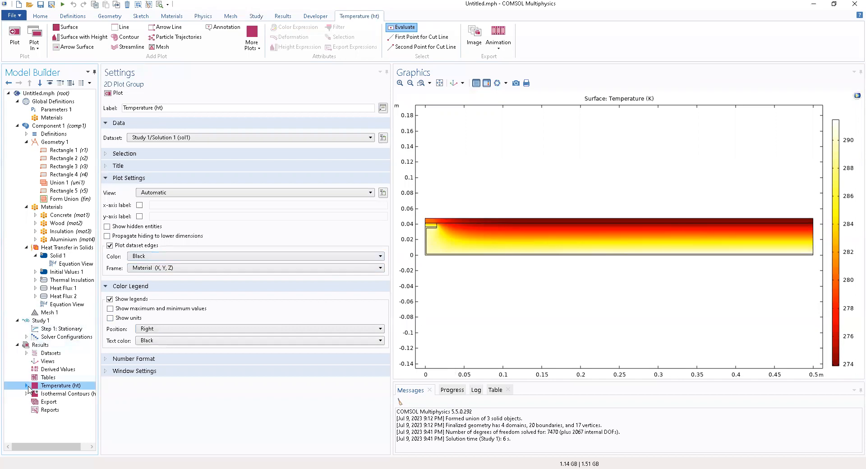
{"action": "left_click", "coordinate": [59, 394]}
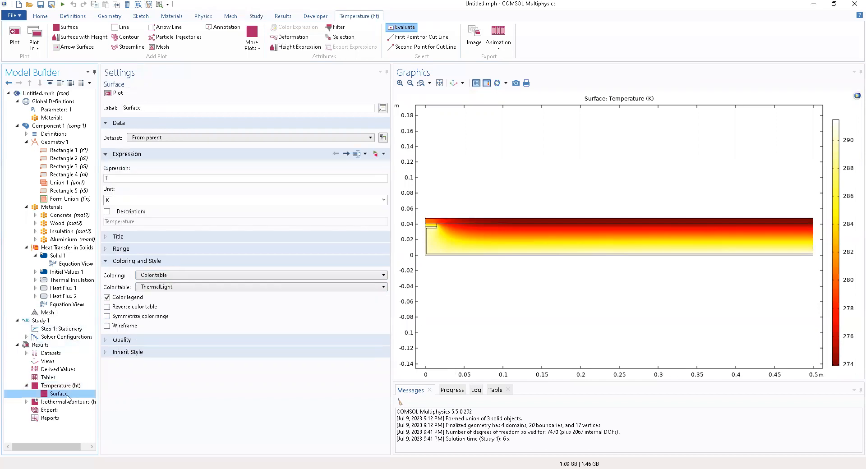
{"action": "left_click", "coordinate": [66, 402]}
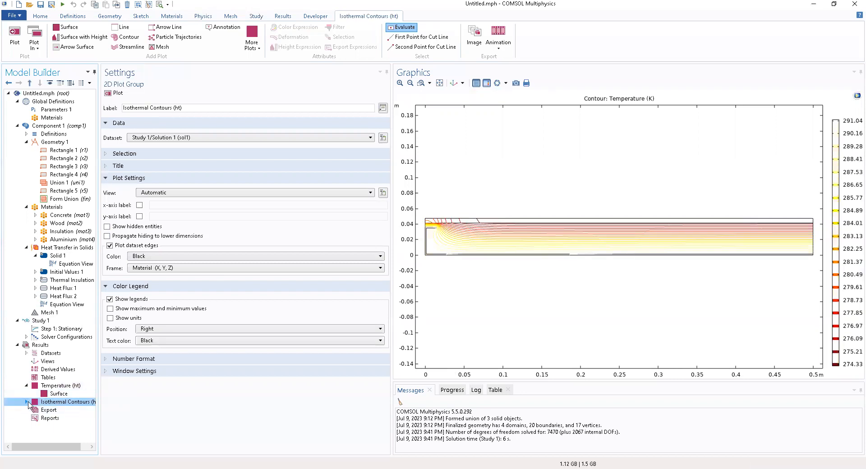
{"action": "left_click", "coordinate": [26, 402]}
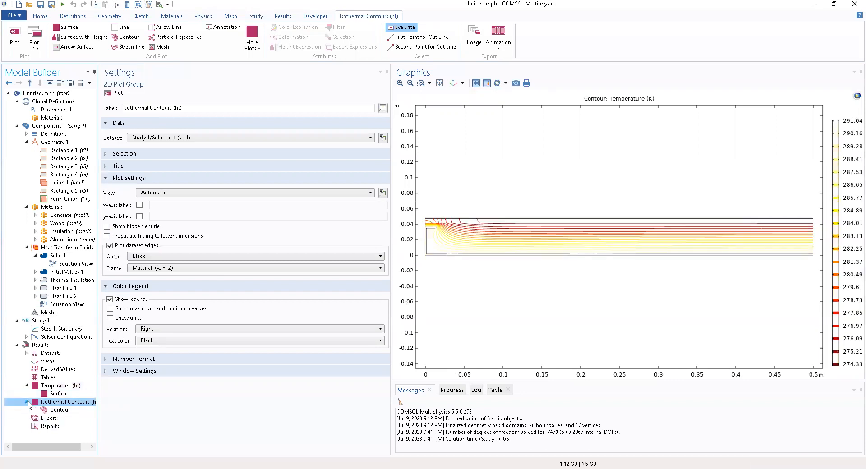
{"action": "left_click", "coordinate": [60, 409]}
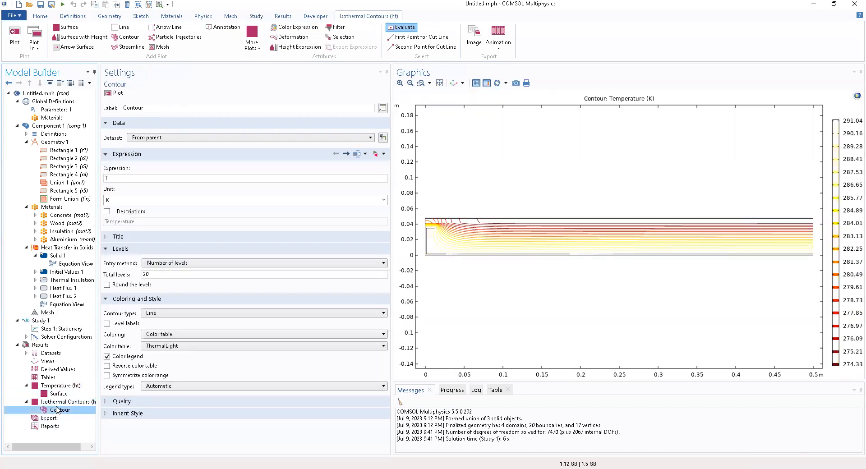
{"action": "left_click", "coordinate": [72, 401]}
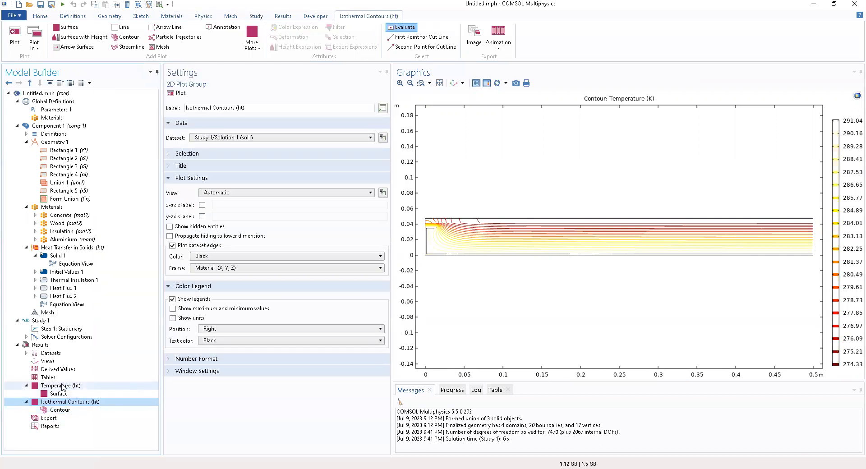
{"action": "left_click", "coordinate": [60, 385]}
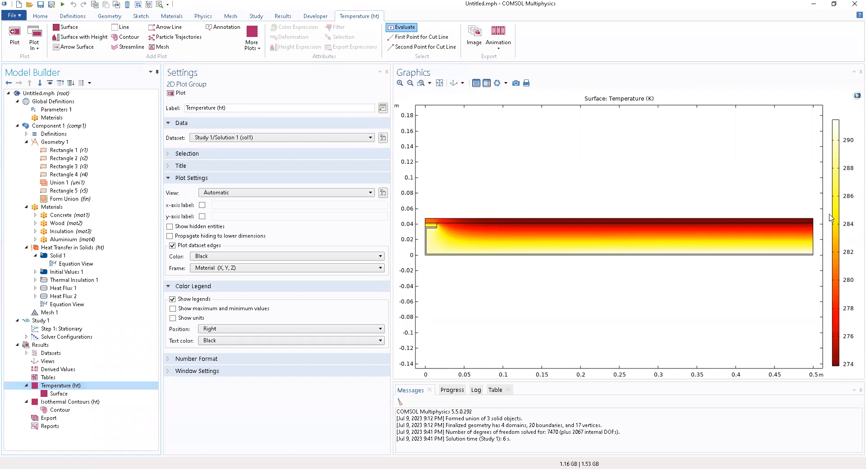
{"action": "mouse_move", "coordinate": [853, 151]}
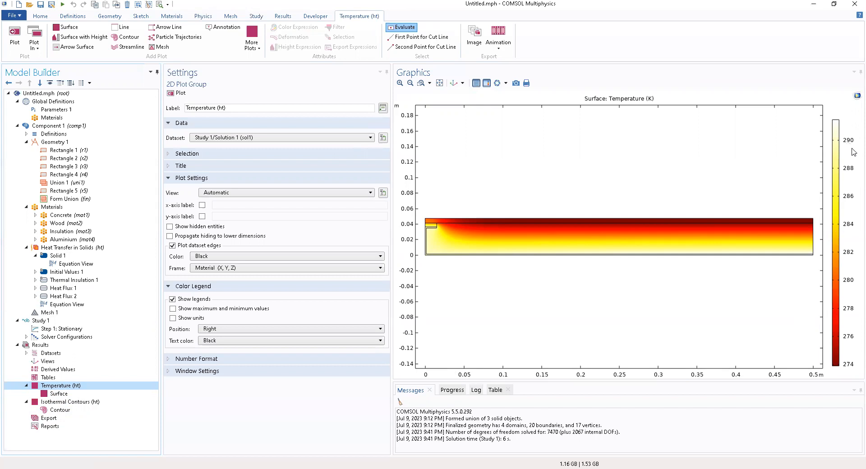
{"action": "mouse_move", "coordinate": [840, 361]}
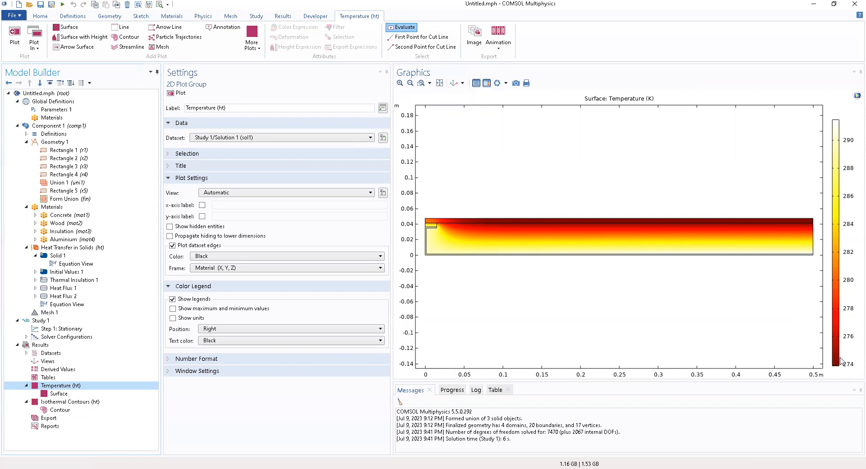
{"action": "mouse_move", "coordinate": [746, 332]}
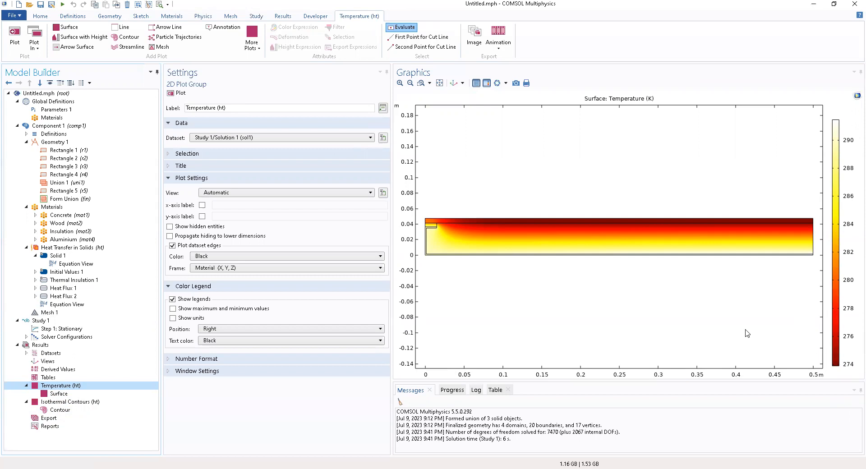
{"action": "mouse_move", "coordinate": [589, 335]}
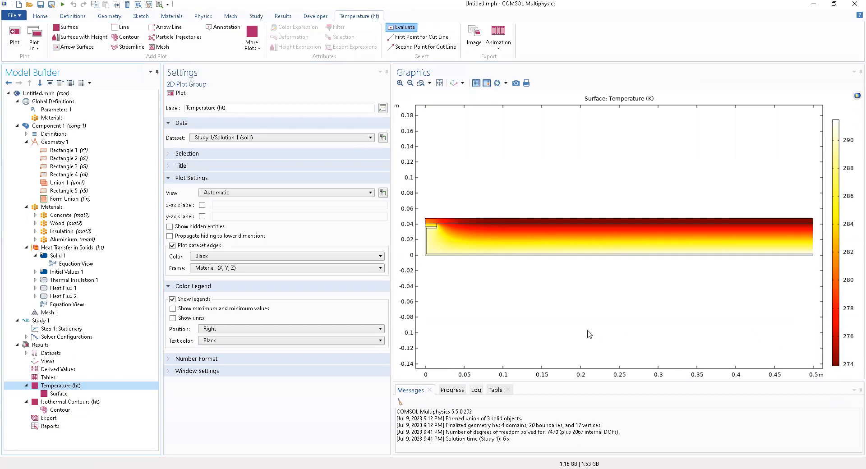
{"action": "mouse_move", "coordinate": [440, 374]}
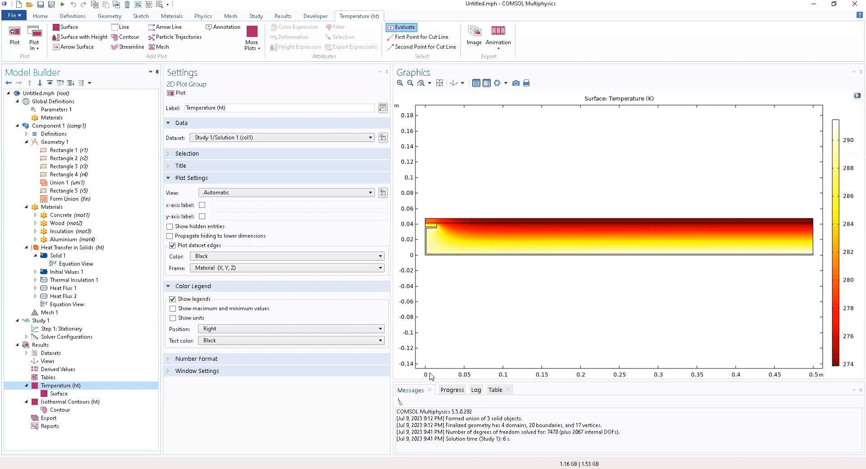
{"action": "mouse_move", "coordinate": [359, 361]}
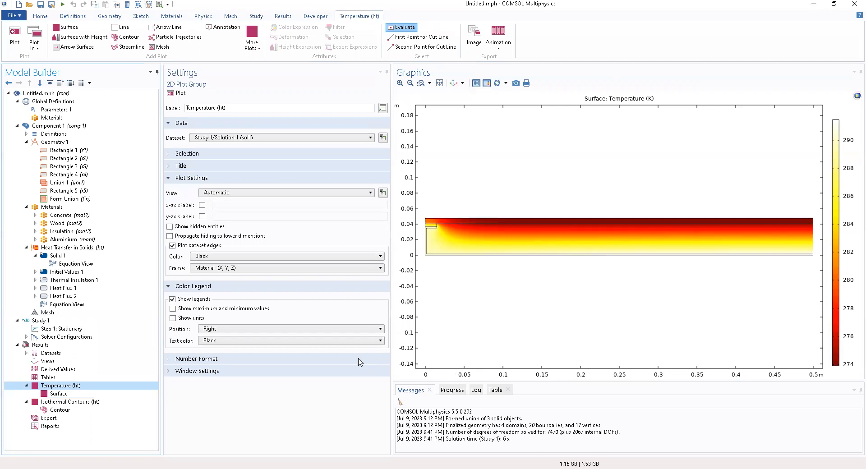
{"action": "left_click", "coordinate": [57, 369]}
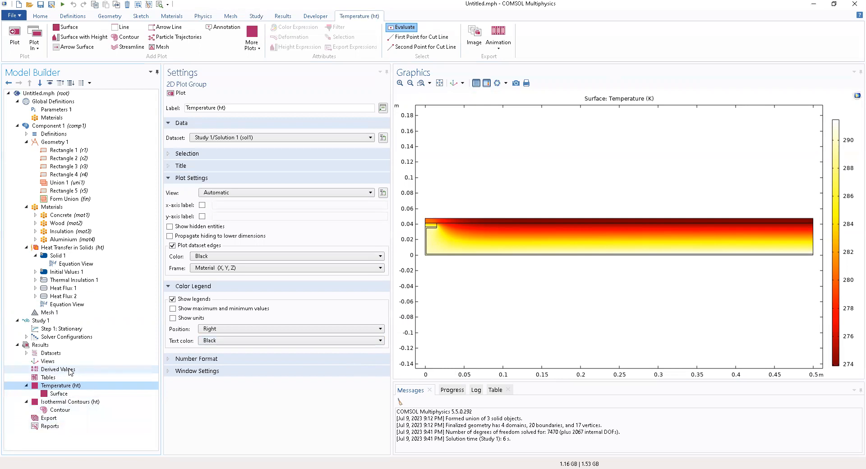
{"action": "left_click", "coordinate": [59, 410]}
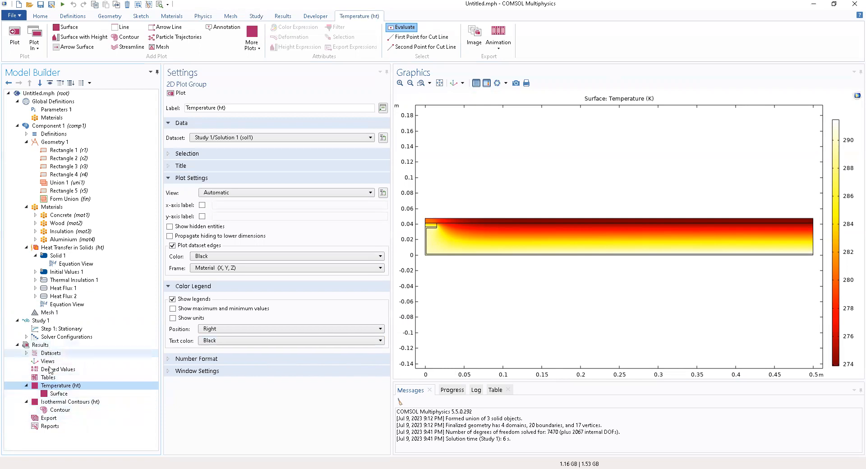
Add a trial Line Integration 1 under Derived Values in the results.
{"action": "right_click", "coordinate": [40, 345]}
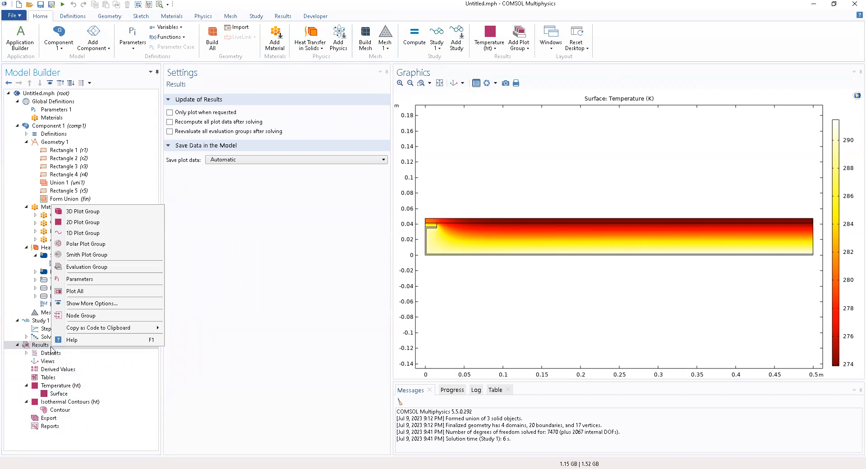
{"action": "mouse_move", "coordinate": [89, 315]}
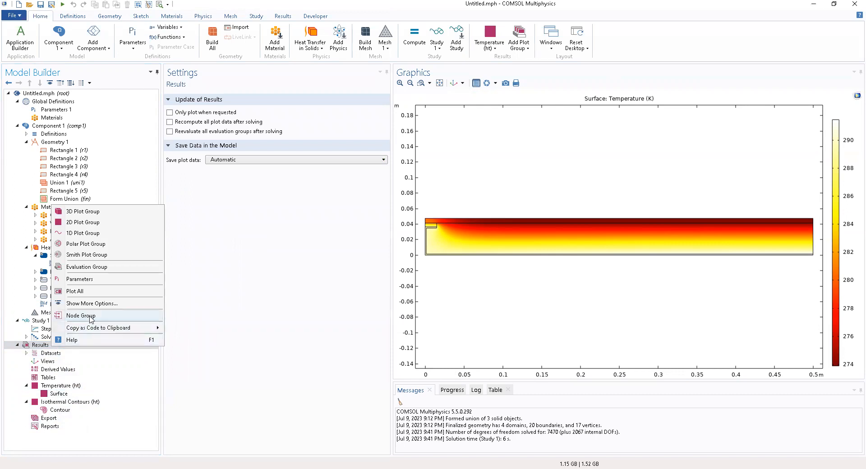
{"action": "mouse_move", "coordinate": [72, 322]}
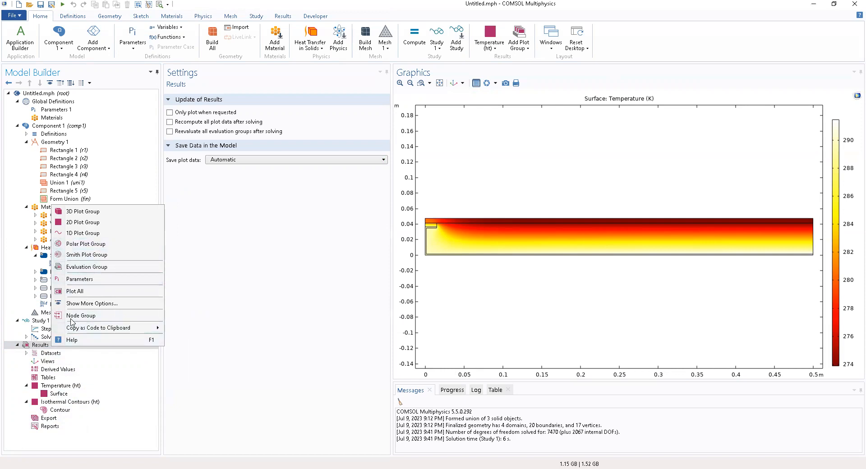
{"action": "left_click", "coordinate": [92, 303]}
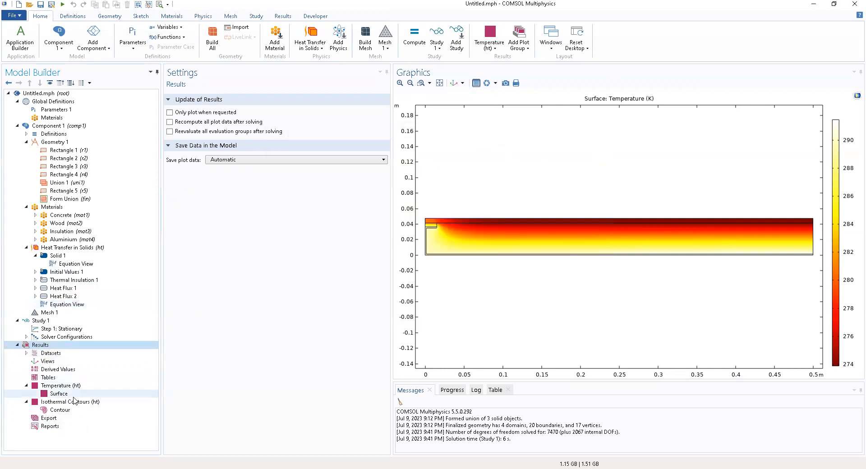
{"action": "left_click", "coordinate": [61, 385]}
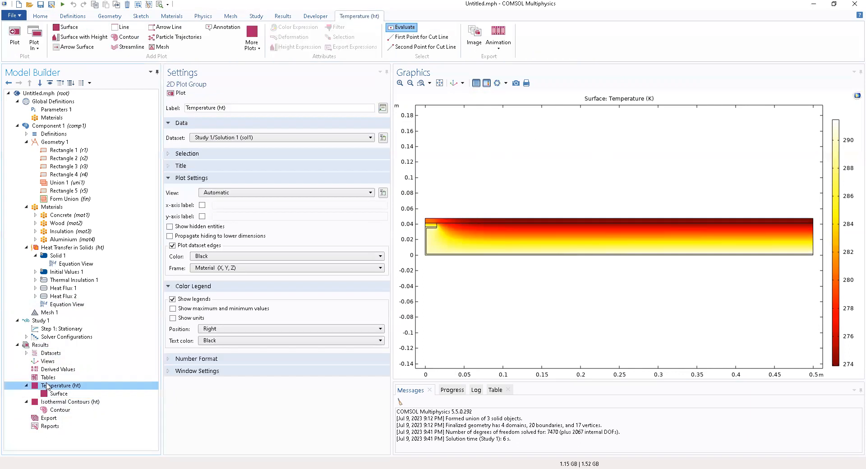
{"action": "right_click", "coordinate": [58, 369]}
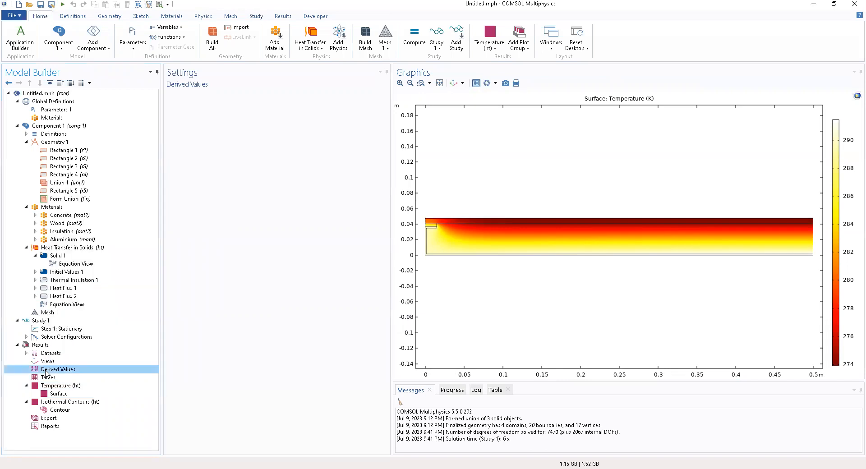
{"action": "right_click", "coordinate": [58, 369]}
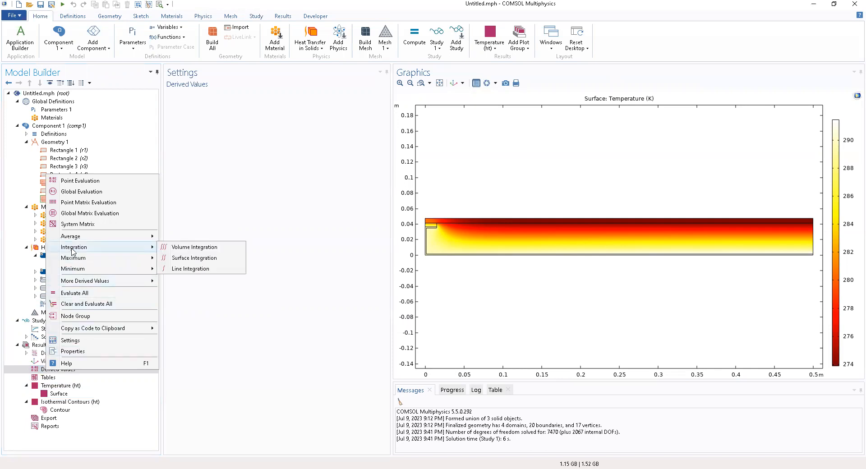
{"action": "mouse_move", "coordinate": [191, 268]}
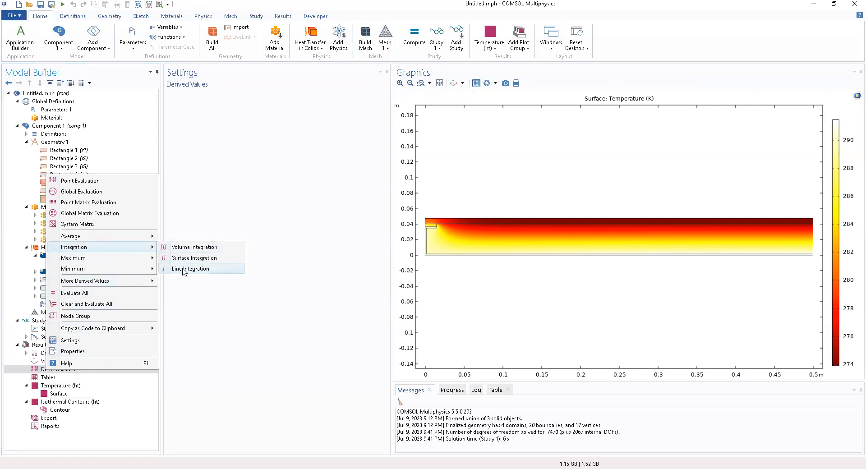
{"action": "left_click", "coordinate": [191, 269]}
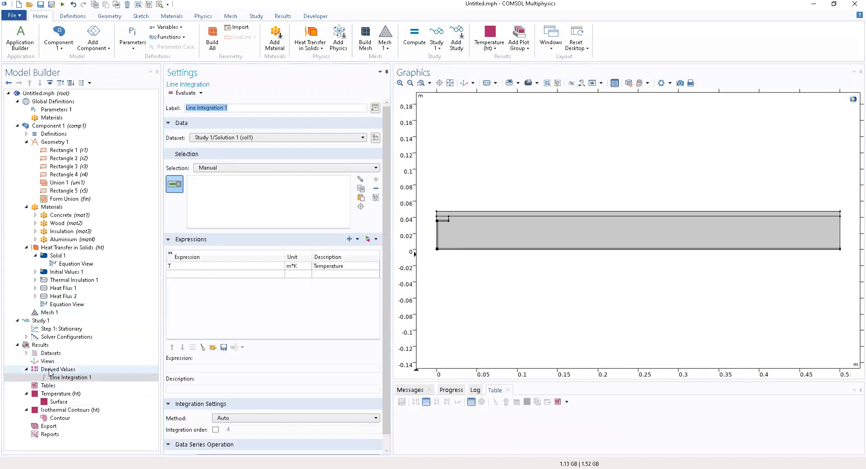
Delete Line Integration 1, leaving Derived Values empty.
{"action": "left_click", "coordinate": [58, 369]}
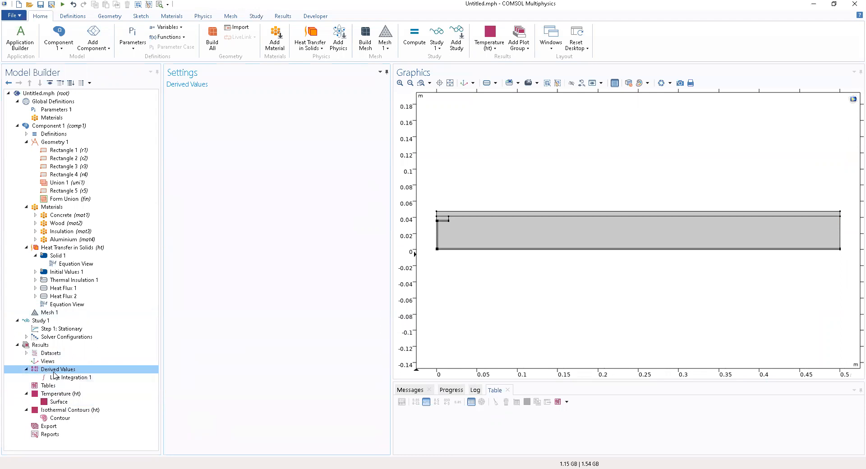
{"action": "right_click", "coordinate": [57, 369]}
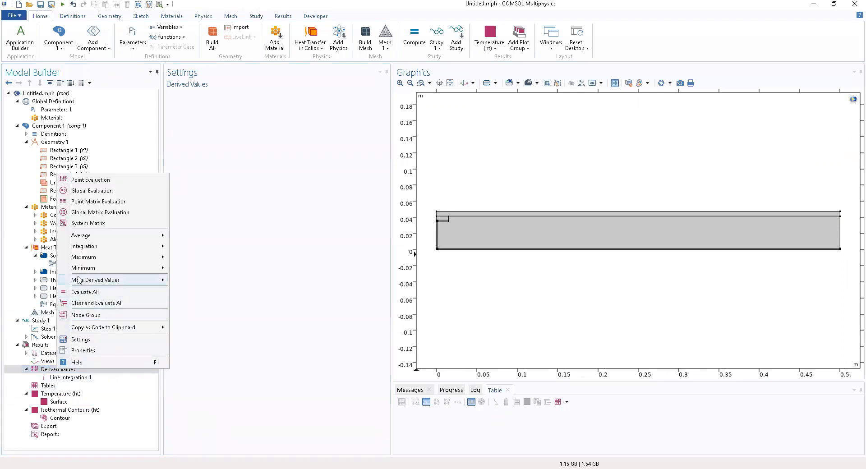
{"action": "mouse_move", "coordinate": [132, 285]}
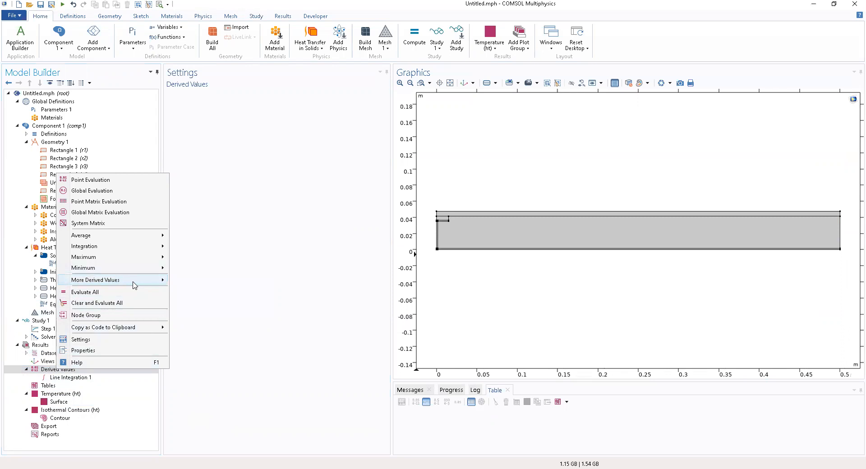
{"action": "mouse_move", "coordinate": [60, 375]}
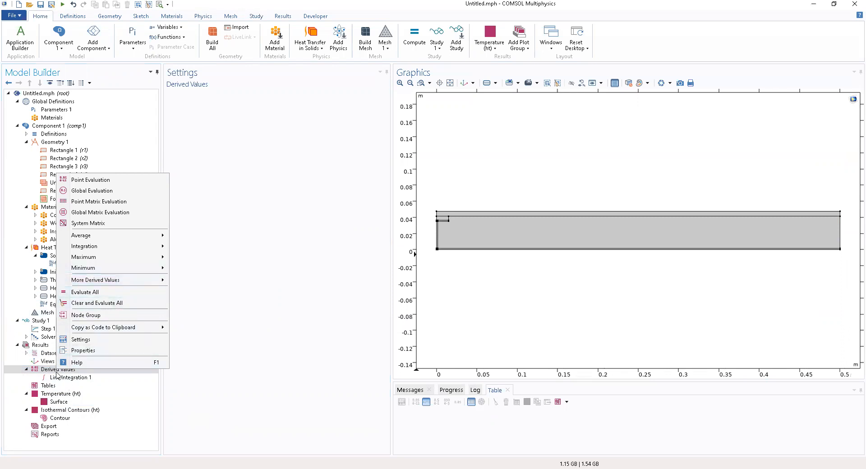
{"action": "mouse_move", "coordinate": [94, 279]}
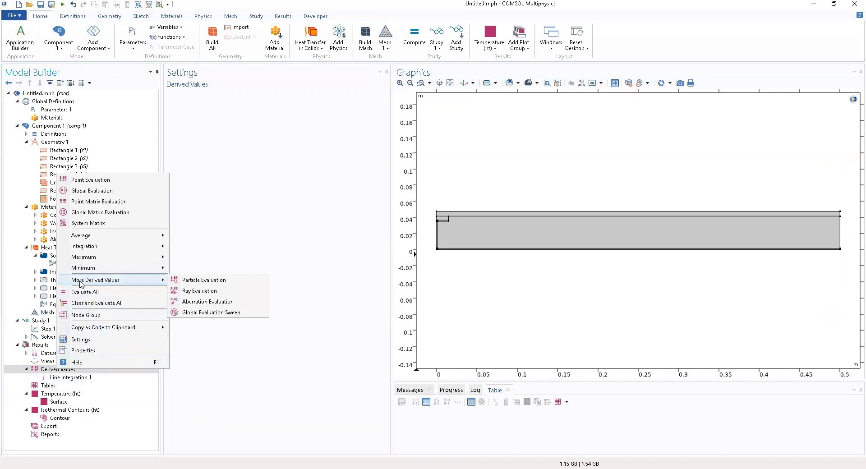
{"action": "mouse_move", "coordinate": [208, 301]}
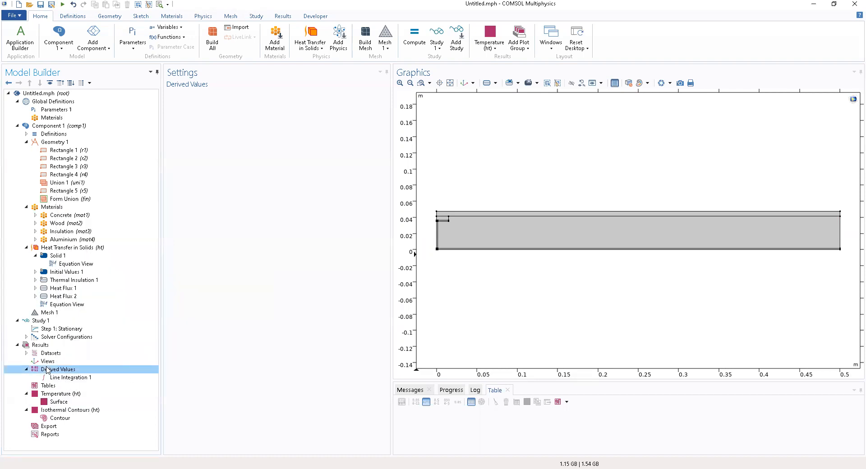
{"action": "right_click", "coordinate": [70, 377]}
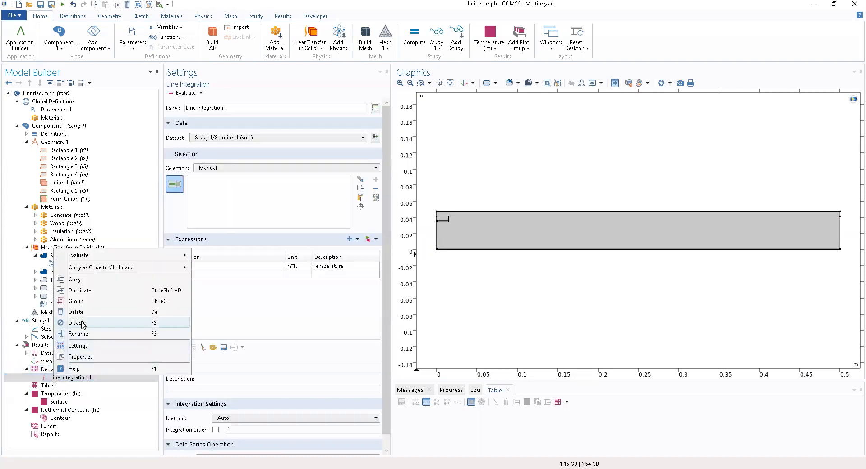
{"action": "left_click", "coordinate": [76, 311]}
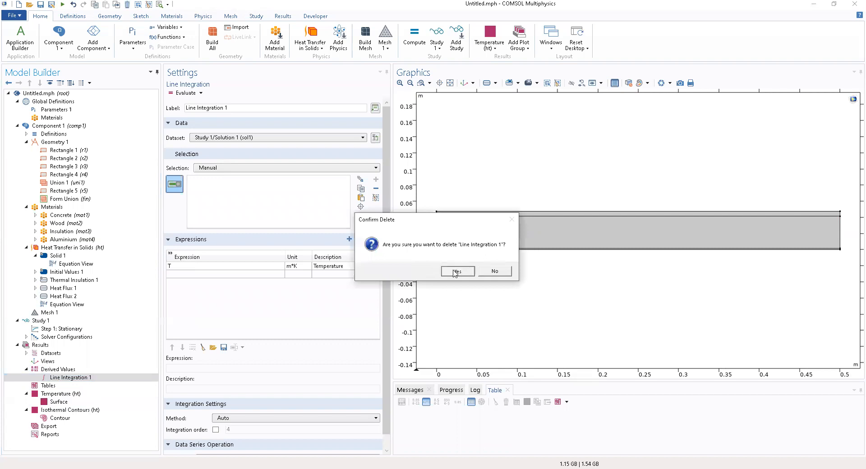
{"action": "left_click", "coordinate": [456, 271]}
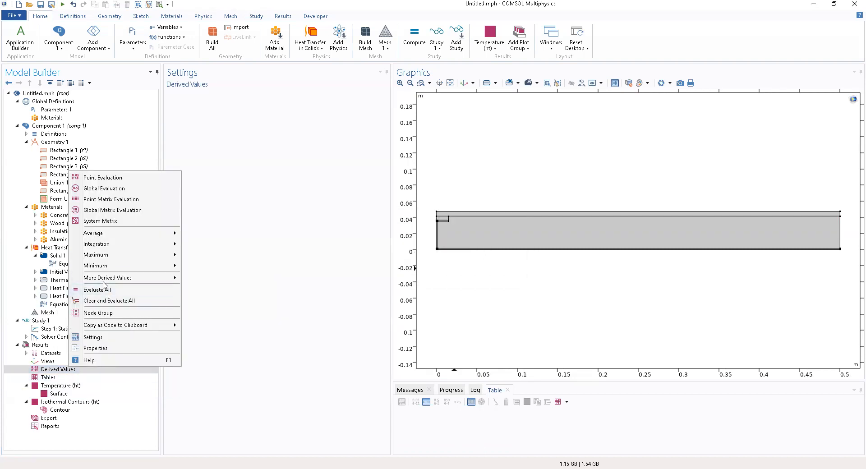
{"action": "mouse_move", "coordinate": [107, 277]}
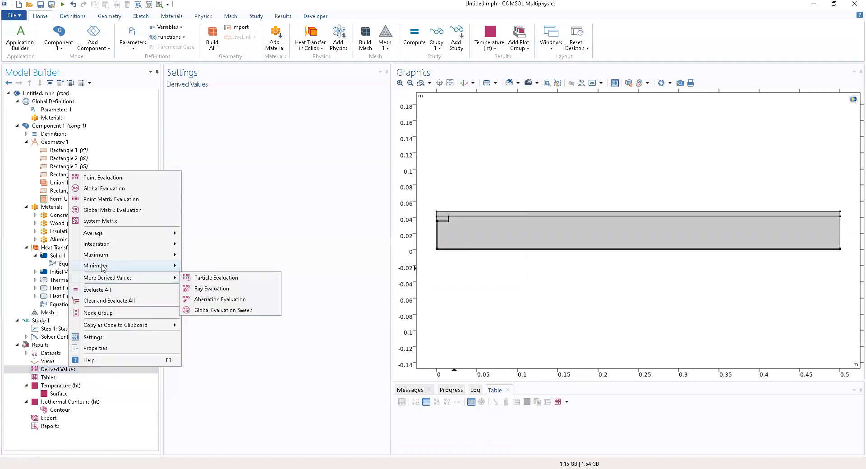
{"action": "mouse_move", "coordinate": [94, 232]}
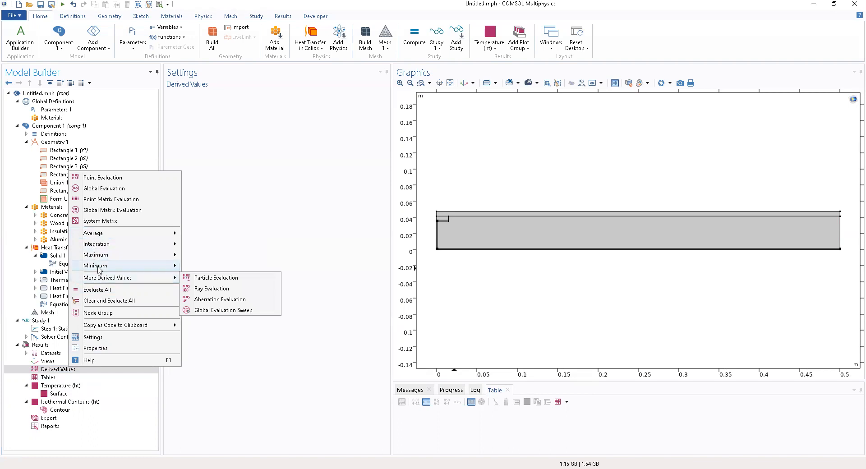
{"action": "mouse_move", "coordinate": [101, 301]}
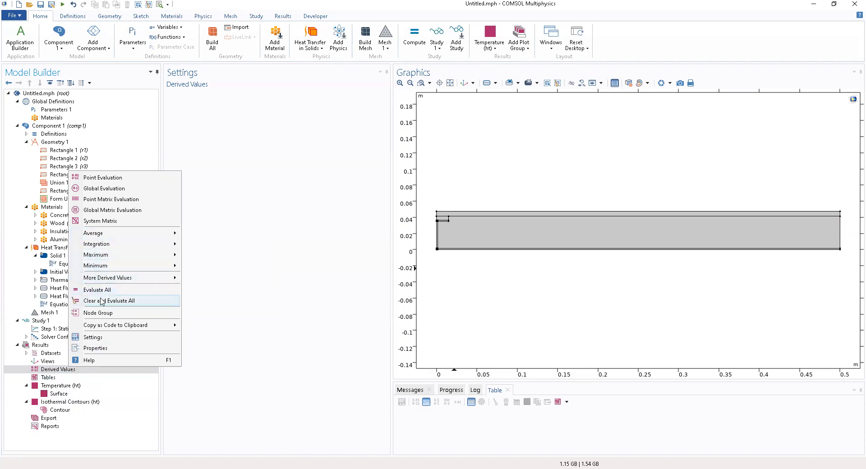
{"action": "mouse_move", "coordinate": [96, 244]}
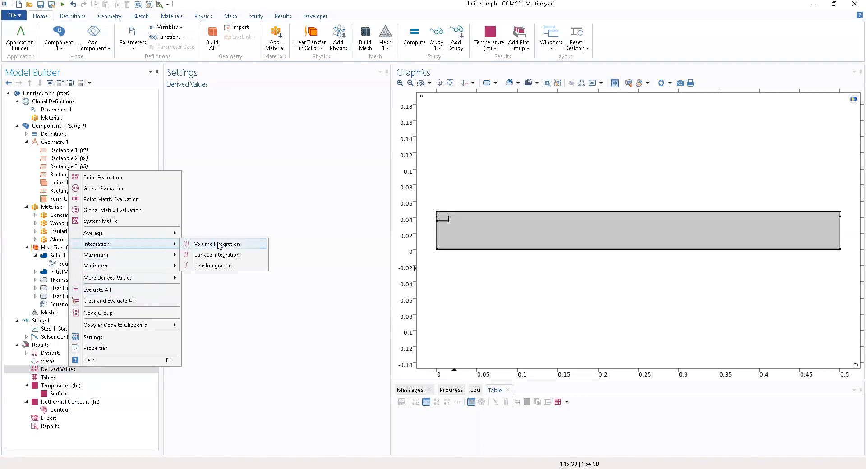
Add a new line integration and clear its manually picked boundaries.
{"action": "left_click", "coordinate": [213, 266]}
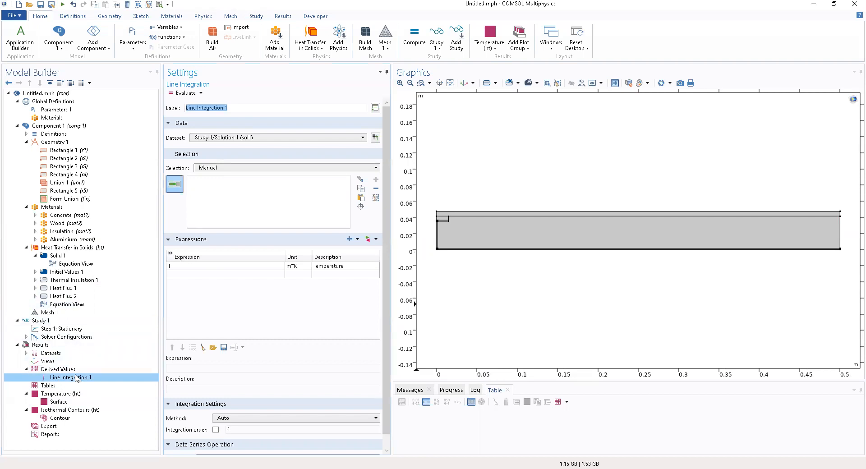
{"action": "left_click", "coordinate": [284, 168]}
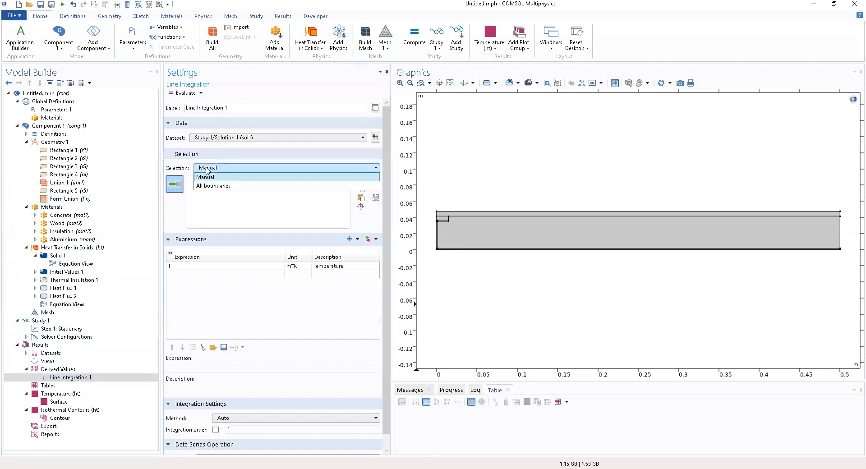
{"action": "left_click", "coordinate": [205, 176]}
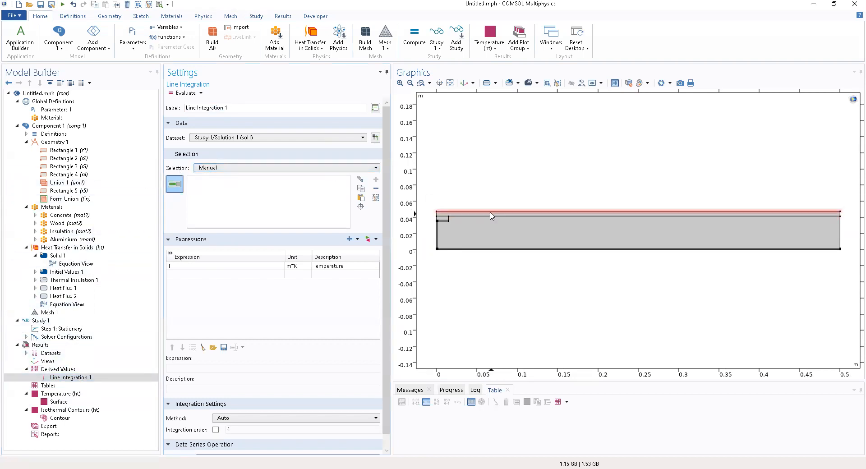
{"action": "left_click", "coordinate": [459, 236]}
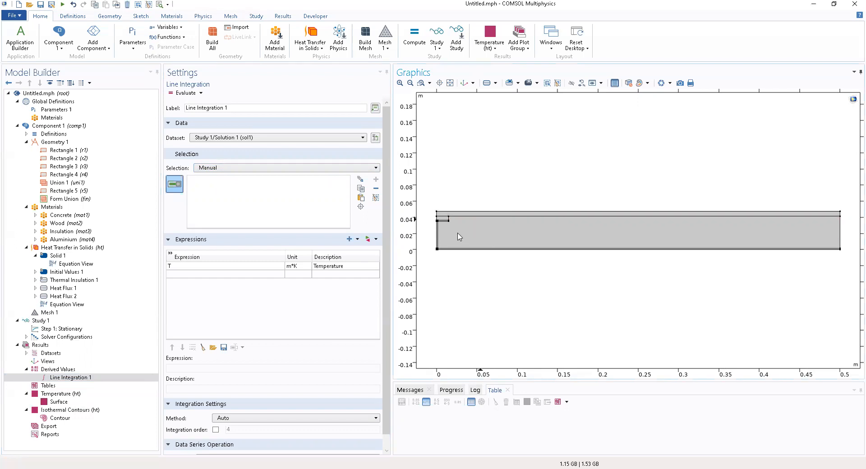
{"action": "left_click", "coordinate": [437, 232]}
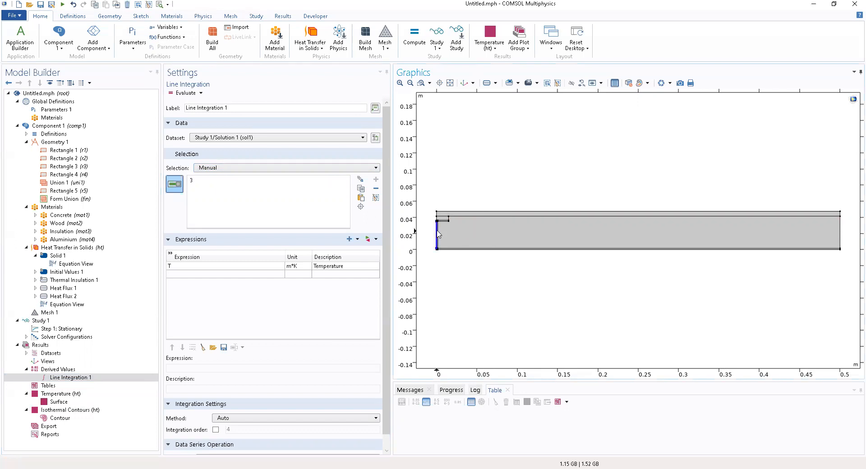
{"action": "left_click", "coordinate": [457, 251]}
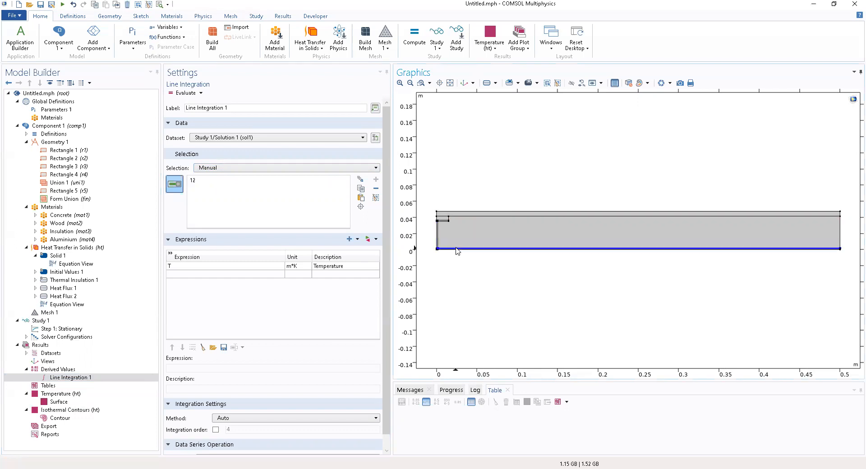
{"action": "left_click", "coordinate": [456, 217]}
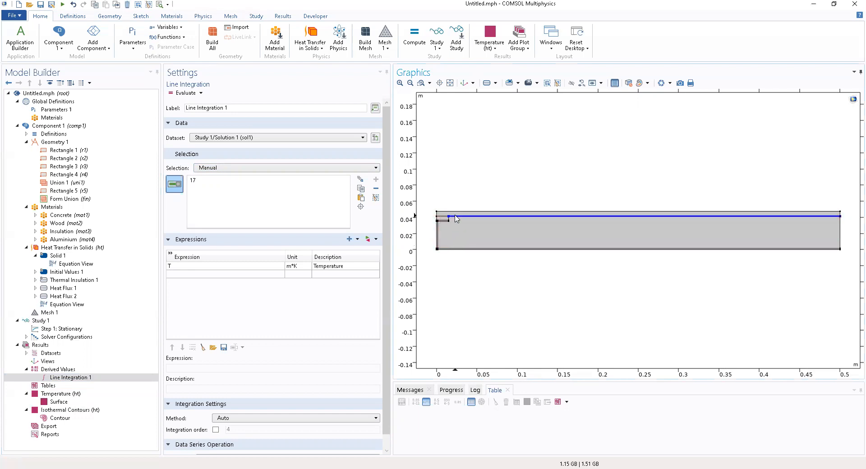
{"action": "left_click", "coordinate": [455, 214]}
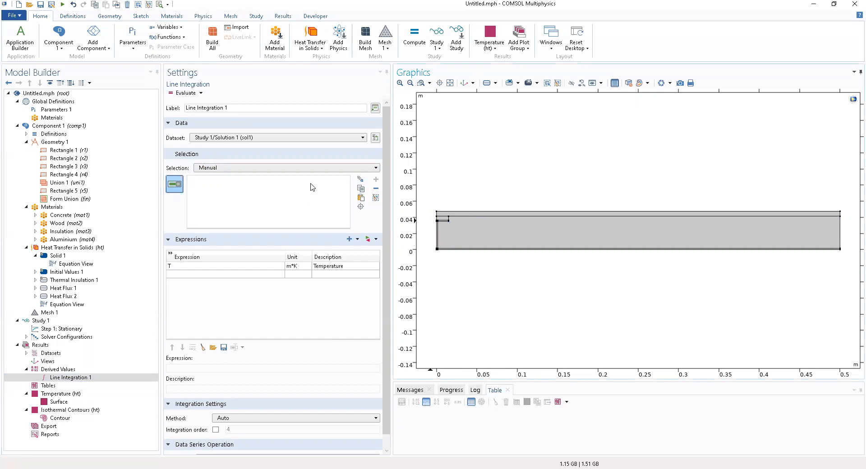
Restrict the line integration to boundaries 2 and 10 via Paste Selection.
{"action": "left_click", "coordinate": [360, 197]}
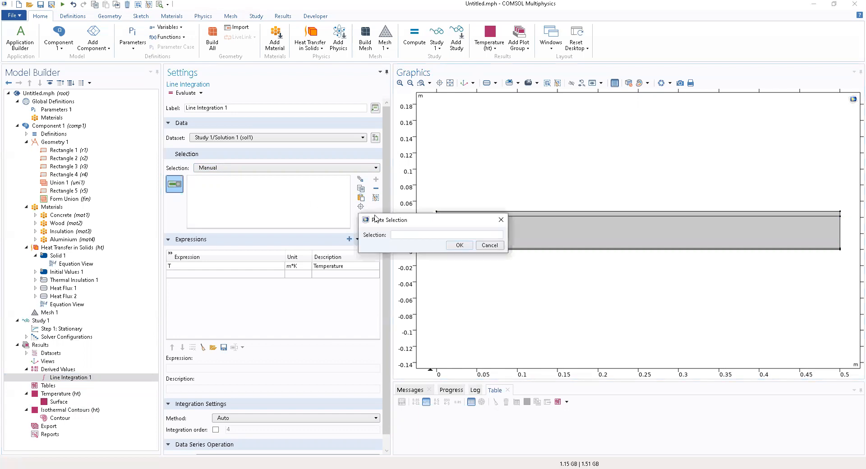
{"action": "type", "text": "2"}
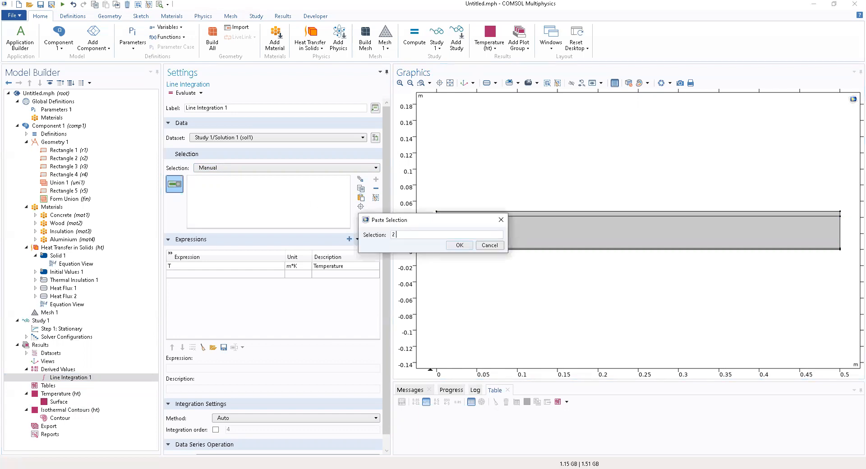
{"action": "type", "text": "10"}
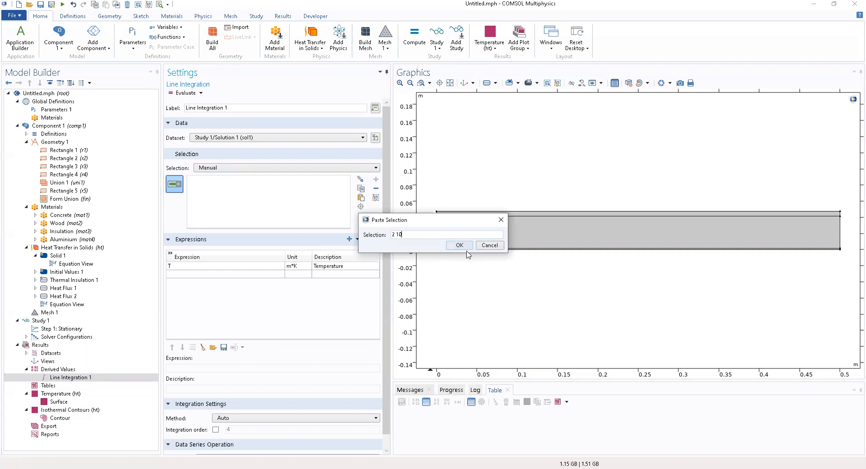
{"action": "left_click", "coordinate": [459, 245]}
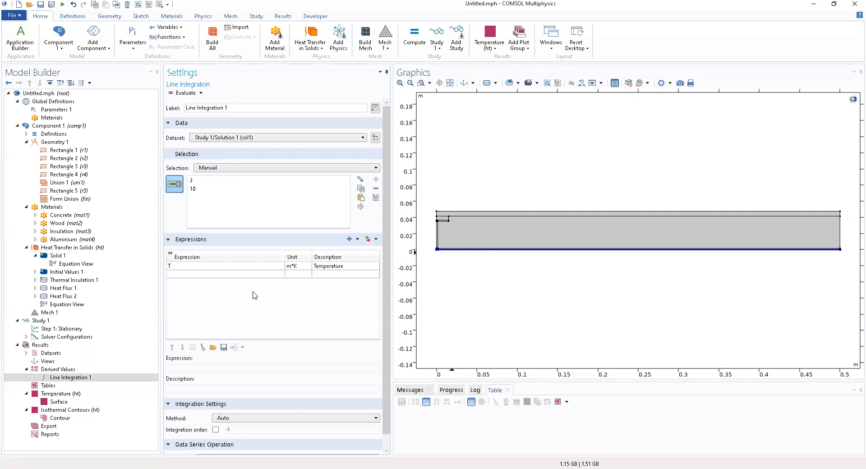
{"action": "mouse_move", "coordinate": [231, 276]}
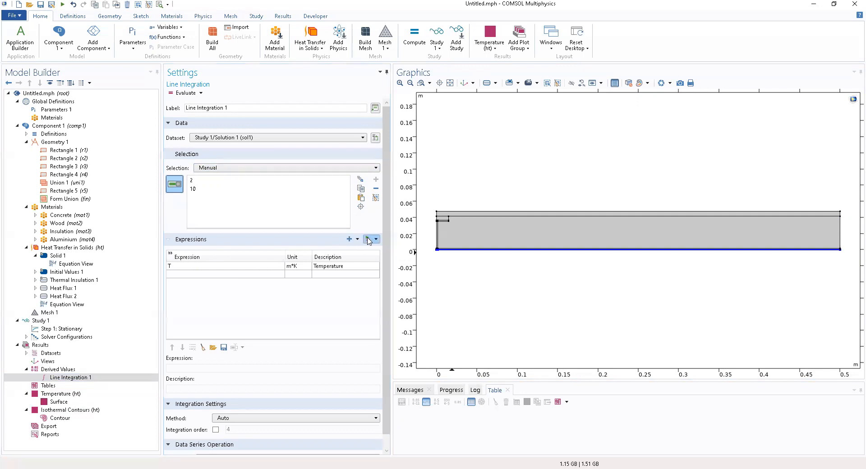
Replace the Line Integration 1 expression with ht.q0 inward heat flux from Heat Transfer in Solids > Boundary fluxes.
{"action": "left_click", "coordinate": [367, 239]}
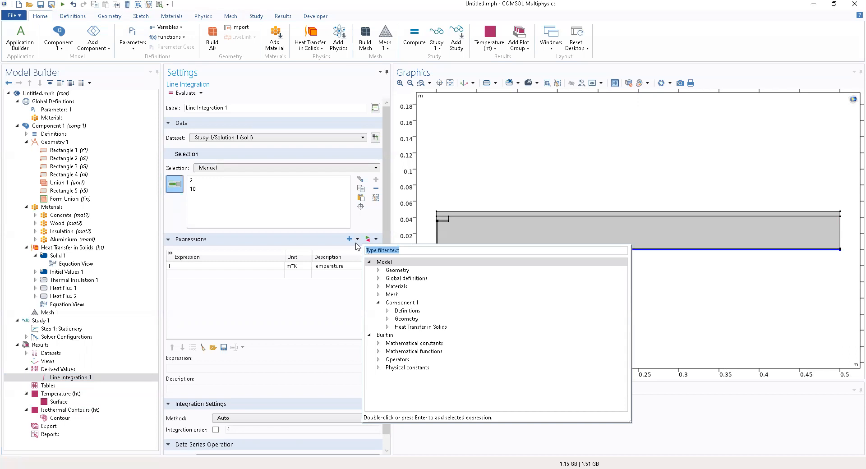
{"action": "mouse_move", "coordinate": [356, 249]}
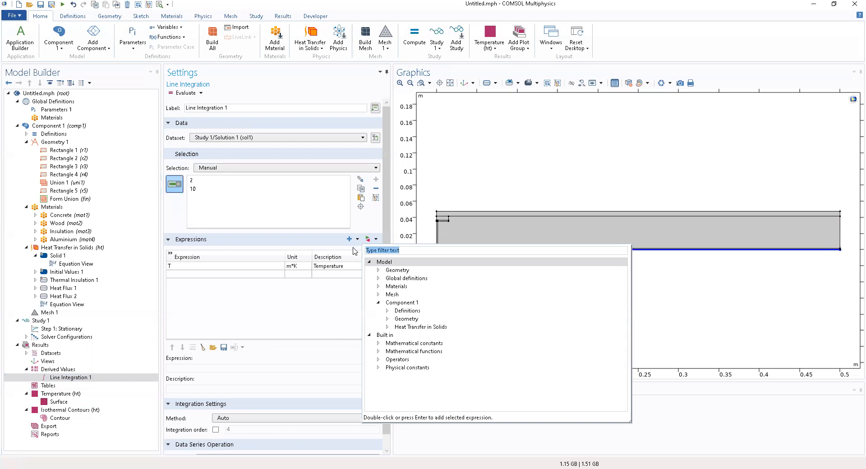
{"action": "mouse_move", "coordinate": [353, 253]}
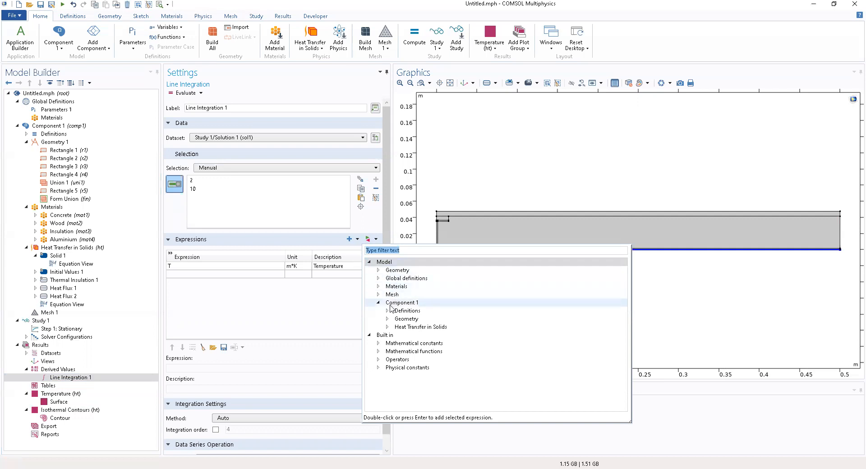
{"action": "left_click", "coordinate": [402, 302]}
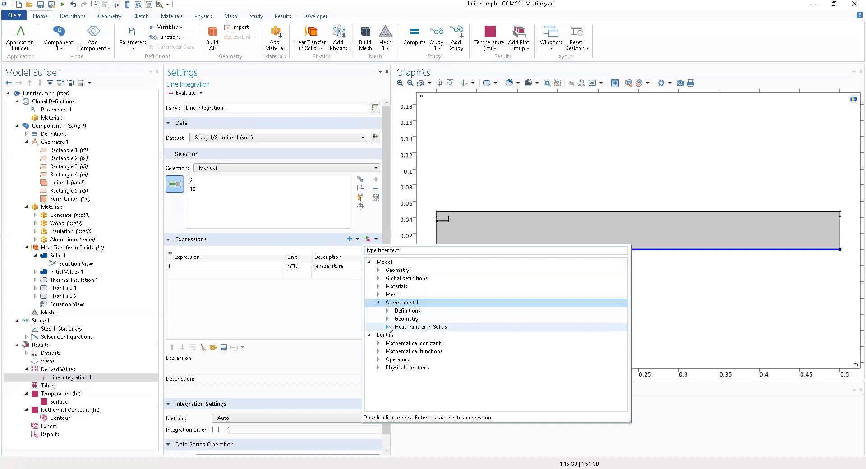
{"action": "left_click", "coordinate": [387, 326]}
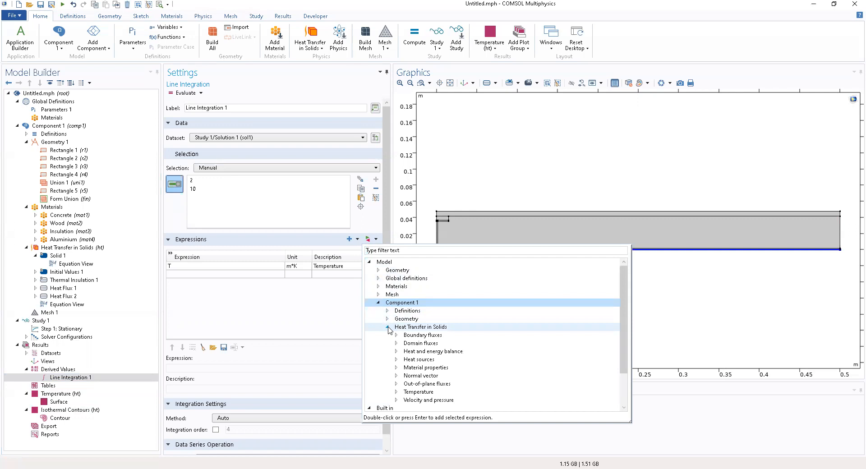
{"action": "mouse_move", "coordinate": [419, 343]}
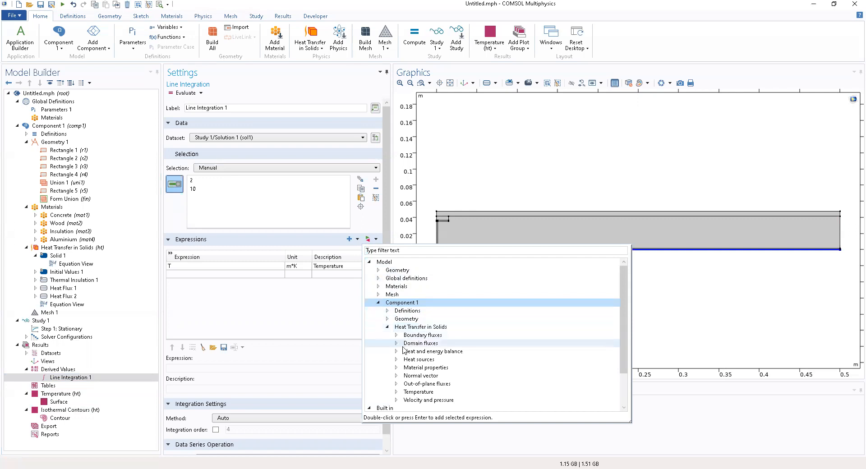
{"action": "left_click", "coordinate": [397, 334]}
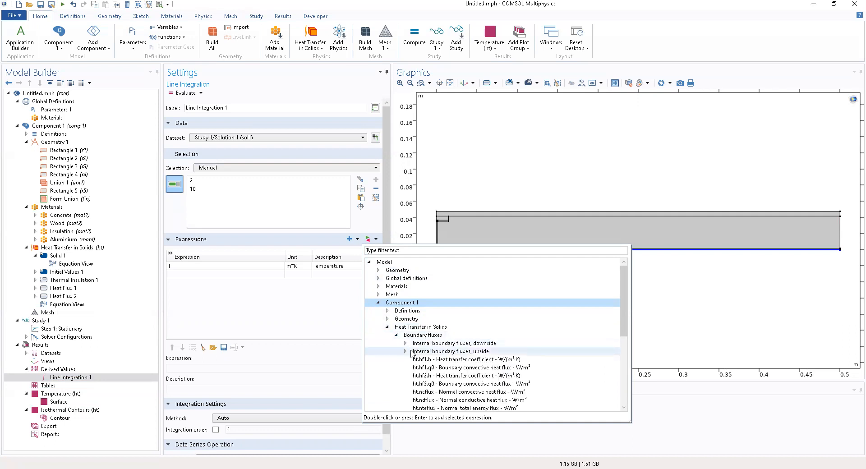
{"action": "scroll", "scroll_direction": "down", "scroll_amount": 3}
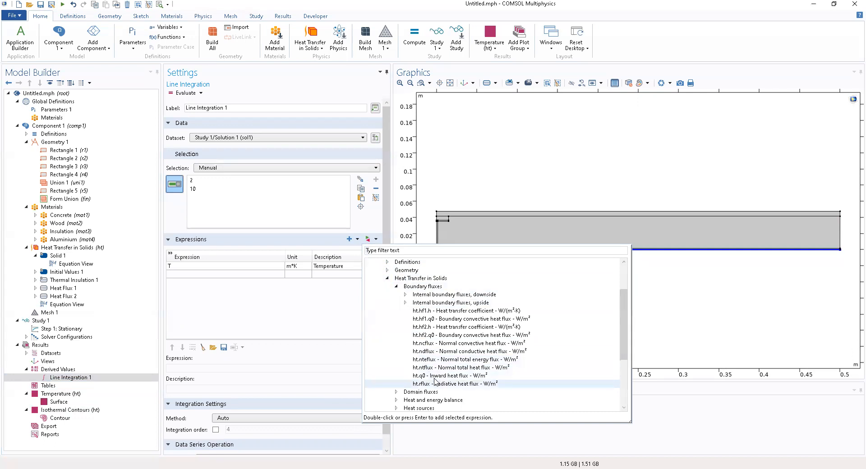
{"action": "mouse_move", "coordinate": [436, 310]}
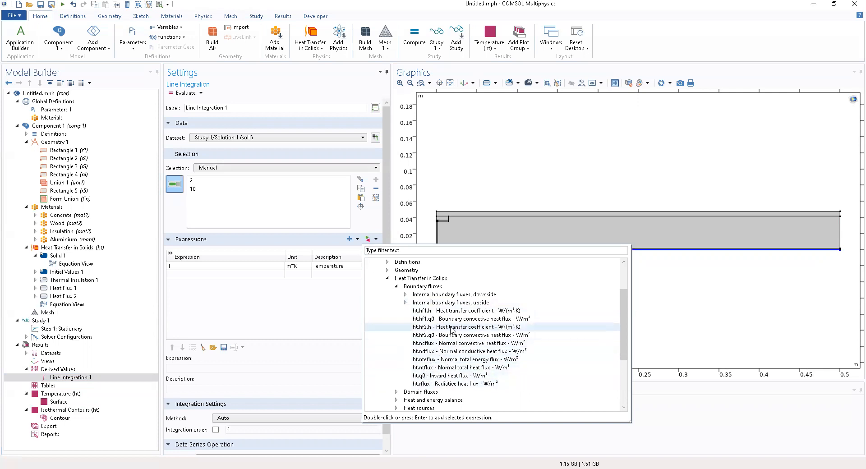
{"action": "left_click", "coordinate": [405, 294]}
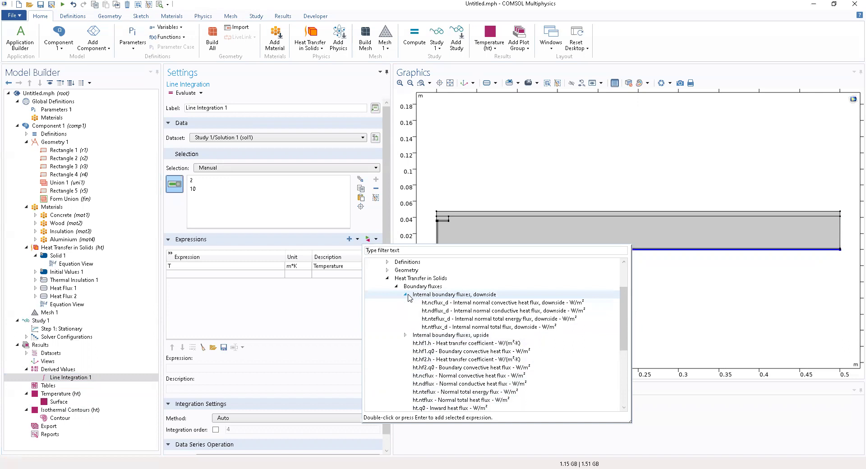
{"action": "left_click", "coordinate": [405, 294]}
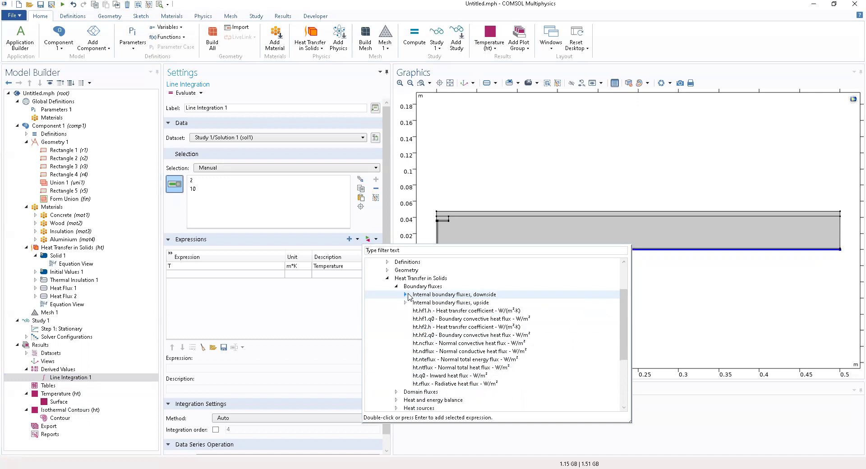
{"action": "mouse_move", "coordinate": [452, 377]}
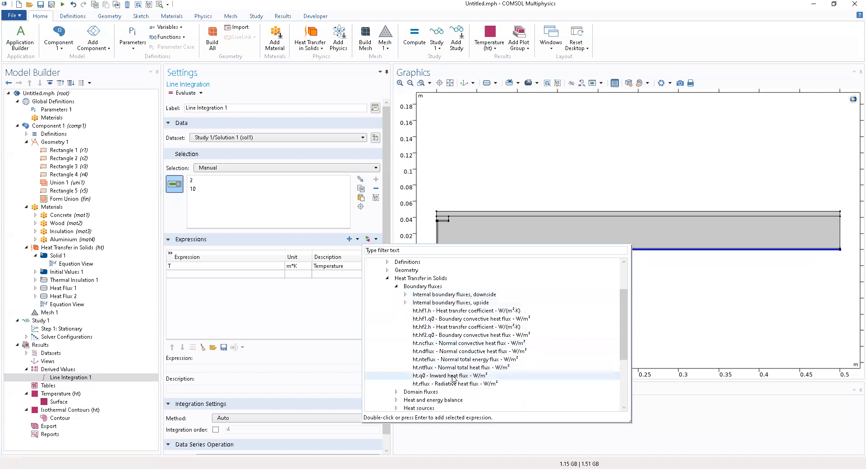
{"action": "double_click", "coordinate": [453, 376]}
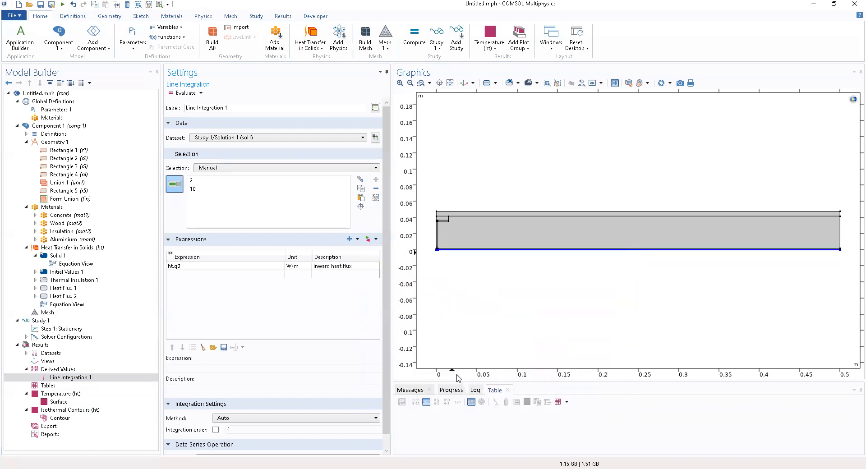
{"action": "mouse_move", "coordinate": [462, 362]}
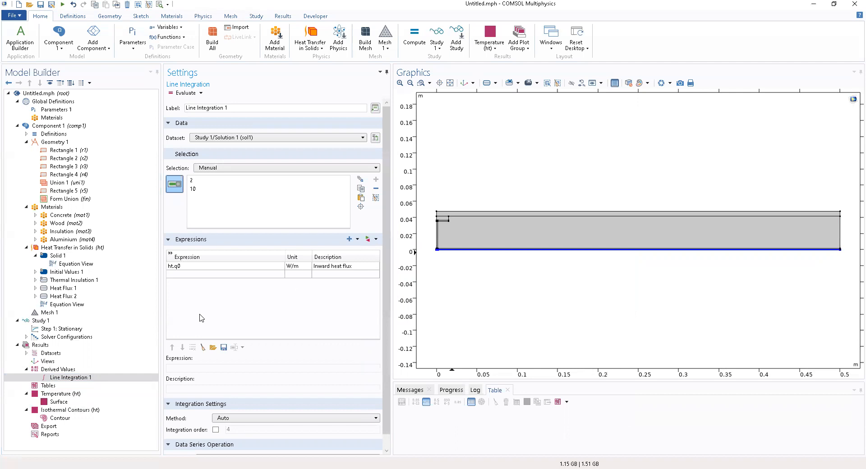
Evaluate Line Integration 1, giving 9.4928 W/m inward heat flux in Table 1.
{"action": "left_click", "coordinate": [183, 93]}
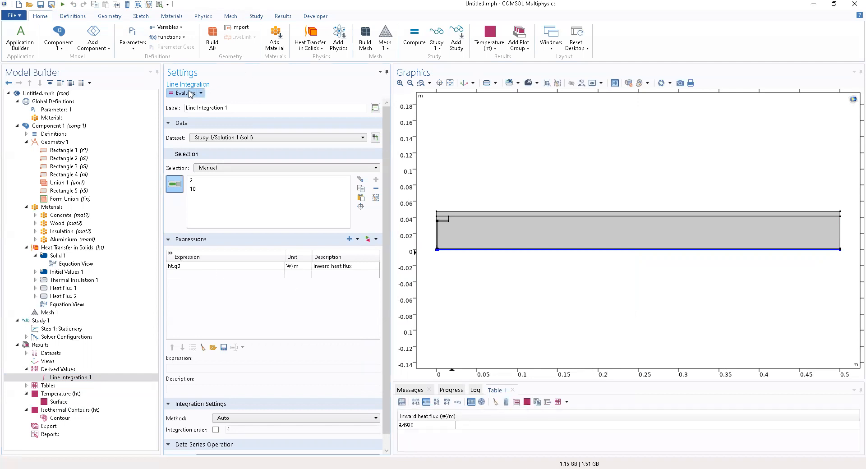
{"action": "mouse_move", "coordinate": [420, 433]}
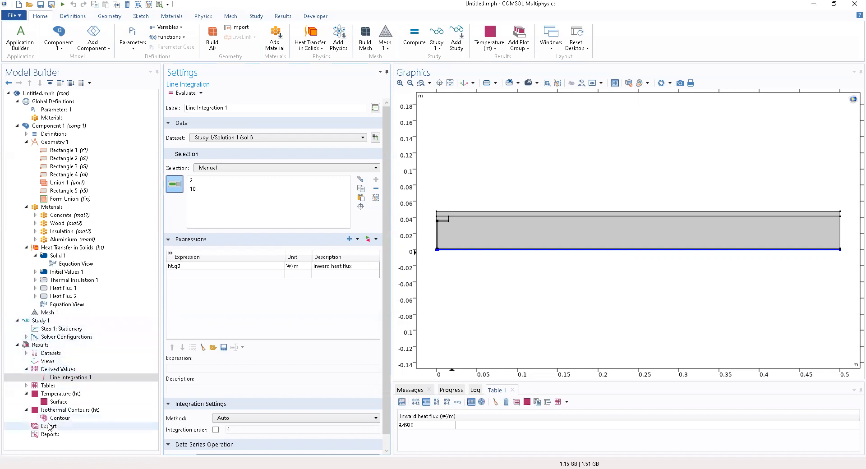
Select the Results node and bring up the Results ribbon with its data export commands.
{"action": "left_click", "coordinate": [53, 425]}
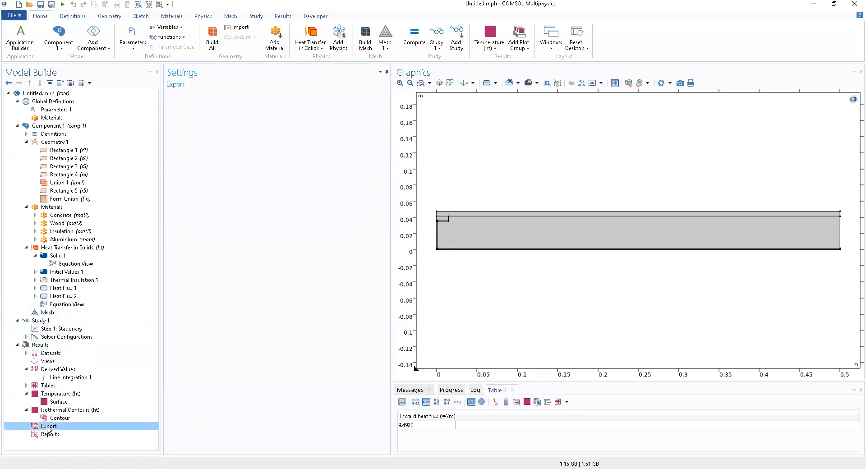
{"action": "left_click", "coordinate": [40, 345]}
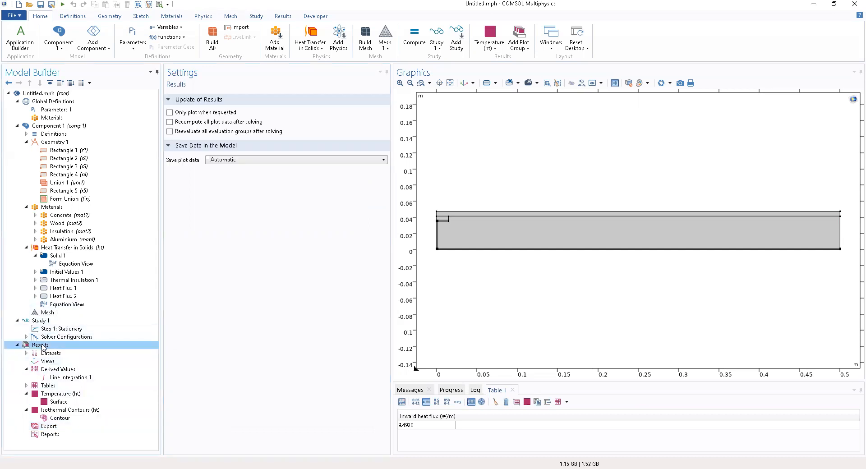
{"action": "left_click", "coordinate": [283, 15]}
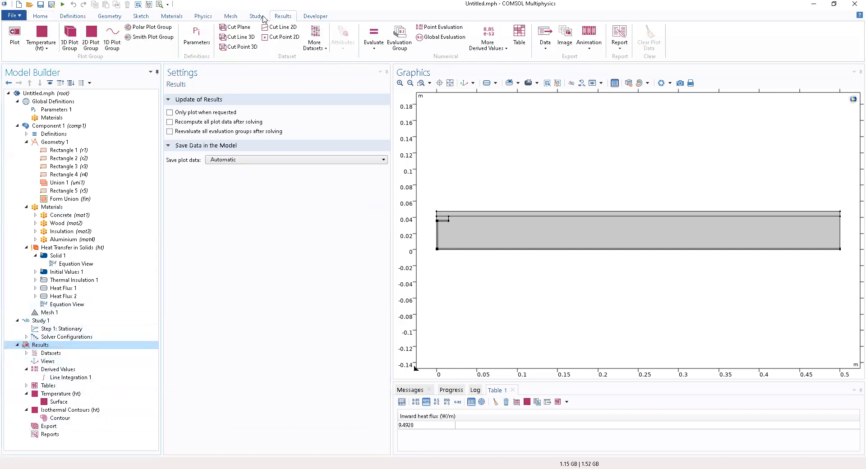
{"action": "mouse_move", "coordinate": [196, 37]}
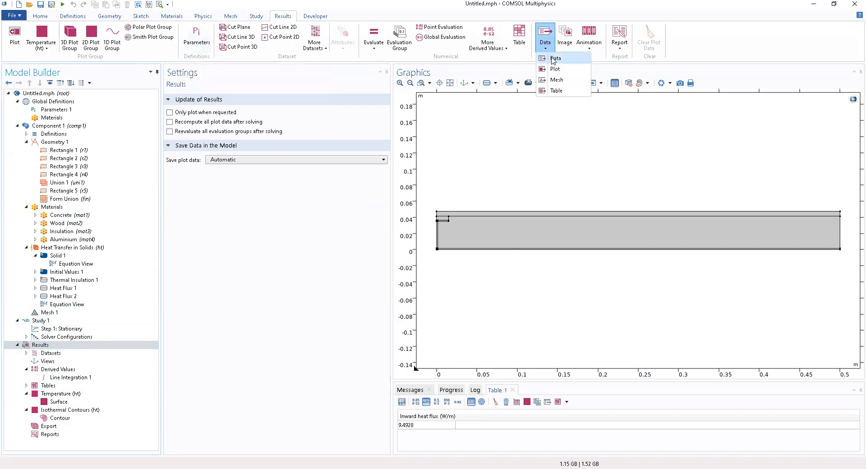
Add a Data export under Results for temperature T in degC from Study 1/Solution 1.
{"action": "left_click", "coordinate": [556, 58]}
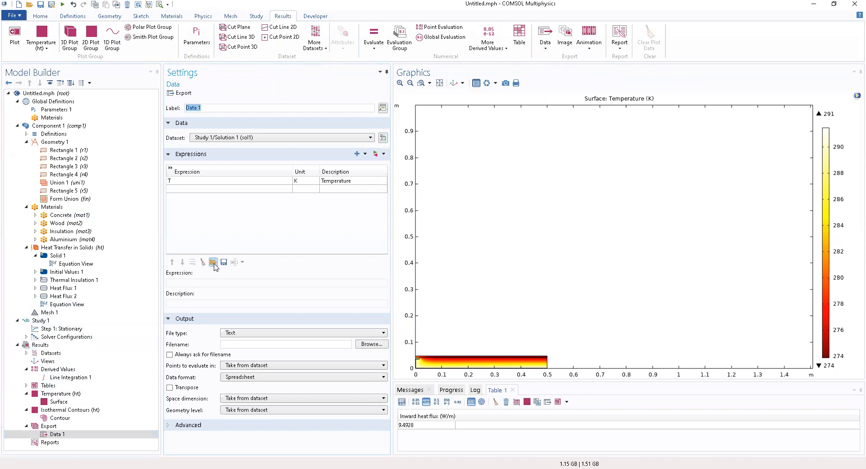
{"action": "mouse_move", "coordinate": [160, 286]}
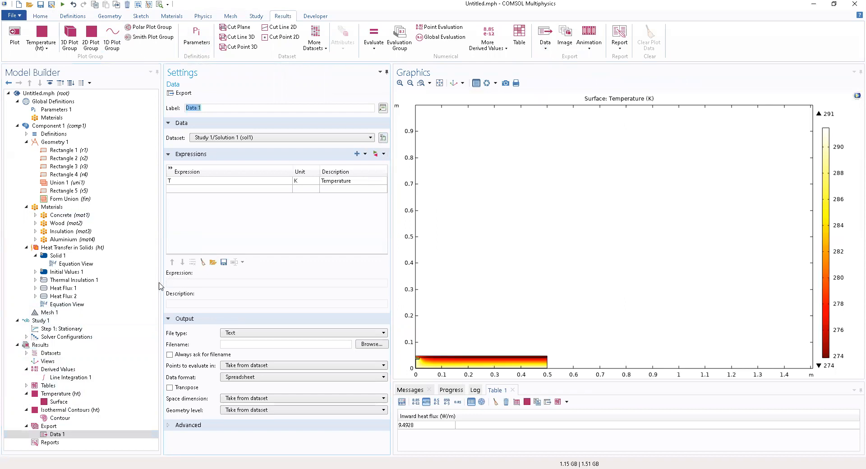
{"action": "mouse_move", "coordinate": [198, 188]}
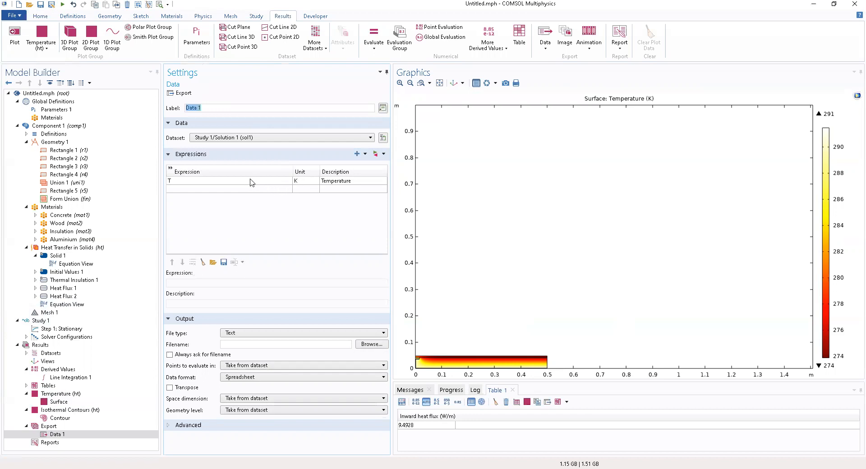
{"action": "left_click", "coordinate": [226, 180]}
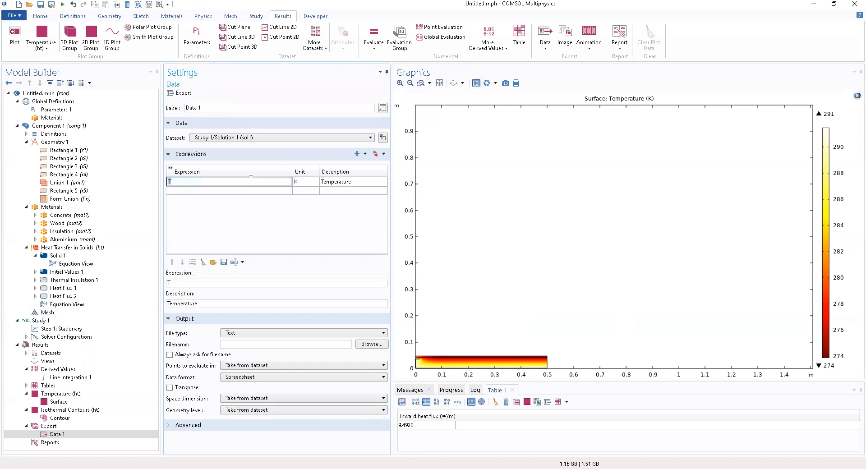
{"action": "left_click", "coordinate": [301, 182]}
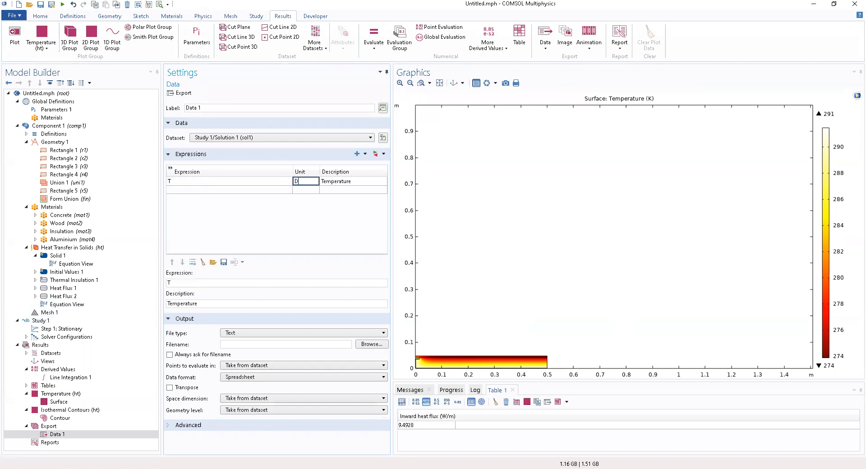
{"action": "type", "text": "deg"}
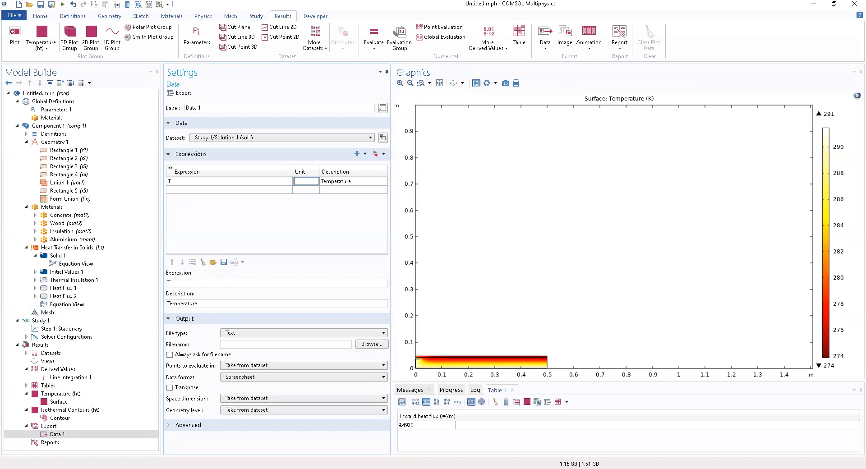
{"action": "type", "text": "degC"}
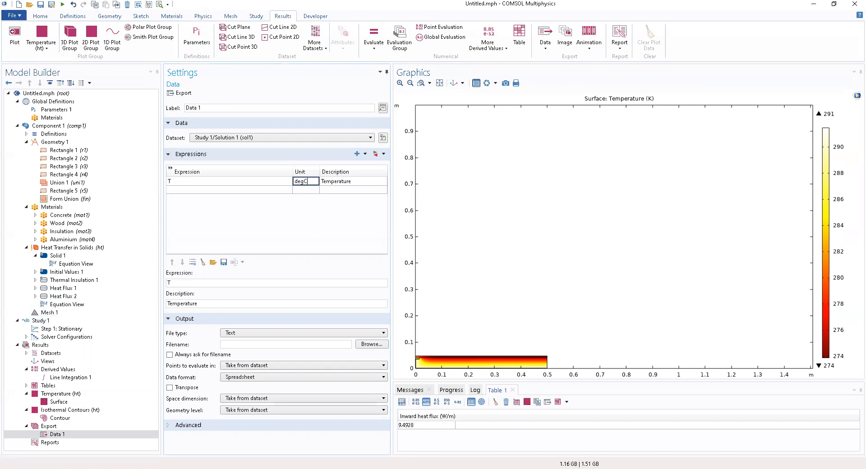
{"action": "left_click", "coordinate": [305, 190]}
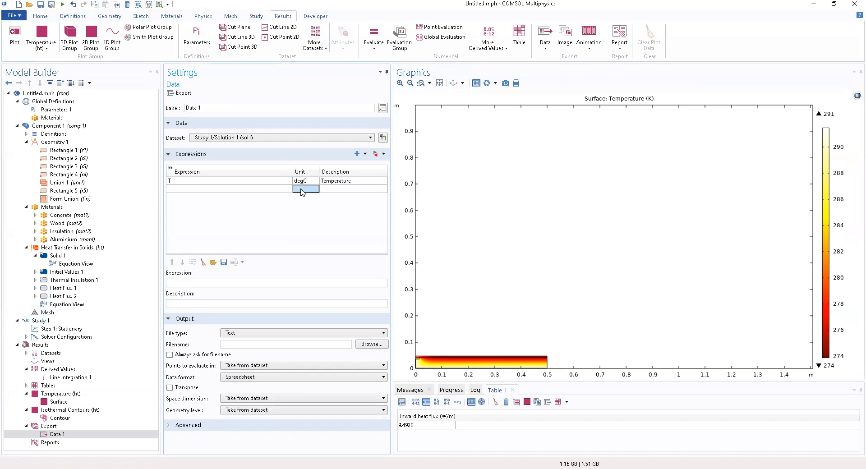
{"action": "mouse_move", "coordinate": [359, 196]}
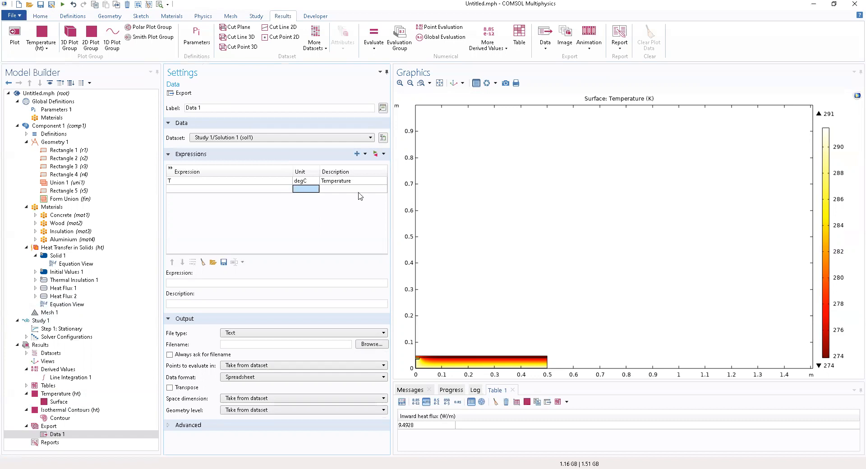
{"action": "left_click", "coordinate": [229, 180]}
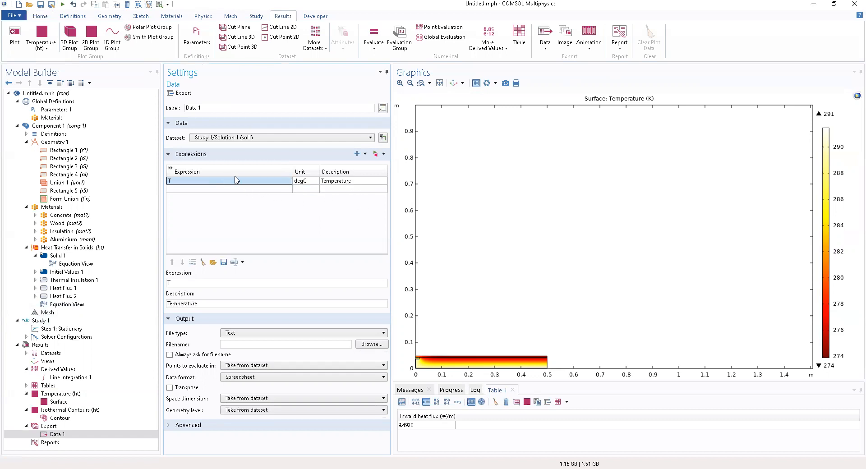
{"action": "left_click", "coordinate": [304, 181]}
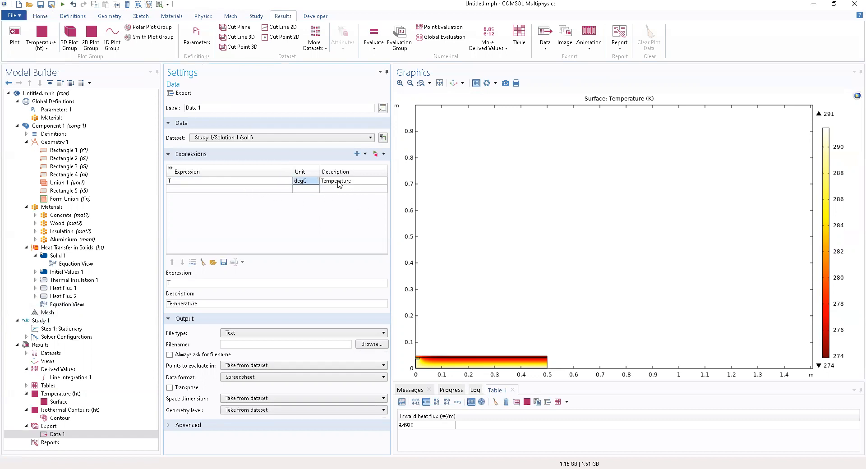
{"action": "left_click", "coordinate": [353, 181]}
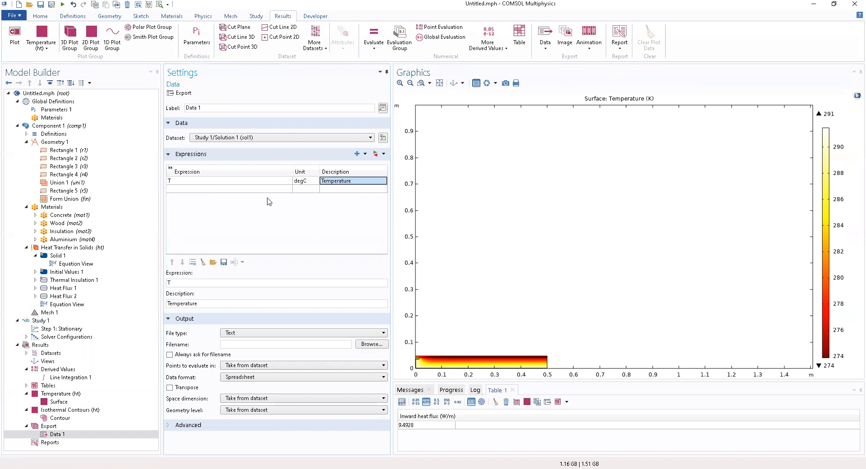
{"action": "mouse_move", "coordinate": [203, 261]}
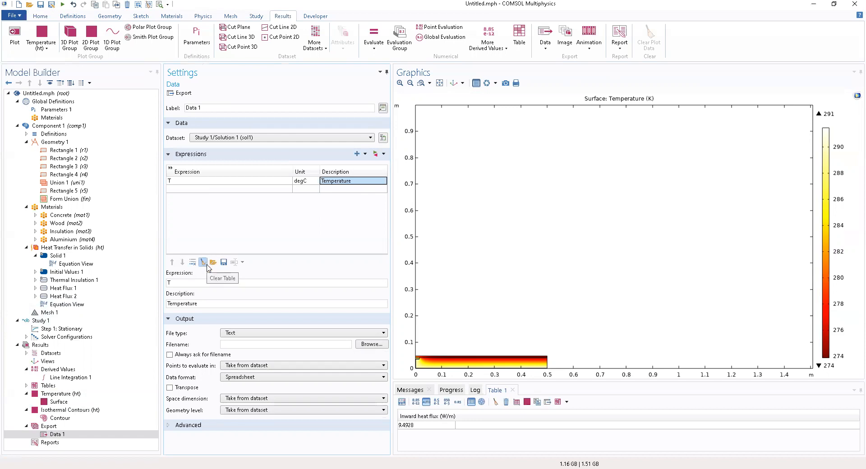
{"action": "mouse_move", "coordinate": [213, 262]}
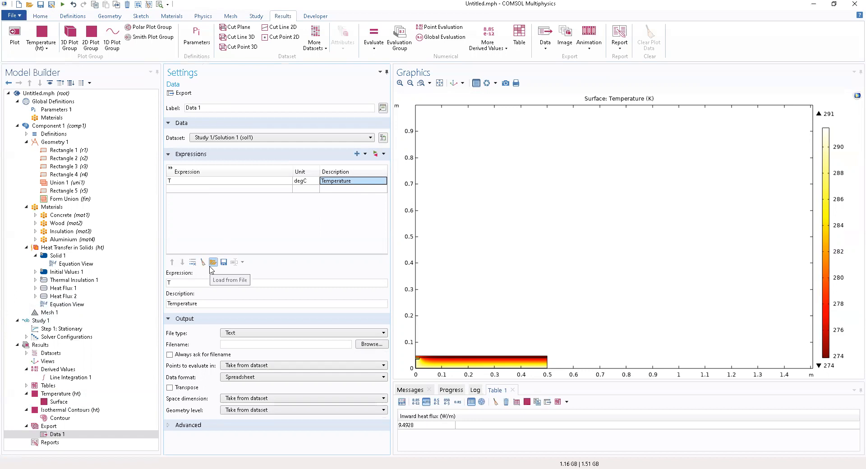
{"action": "mouse_move", "coordinate": [210, 268]}
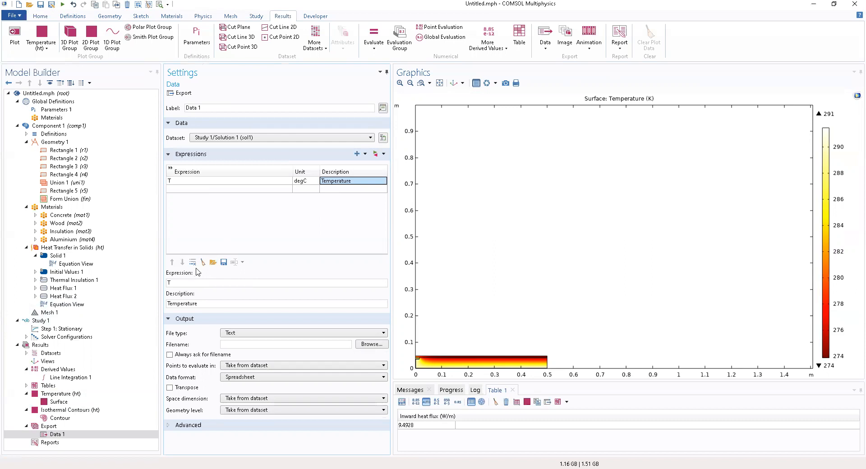
{"action": "mouse_move", "coordinate": [190, 276]}
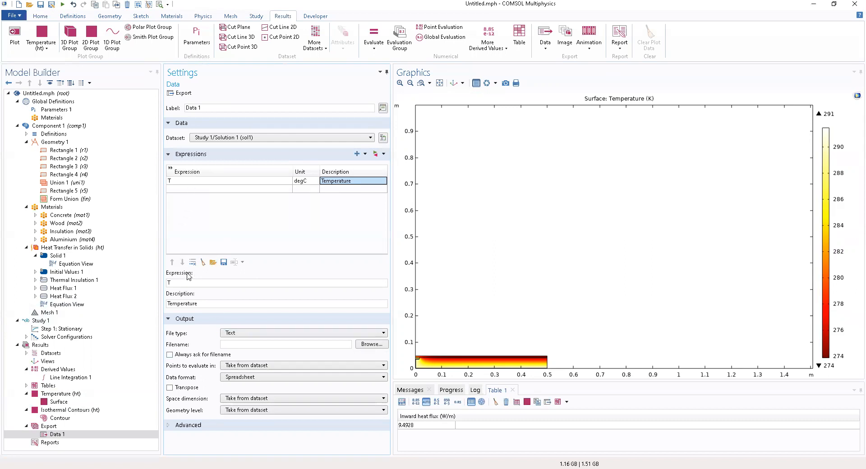
{"action": "mouse_move", "coordinate": [296, 154]}
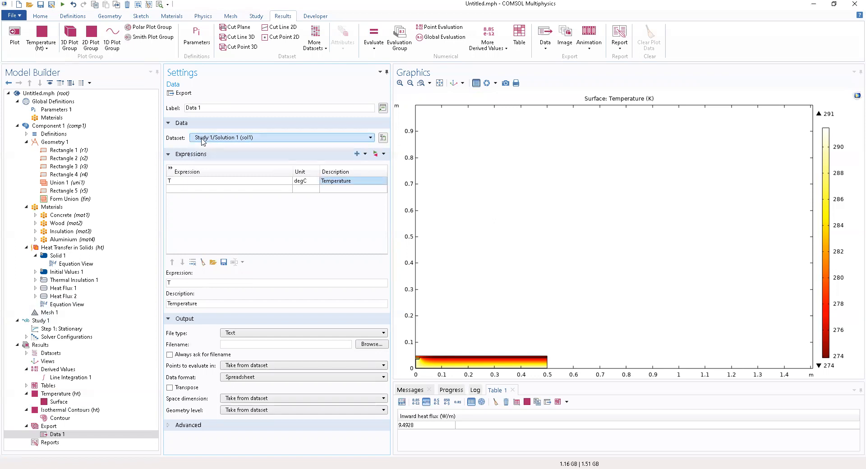
{"action": "mouse_move", "coordinate": [193, 331]}
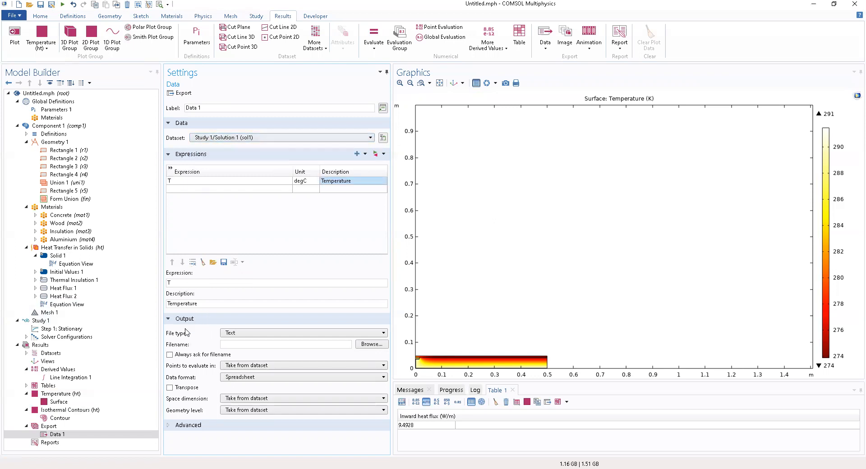
{"action": "left_click", "coordinate": [303, 333]}
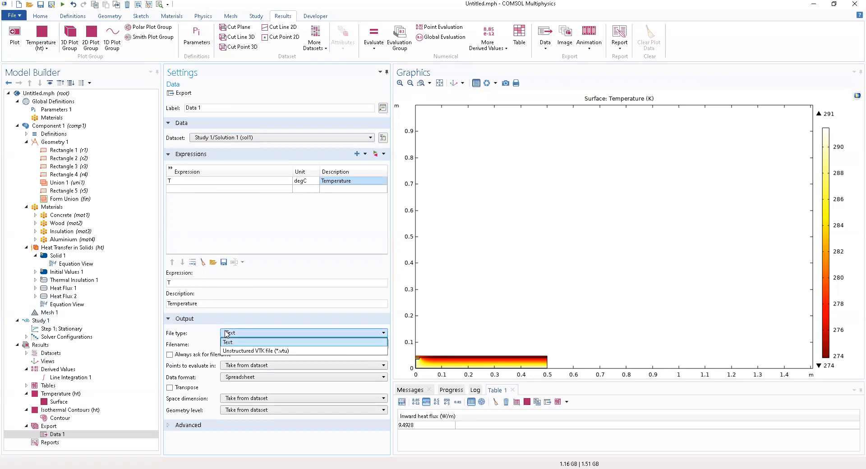
{"action": "left_click", "coordinate": [228, 341]}
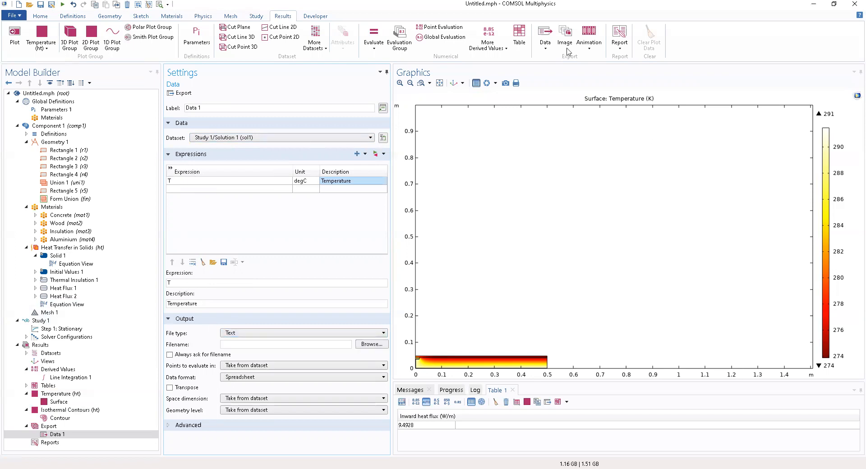
{"action": "mouse_move", "coordinate": [391, 239]}
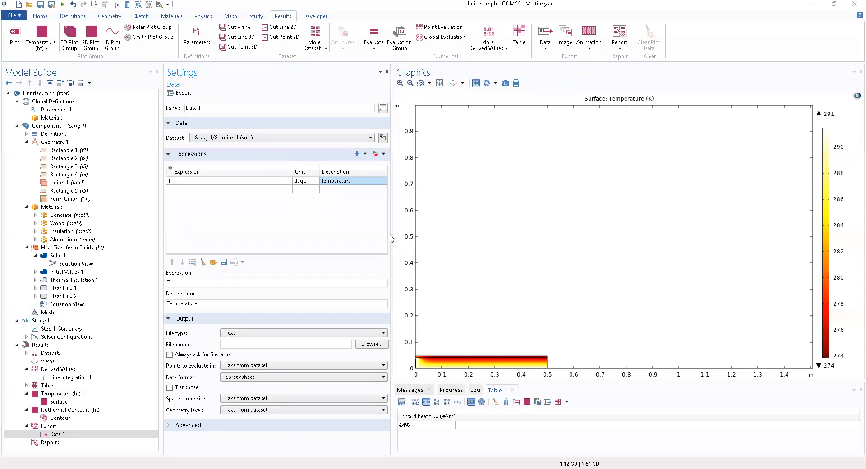
{"action": "mouse_move", "coordinate": [264, 365]}
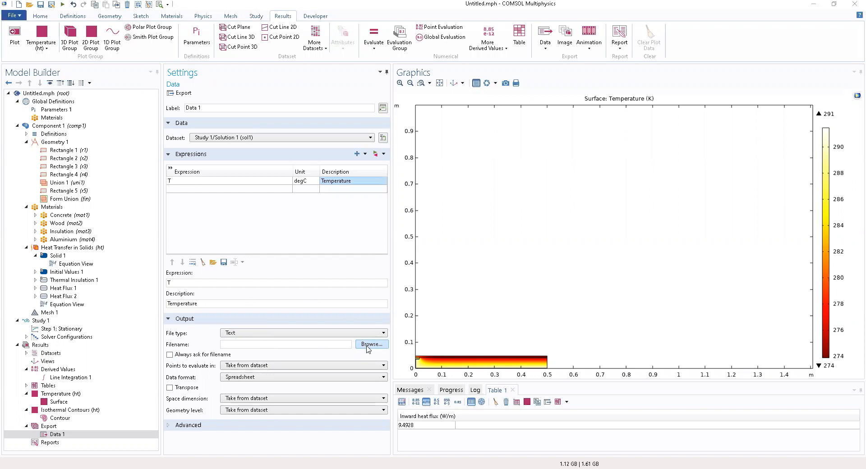
Browse for the export file and enter the name 'thermal bridge composite structure results 2d' as a Text File.
{"action": "left_click", "coordinate": [371, 344]}
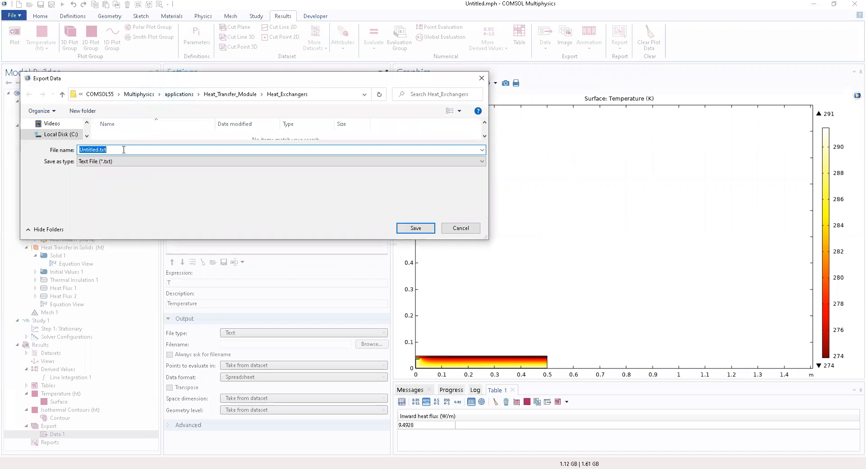
{"action": "type", "text": "tH"}
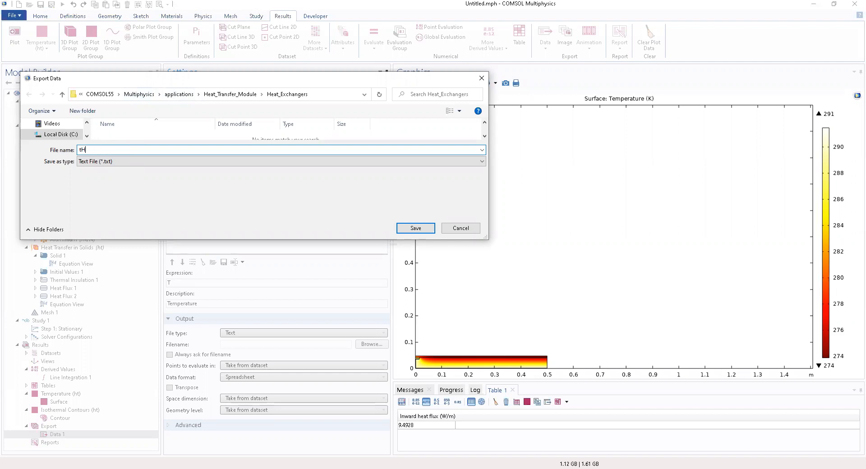
{"action": "type", "text": "her"}
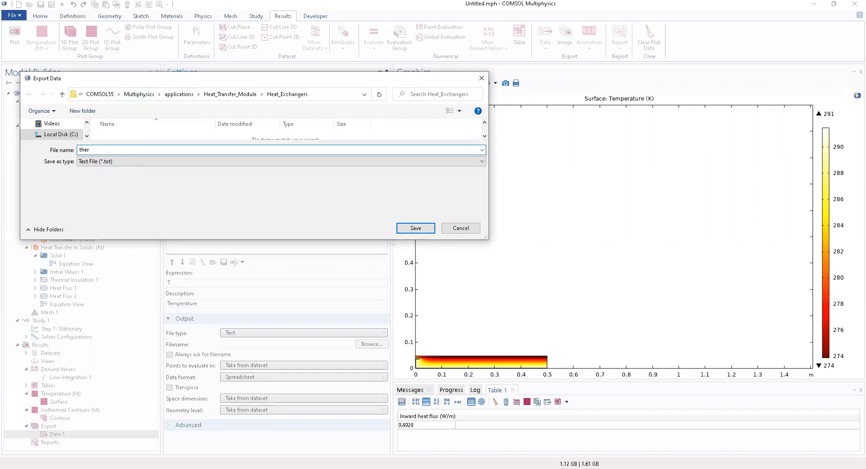
{"action": "type", "text": "maol"}
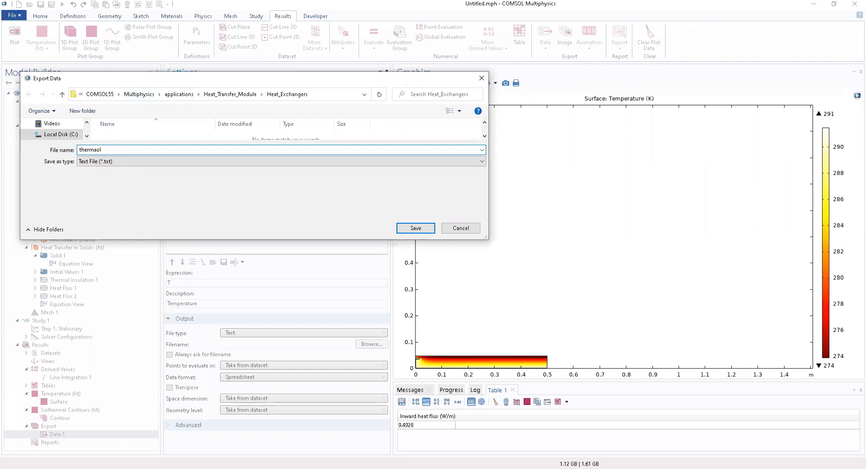
{"action": "key", "text": "Backspace"}
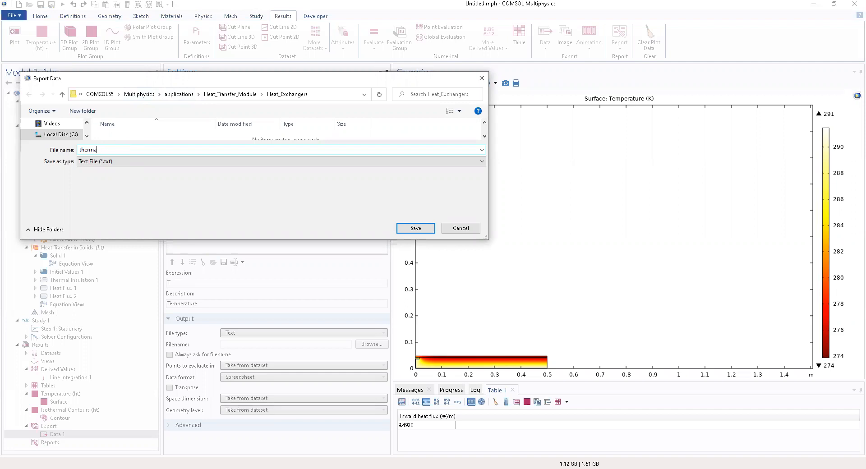
{"action": "type", "text": "brid"}
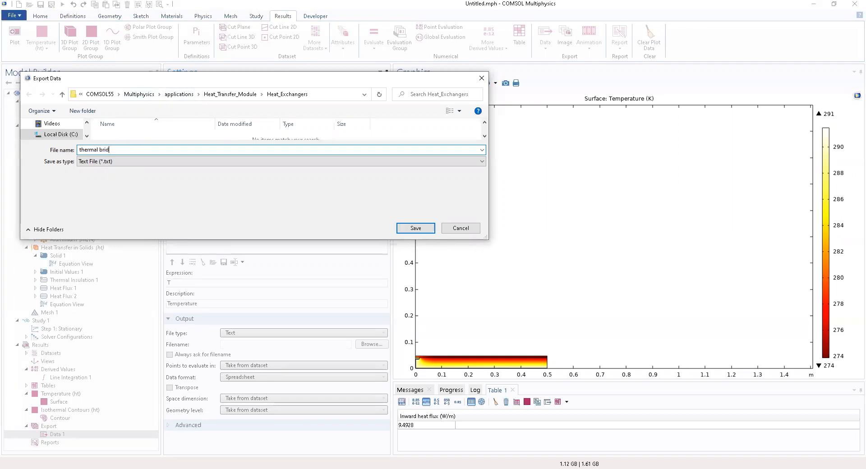
{"action": "type", "text": "g"}
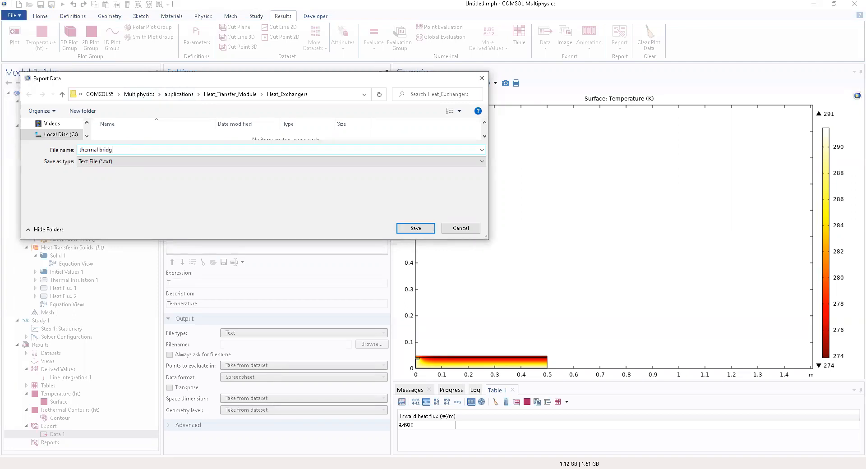
{"action": "type", "text": "e"}
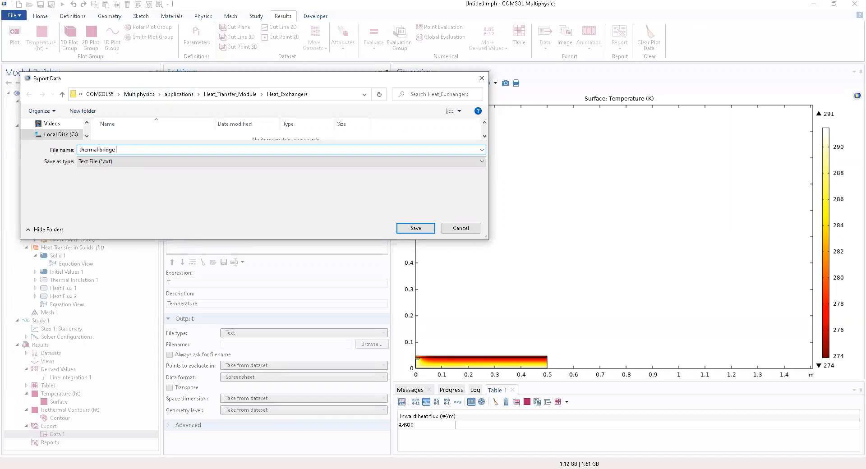
{"action": "type", "text": "composi"}
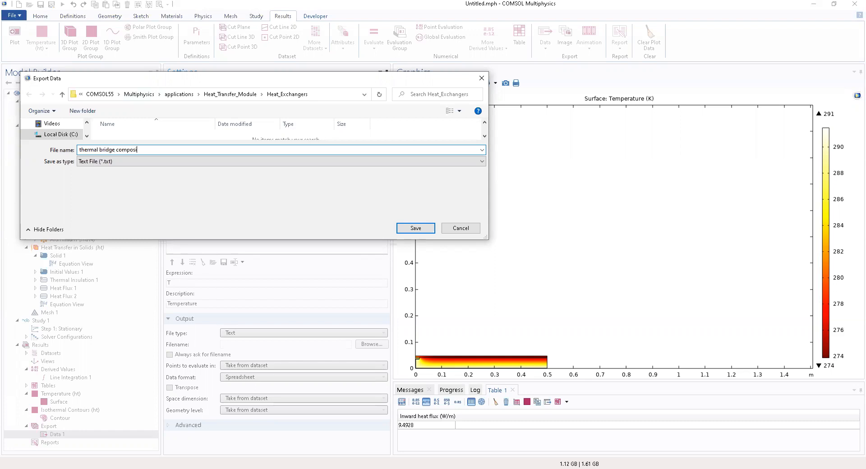
{"action": "type", "text": "te structure resu"}
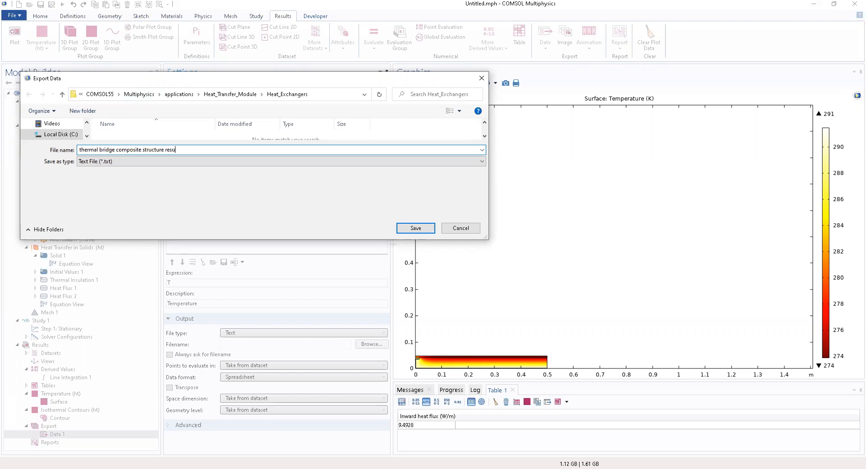
{"action": "type", "text": "lts"}
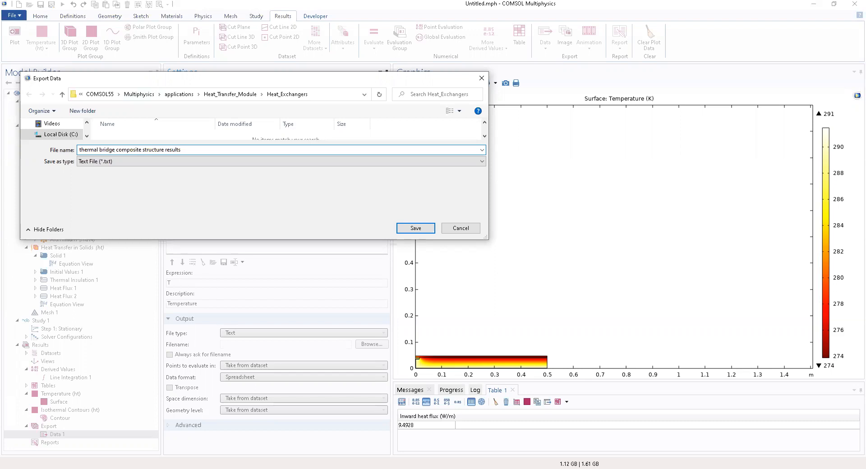
{"action": "left_click", "coordinate": [180, 150]}
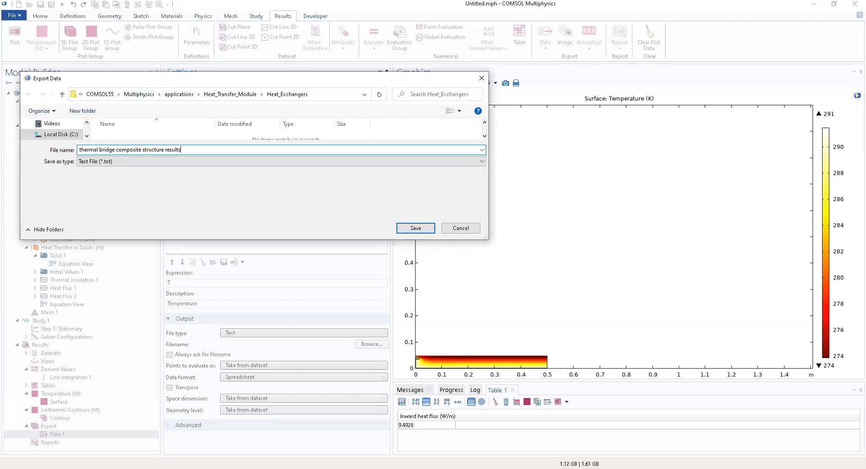
{"action": "type", "text": "2"}
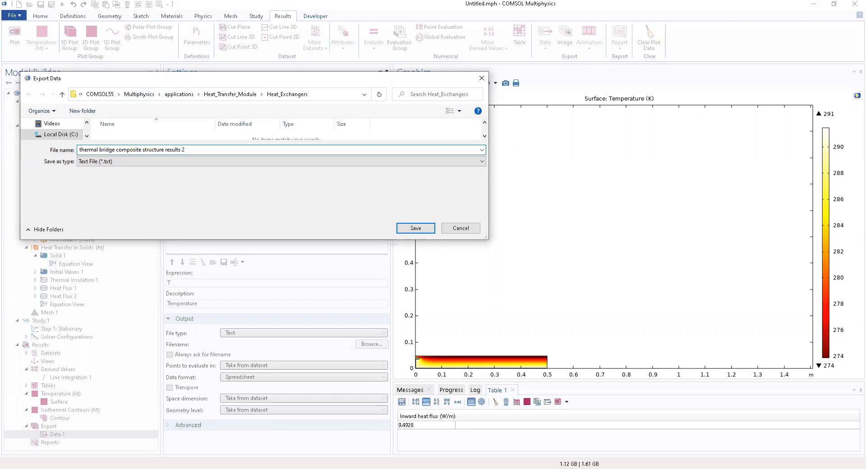
Finish the file name, decline saving into Documents and switch to the USB Drive (H:).
{"action": "type", "text": "d"}
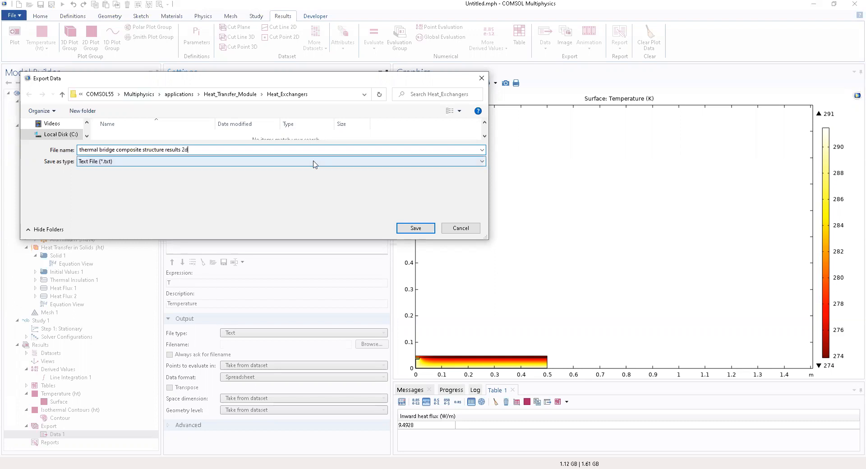
{"action": "left_click", "coordinate": [415, 227]}
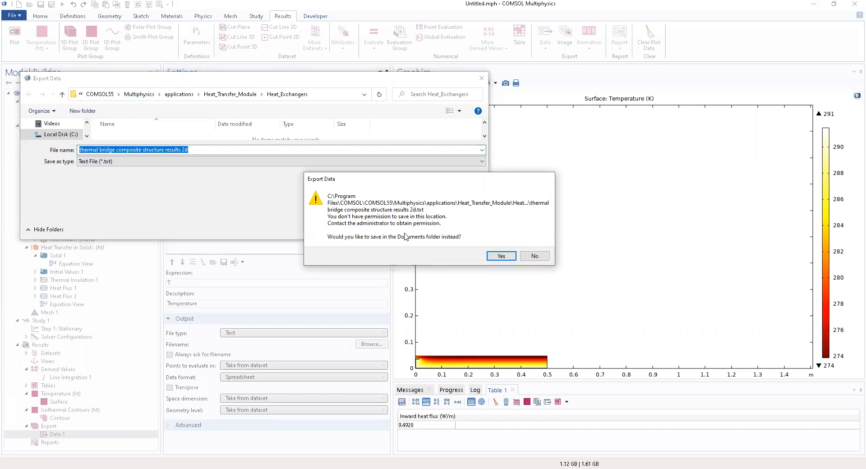
{"action": "left_click", "coordinate": [533, 255]}
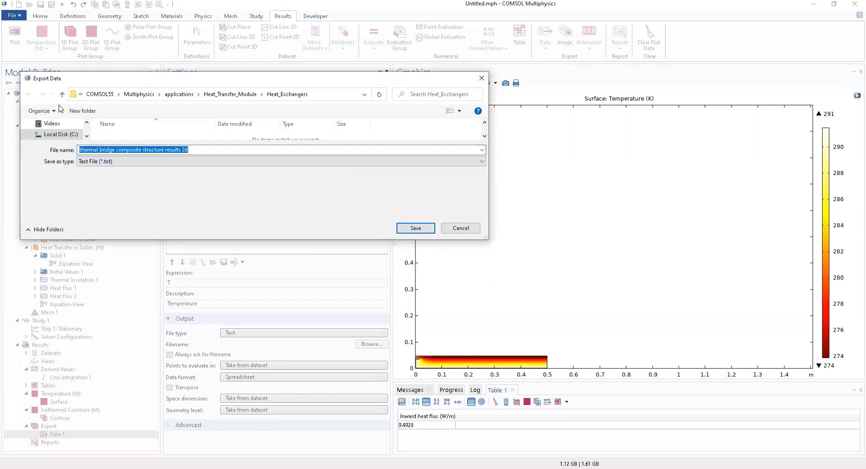
{"action": "mouse_move", "coordinate": [88, 133]}
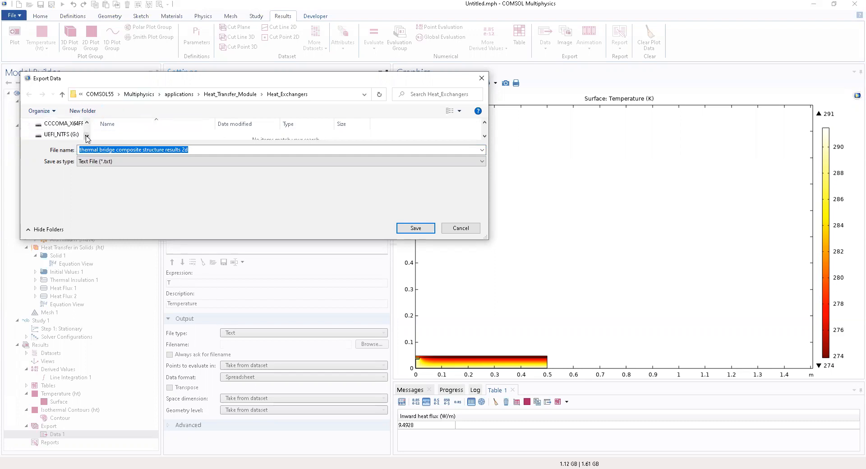
{"action": "left_click", "coordinate": [60, 134]}
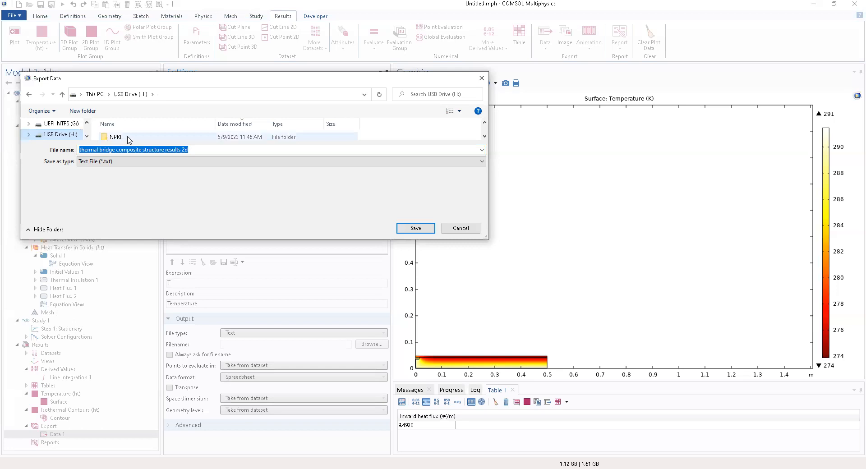
{"action": "mouse_move", "coordinate": [82, 110]}
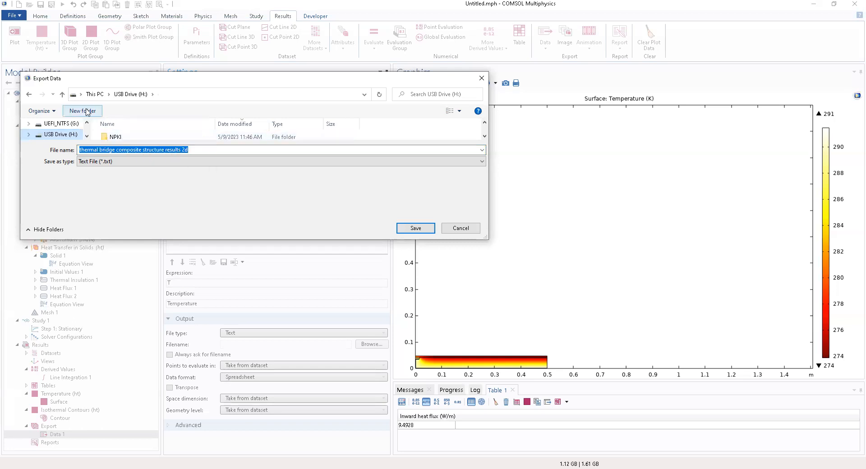
Create a folder 'heat transfer _thermal bridge 2d results' on the USB drive and open it.
{"action": "left_click", "coordinate": [82, 110]}
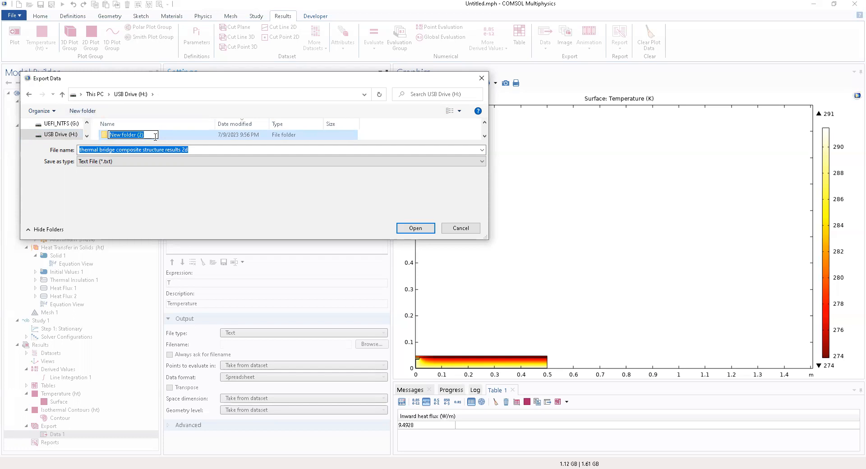
{"action": "type", "text": "nie"}
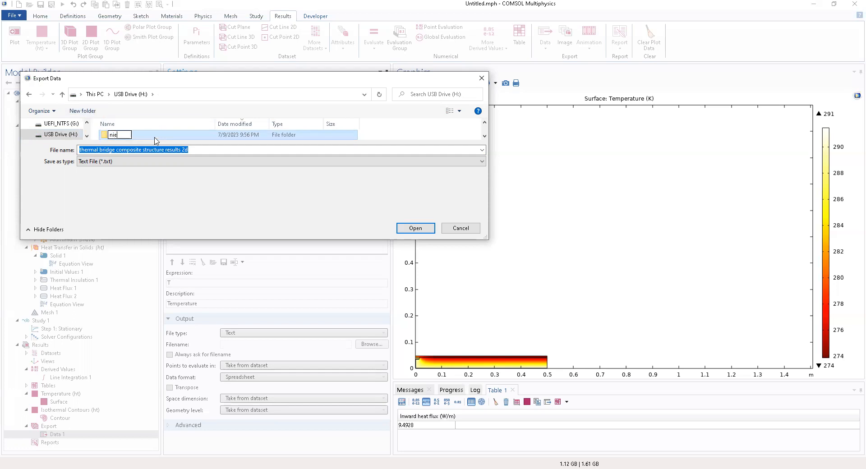
{"action": "type", "text": "new ow"}
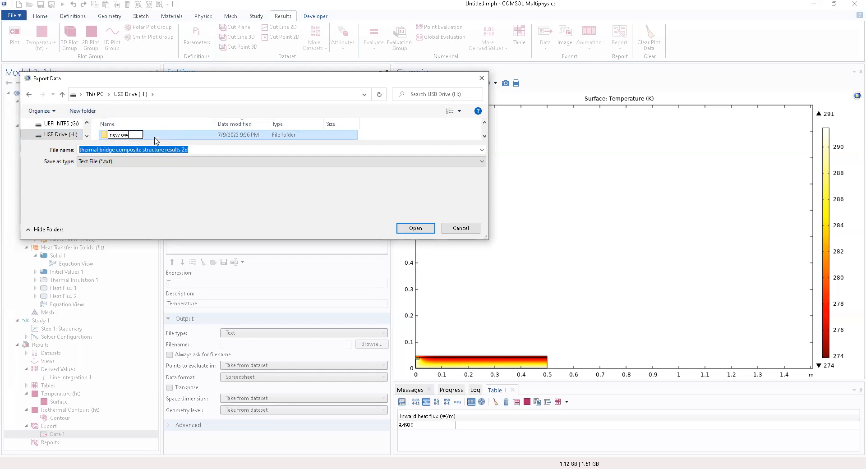
{"action": "type", "text": "r"}
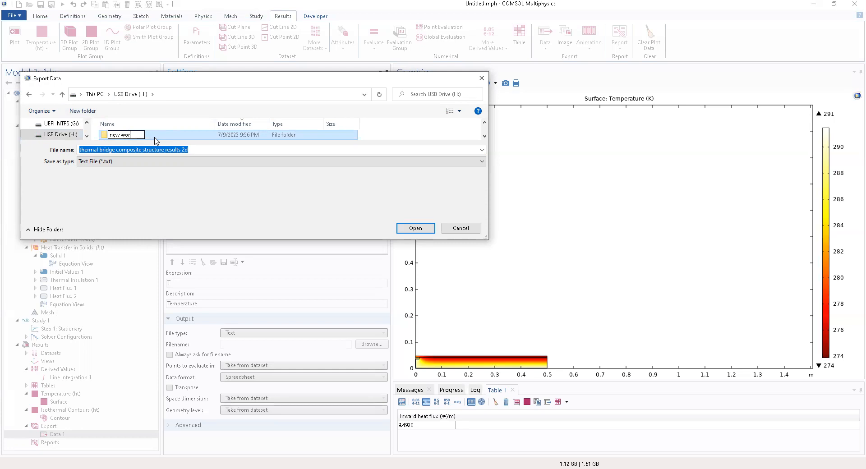
{"action": "type", "text": "h"}
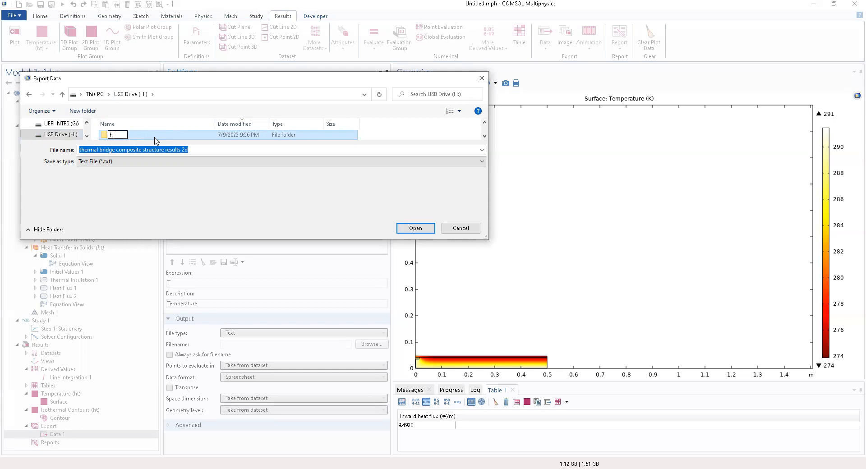
{"action": "type", "text": "heat trans"}
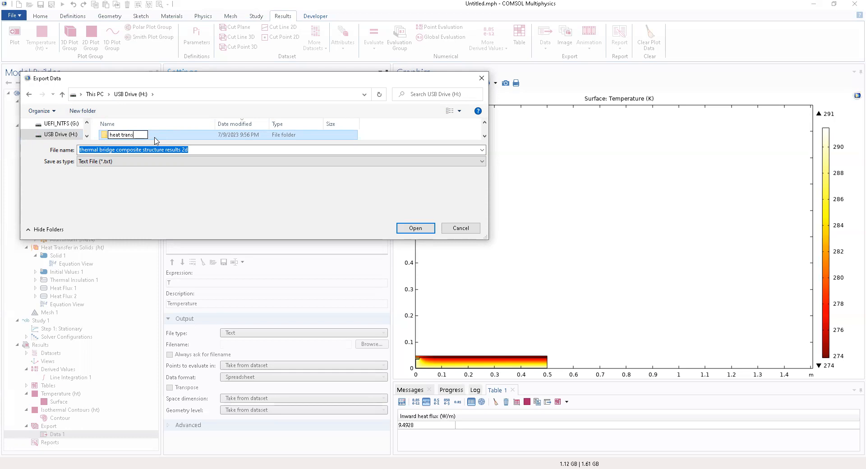
{"action": "type", "text": "fer"}
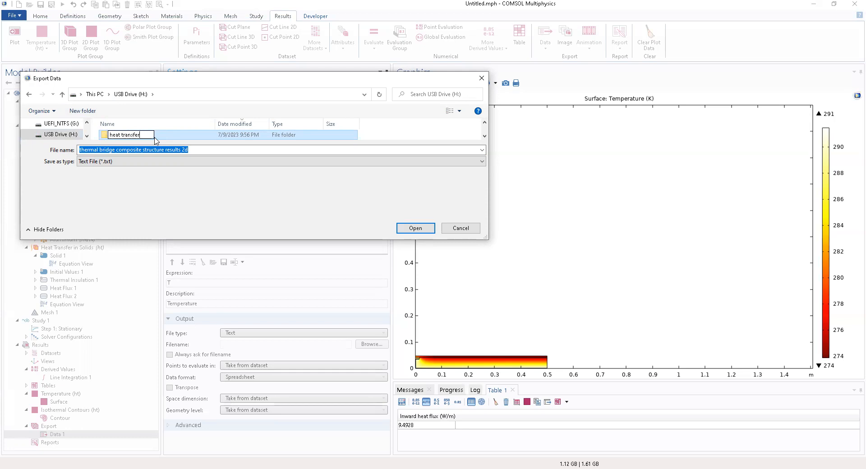
{"action": "type", "text": "_ther"}
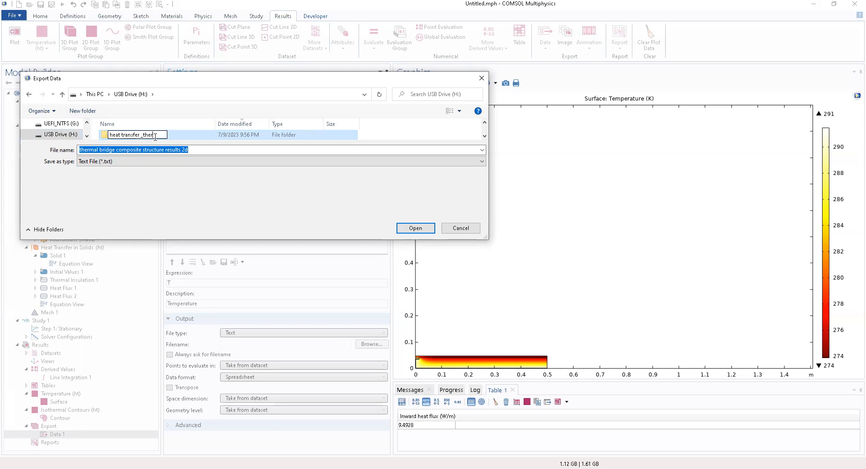
{"action": "type", "text": "mal brid"}
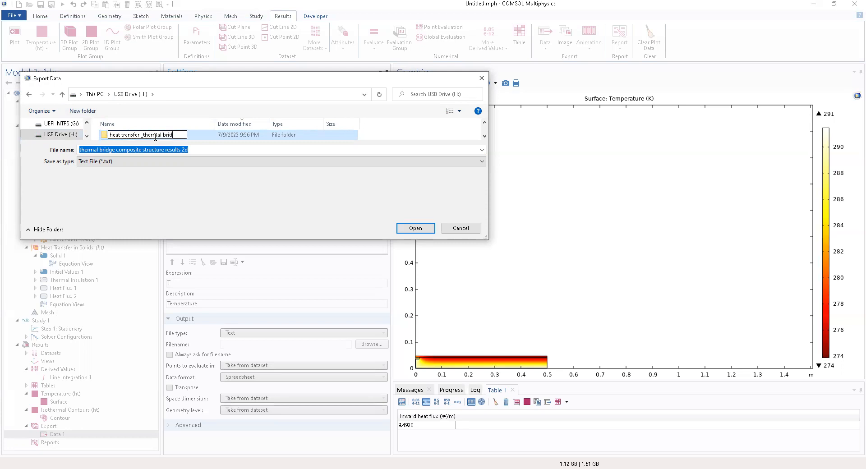
{"action": "type", "text": "ge 2d results"}
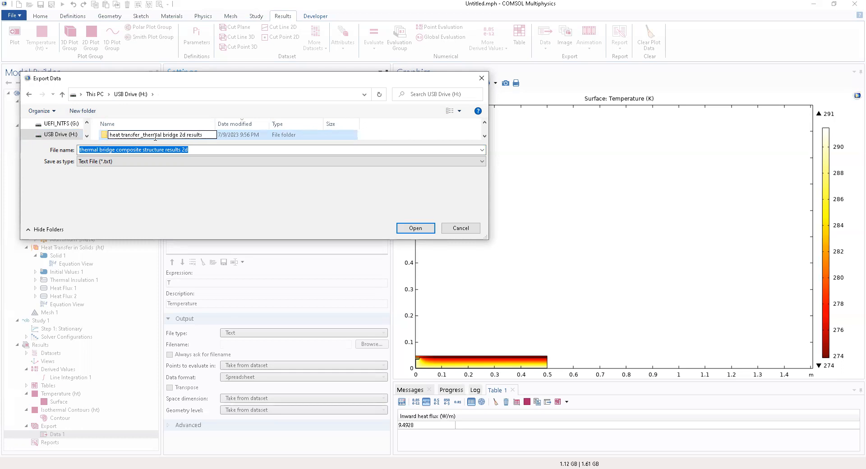
{"action": "mouse_move", "coordinate": [225, 136]}
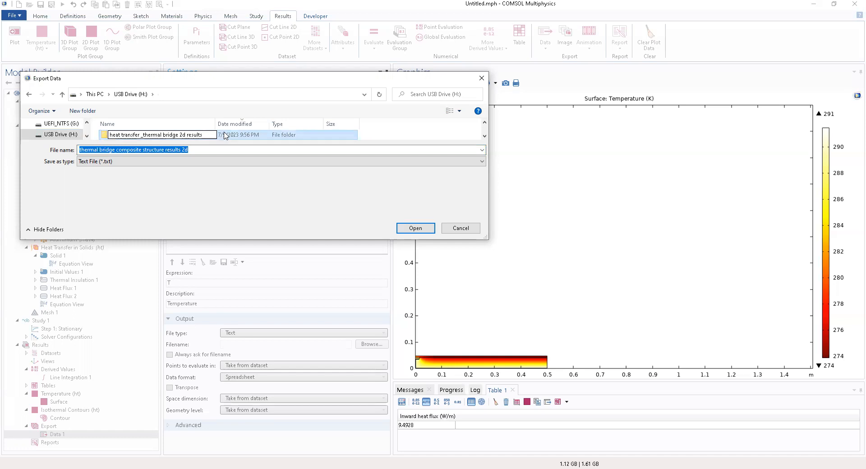
{"action": "double_click", "coordinate": [156, 135]}
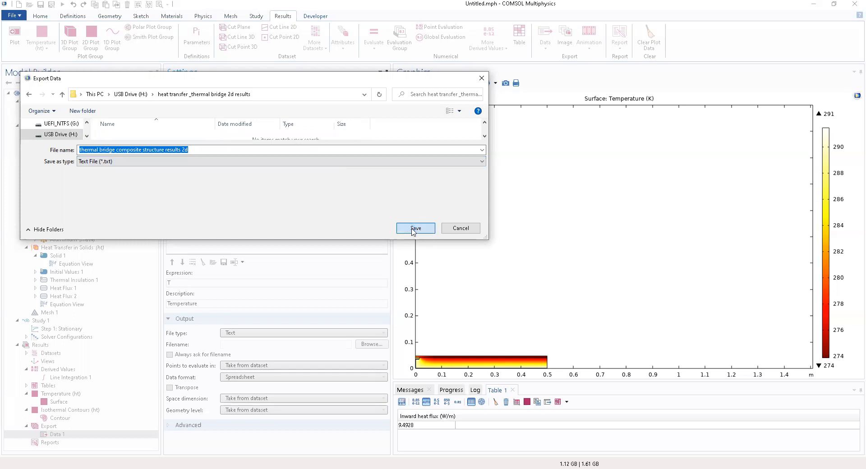
{"action": "left_click", "coordinate": [415, 228]}
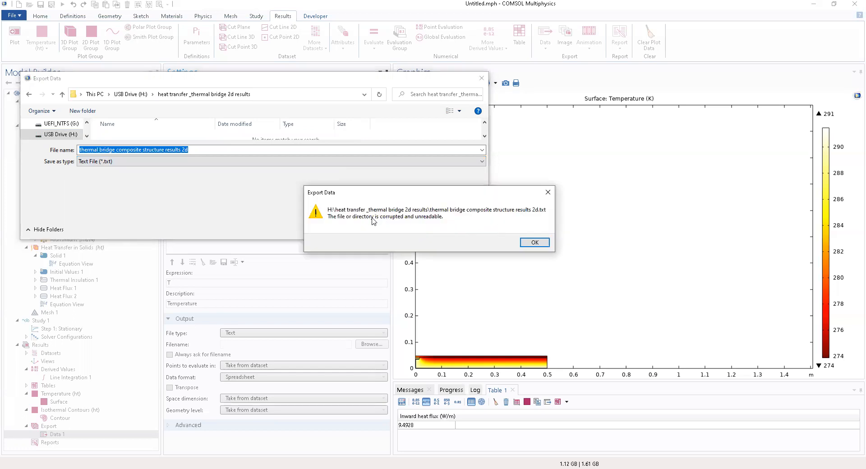
{"action": "mouse_move", "coordinate": [81, 129]}
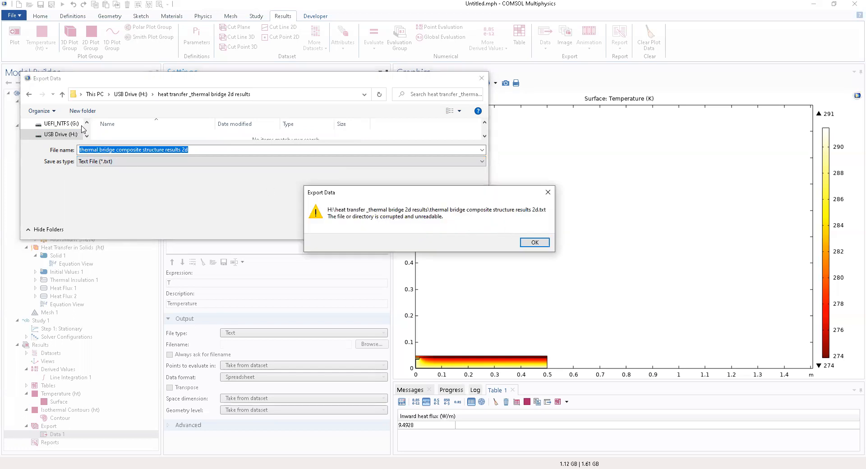
{"action": "mouse_move", "coordinate": [94, 132]}
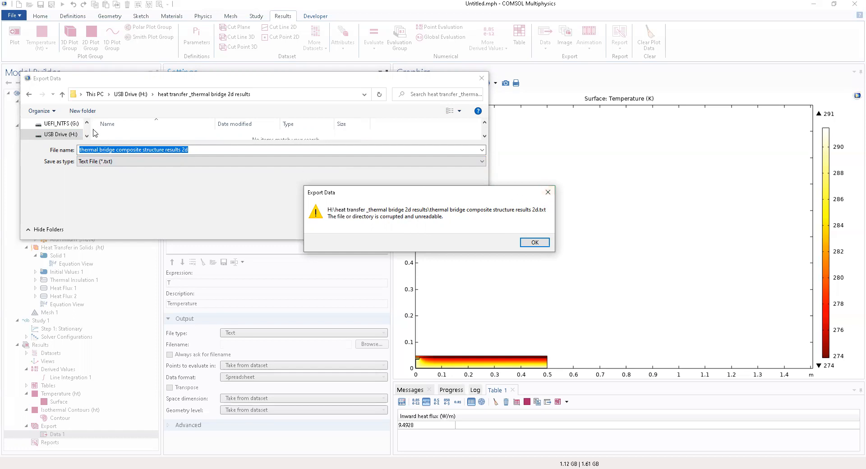
{"action": "left_click", "coordinate": [533, 242]}
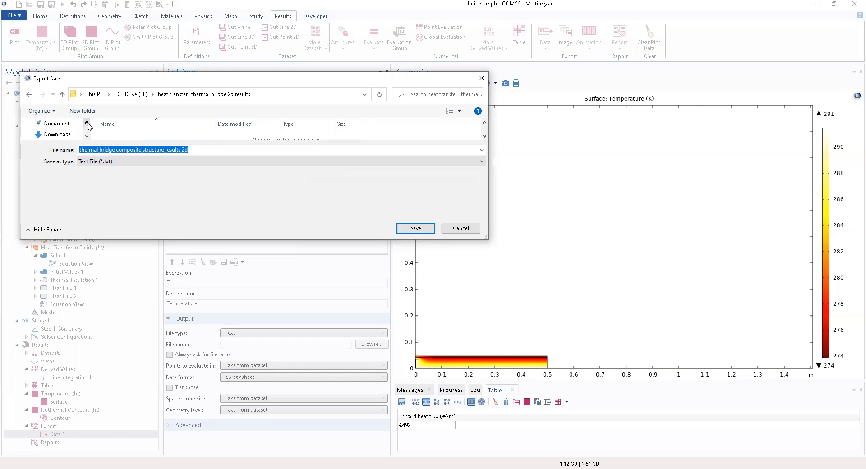
Create a 'thermal_bridge_2d_results' folder in Documents and open it as the export destination.
{"action": "left_click", "coordinate": [58, 123]}
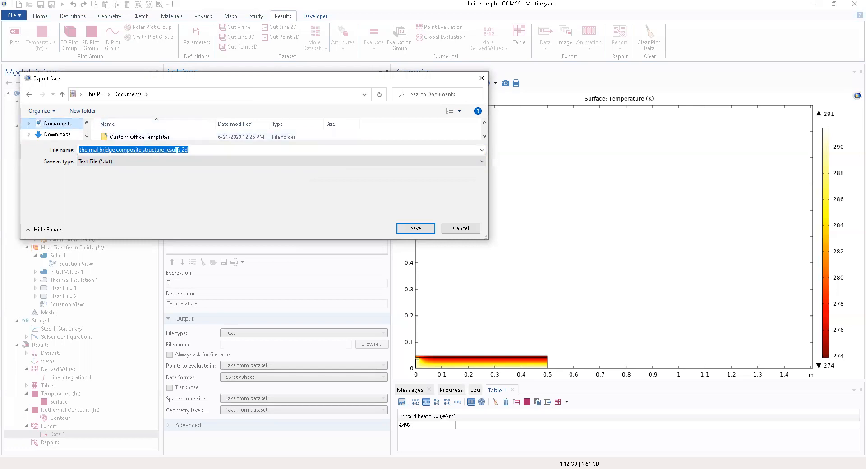
{"action": "left_click", "coordinate": [83, 110]}
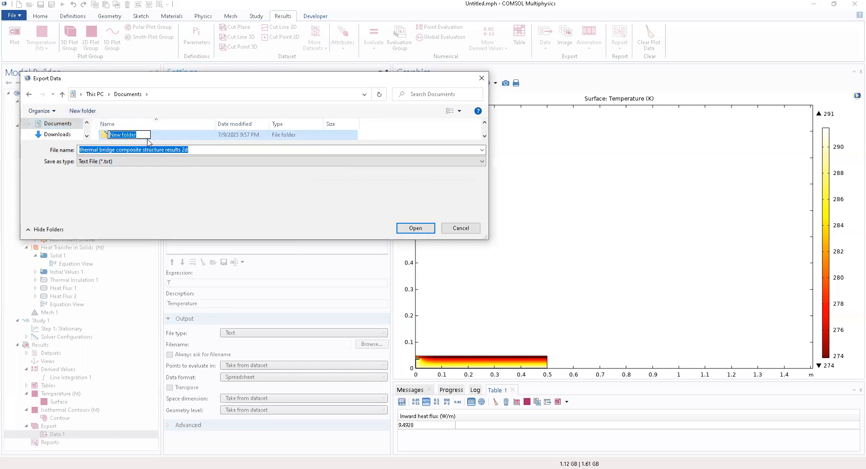
{"action": "mouse_move", "coordinate": [147, 131]}
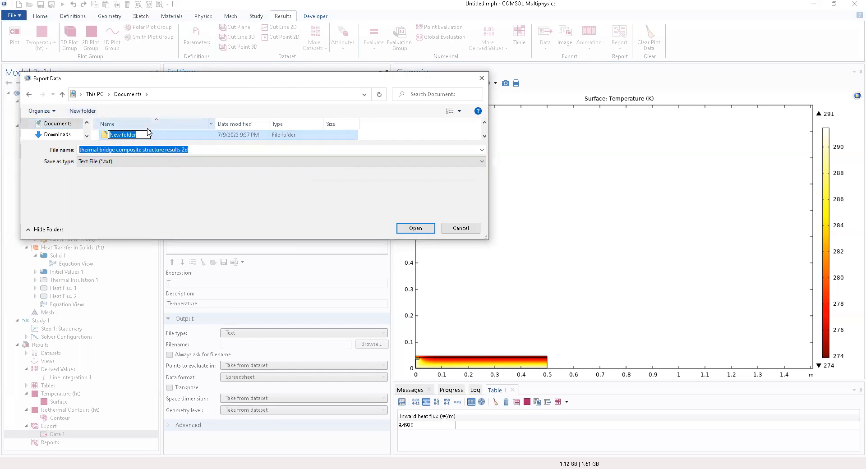
{"action": "type", "text": "ther"}
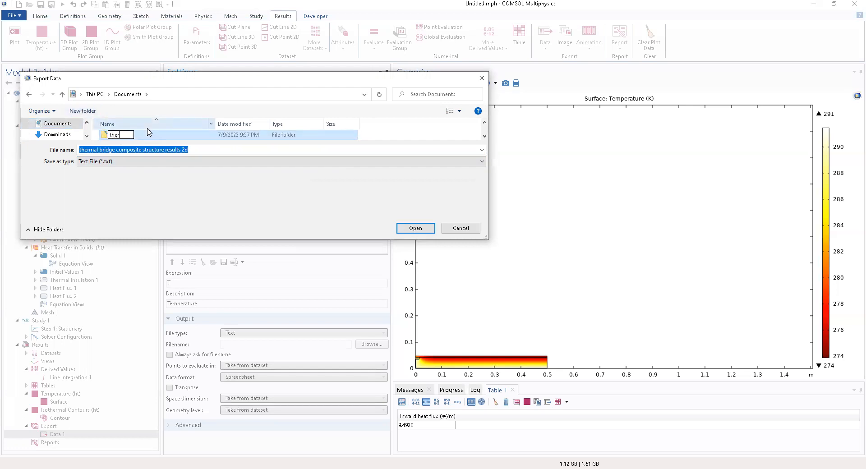
{"action": "type", "text": "mal_bridge_2d"}
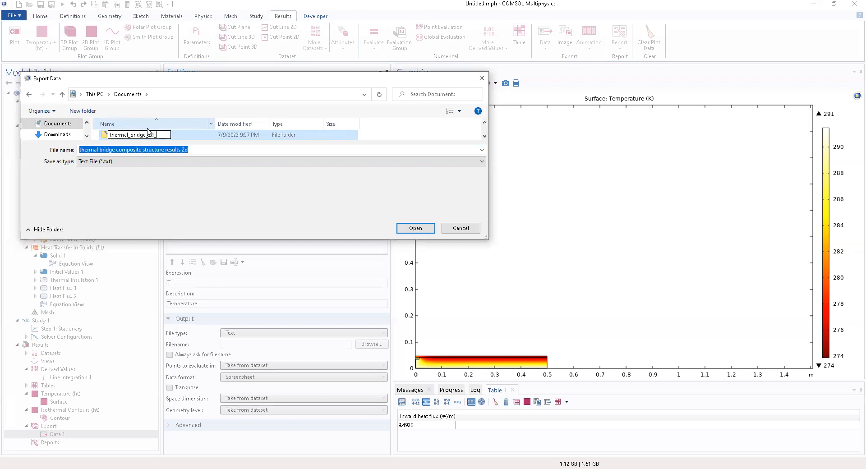
{"action": "type", "text": "_results"}
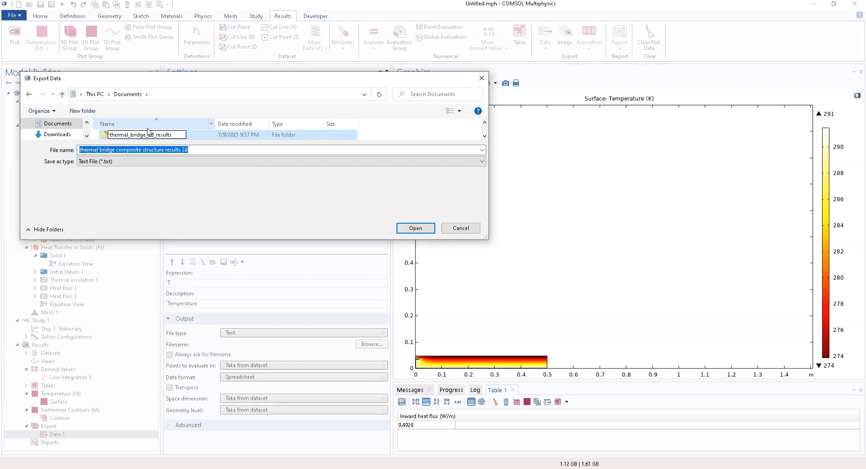
{"action": "mouse_move", "coordinate": [415, 228]}
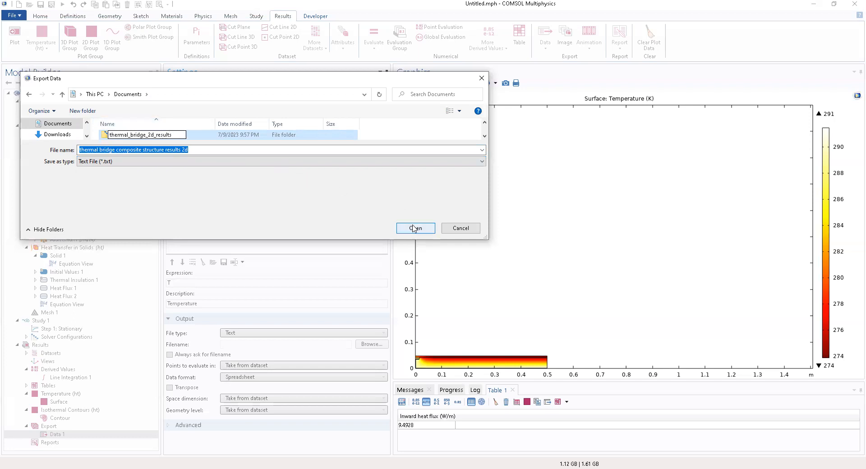
{"action": "double_click", "coordinate": [143, 134]}
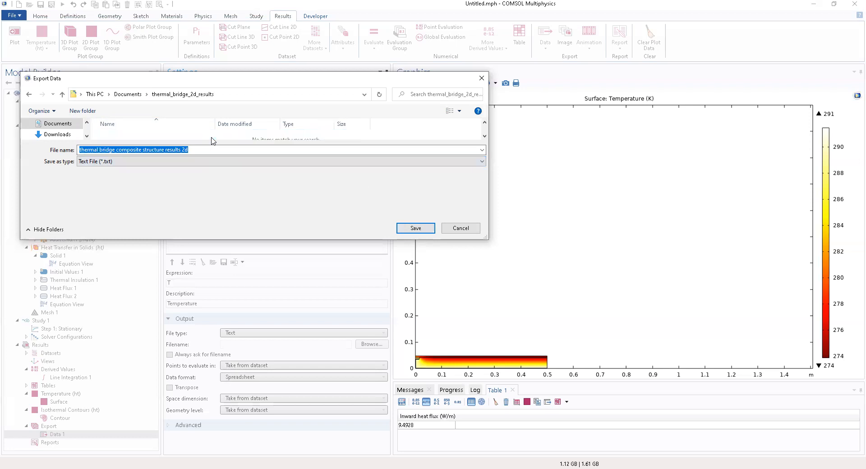
Save so the Data 1 export filename points into the Documents results folder.
{"action": "left_click", "coordinate": [414, 227]}
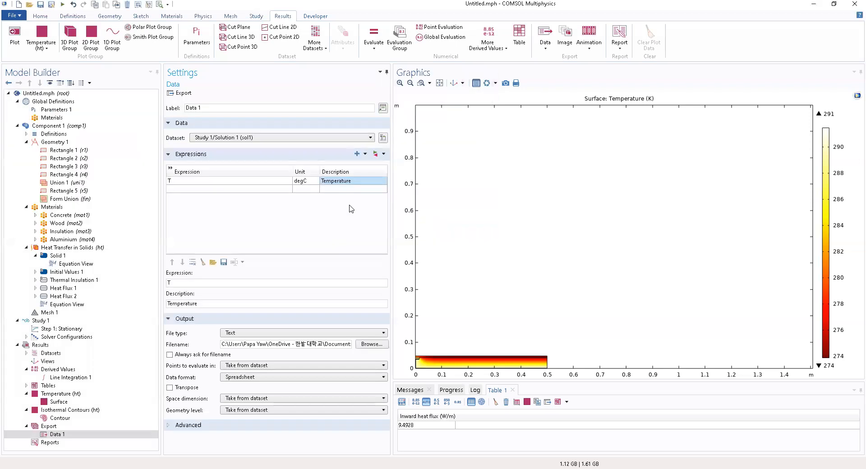
{"action": "mouse_move", "coordinate": [205, 235]}
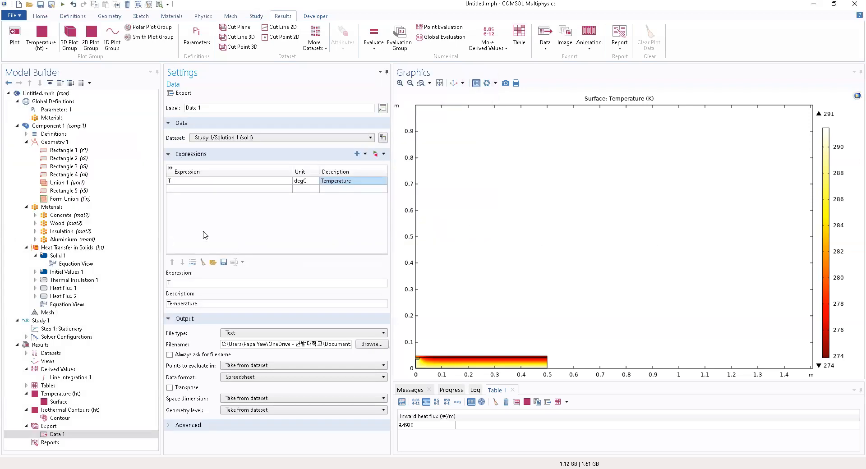
{"action": "mouse_move", "coordinate": [192, 262]}
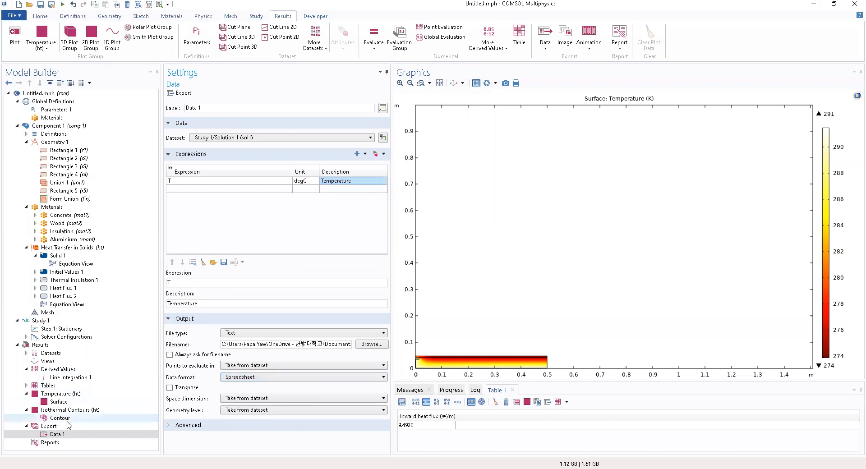
Browse the Results nodes: contours, temperature plot, line integration and solver configurations.
{"action": "left_click", "coordinate": [71, 410]}
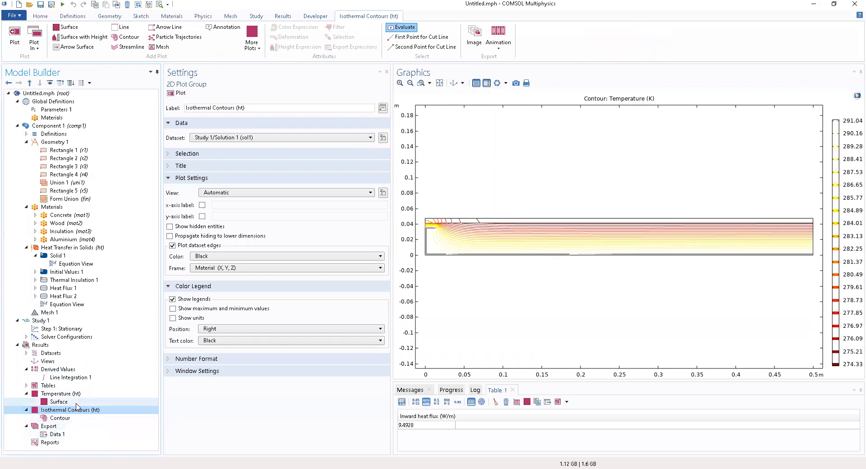
{"action": "left_click", "coordinate": [60, 393]}
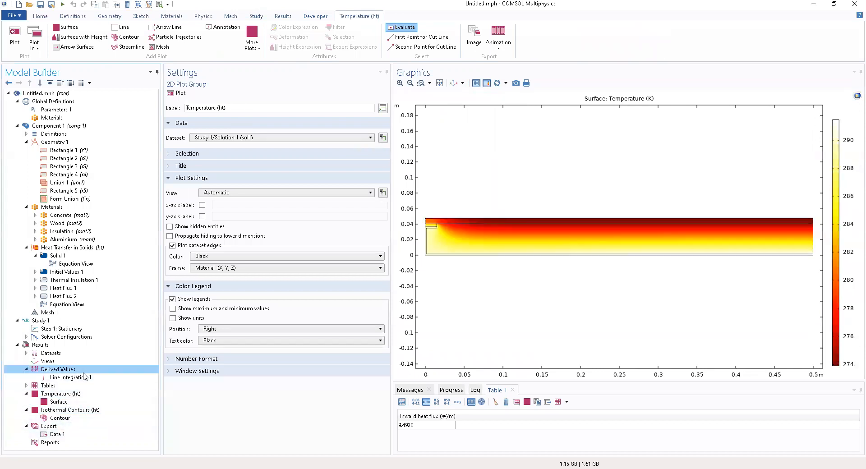
{"action": "left_click", "coordinate": [72, 377]}
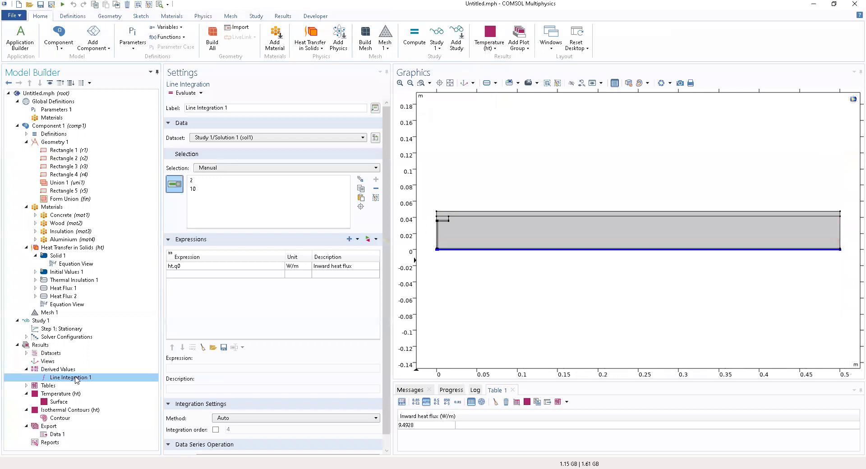
{"action": "left_click", "coordinate": [68, 336]}
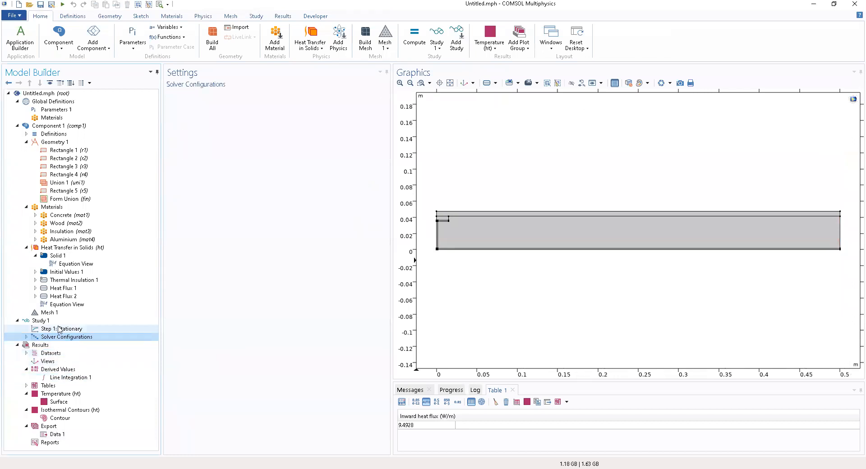
{"action": "left_click", "coordinate": [70, 377]}
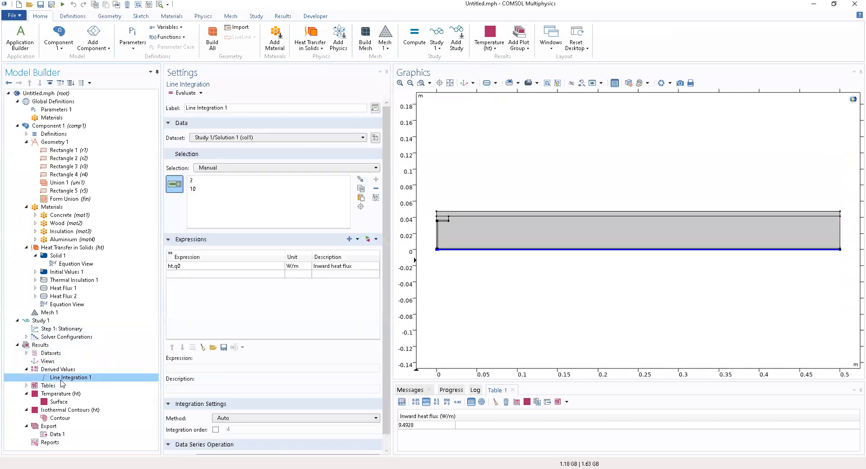
{"action": "left_click", "coordinate": [60, 393]}
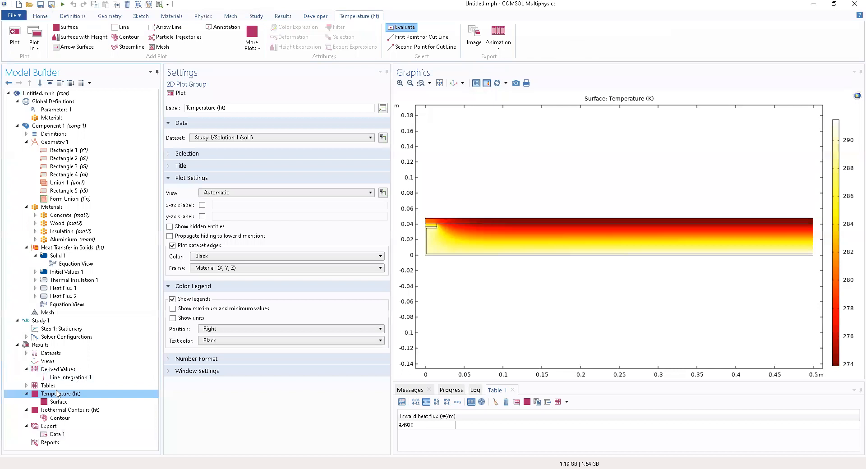
Show the temperature Surface plot, then the Isothermal Contours plot with 20 levels from 274 to 291 K.
{"action": "left_click", "coordinate": [58, 402]}
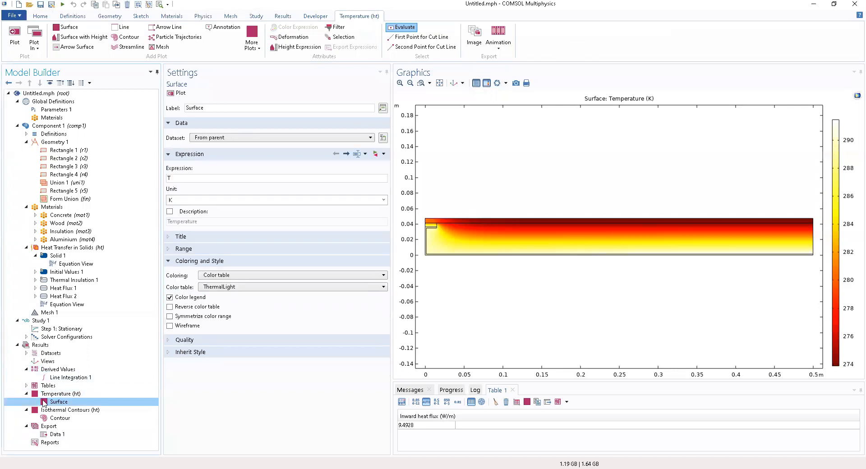
{"action": "mouse_move", "coordinate": [26, 411]}
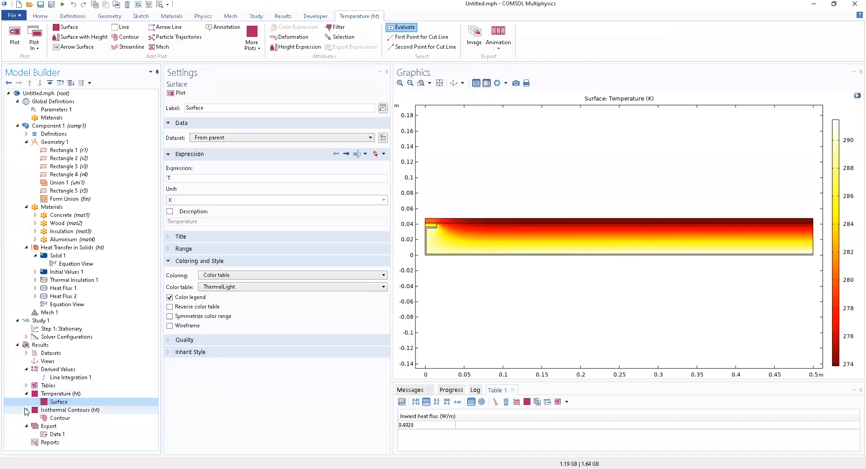
{"action": "left_click", "coordinate": [60, 419]}
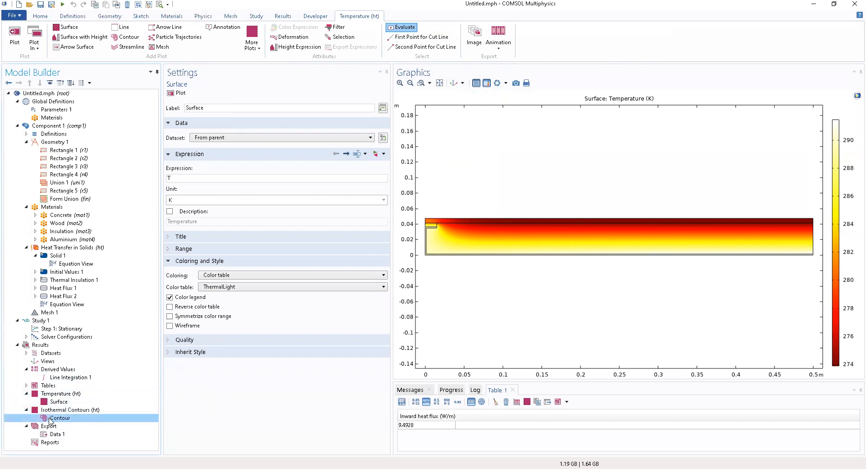
{"action": "left_click", "coordinate": [59, 418]}
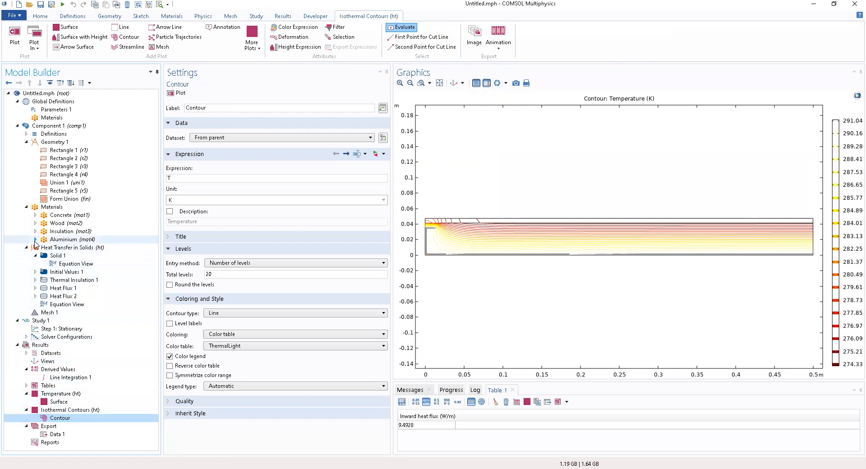
Review the Basic thermal properties of Concrete, Wood, Insulation and Aluminium.
{"action": "left_click", "coordinate": [35, 223]}
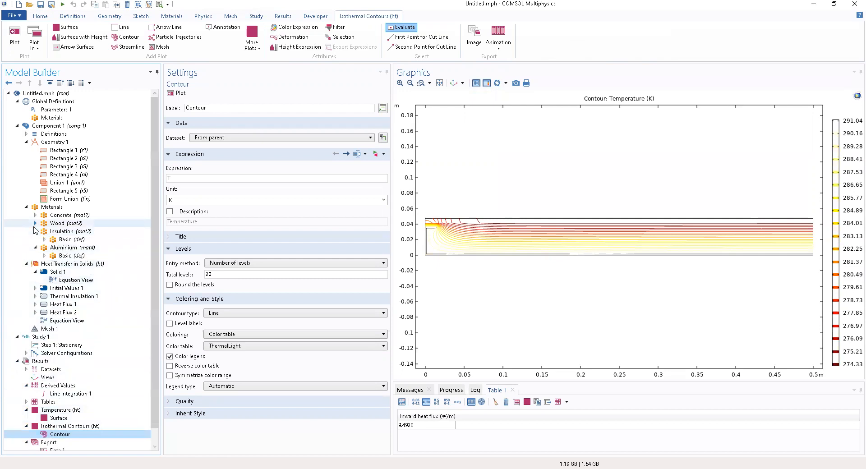
{"action": "left_click", "coordinate": [68, 239]}
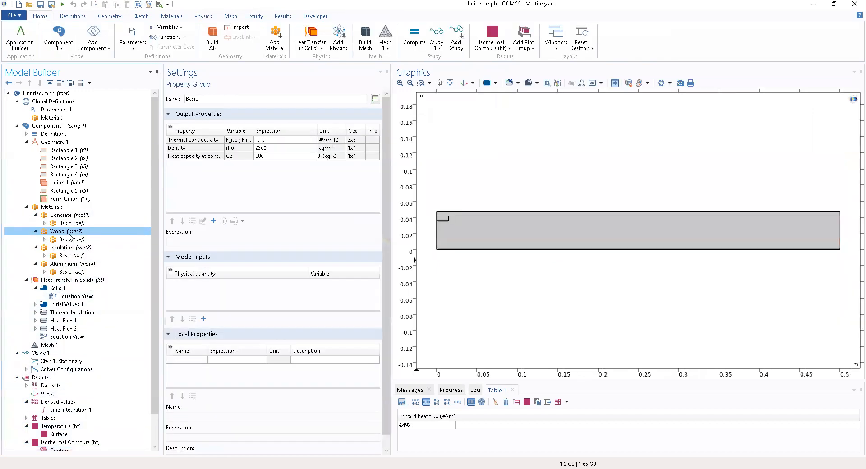
{"action": "left_click", "coordinate": [62, 247]}
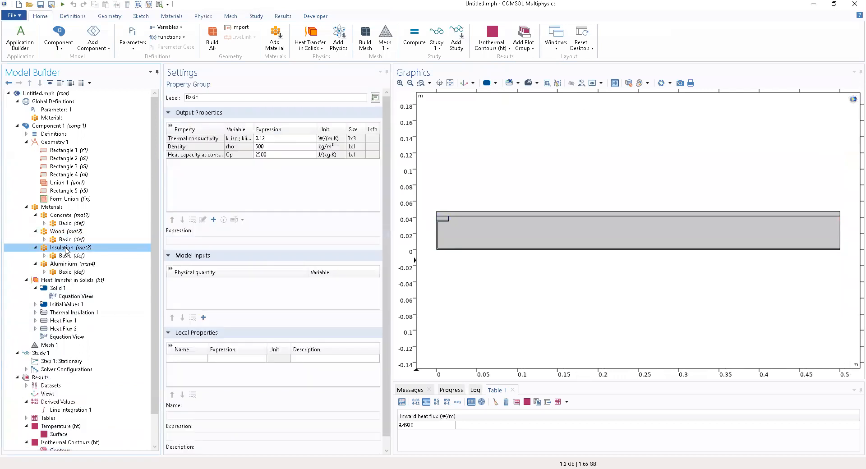
{"action": "left_click", "coordinate": [66, 255]}
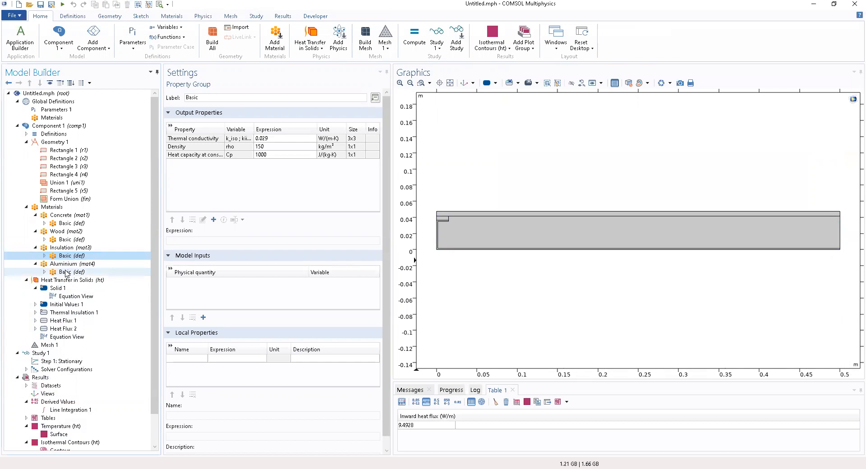
{"action": "left_click", "coordinate": [68, 272]}
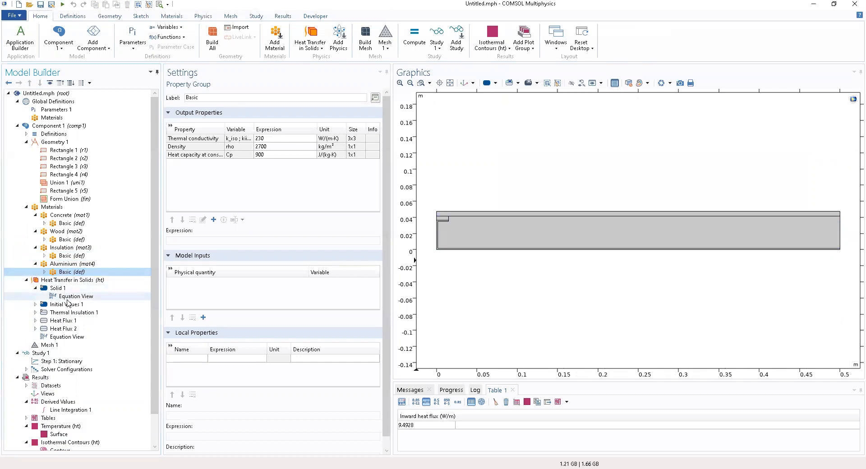
Review Initial Values 1 and Heat Flux 2, ending on its equation view with h = 16.667 and Text = 0[degC].
{"action": "left_click", "coordinate": [66, 304]}
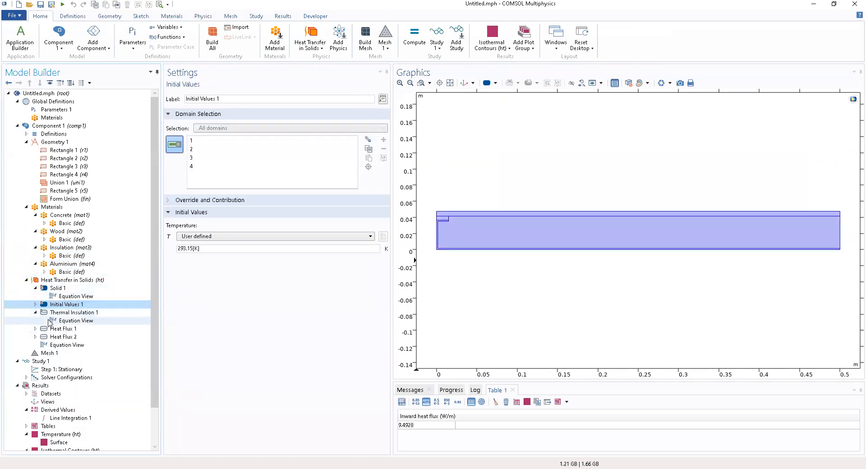
{"action": "left_click", "coordinate": [63, 345]}
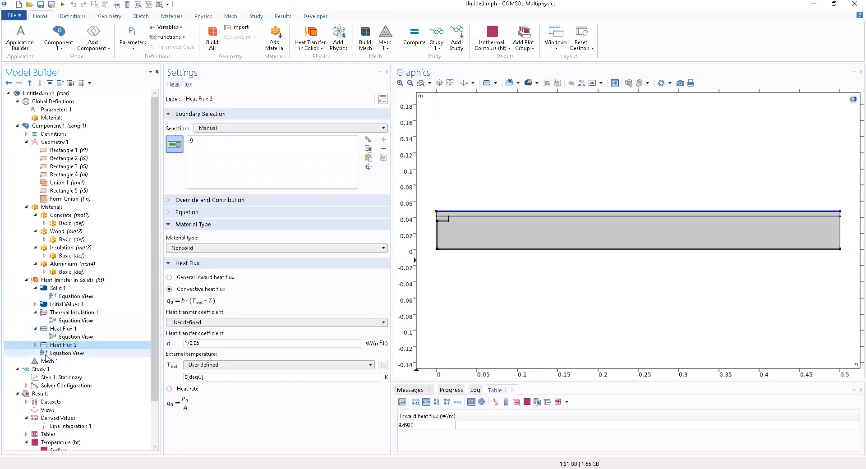
{"action": "left_click", "coordinate": [72, 353]}
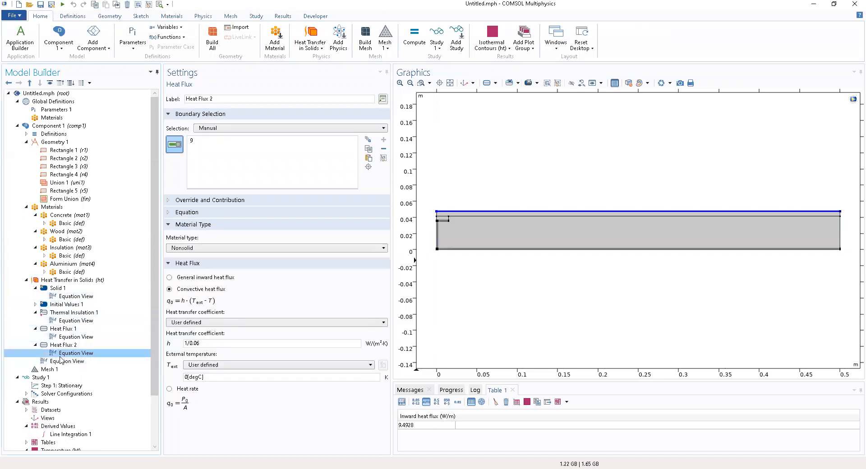
{"action": "left_click", "coordinate": [75, 353]}
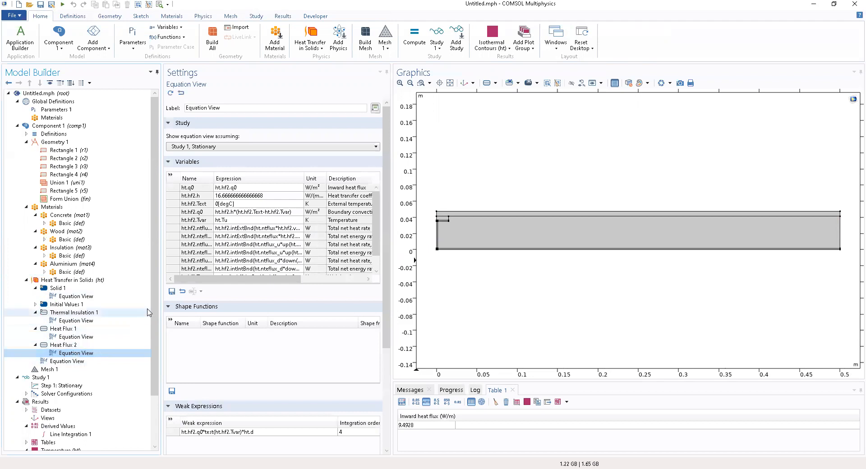
Show the Temperature (ht) plot group, then view Initial Values 1 at 293.15[K].
{"action": "scroll", "scroll_direction": "down", "scroll_amount": 3}
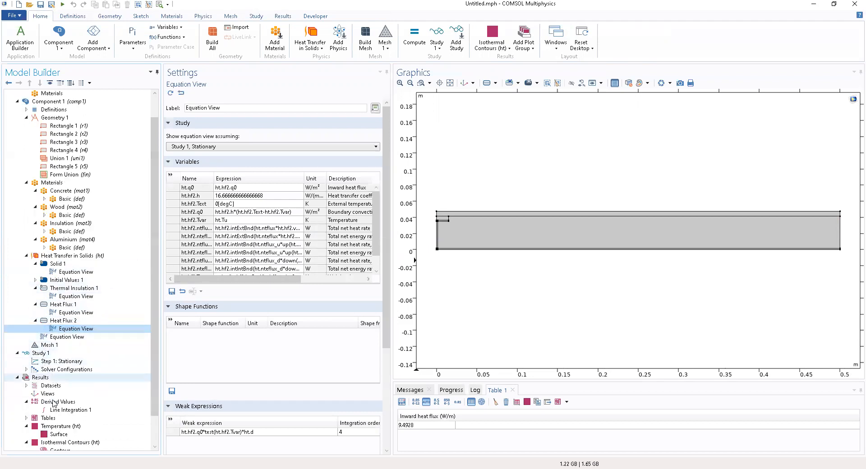
{"action": "left_click", "coordinate": [60, 393]}
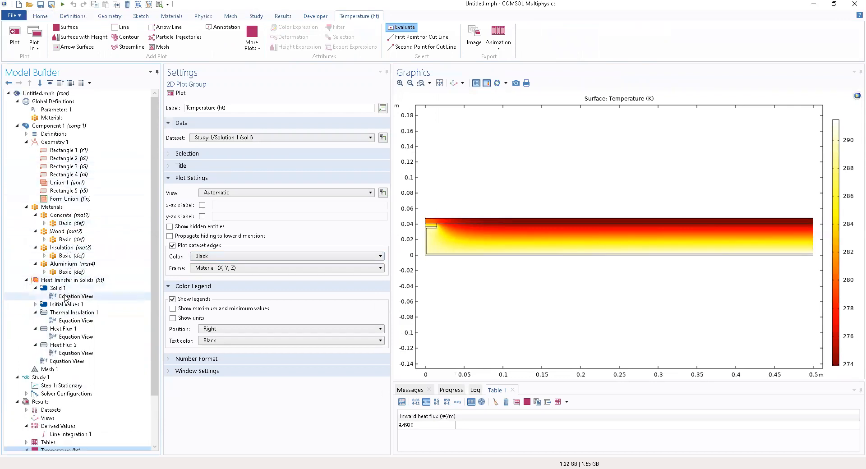
{"action": "left_click", "coordinate": [67, 304]}
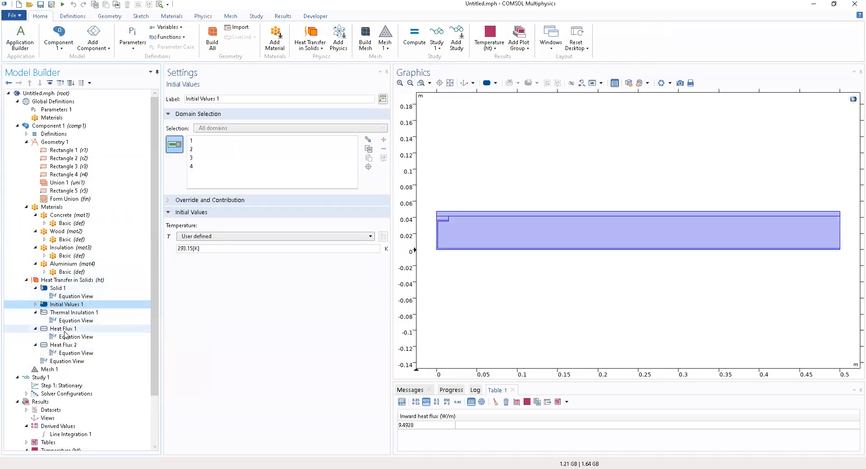
Set Heat Flux 1's external temperature to 50 [degC], comparing with Heat Flux 2.
{"action": "left_click", "coordinate": [63, 328]}
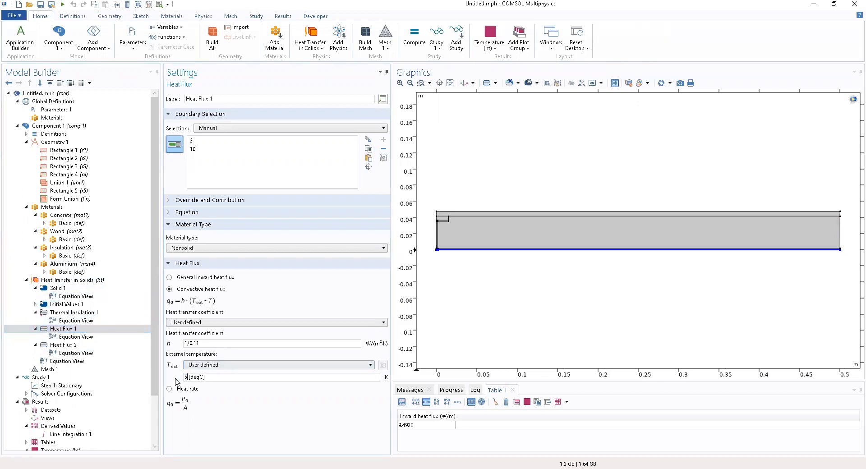
{"action": "type", "text": "50 [degC]"}
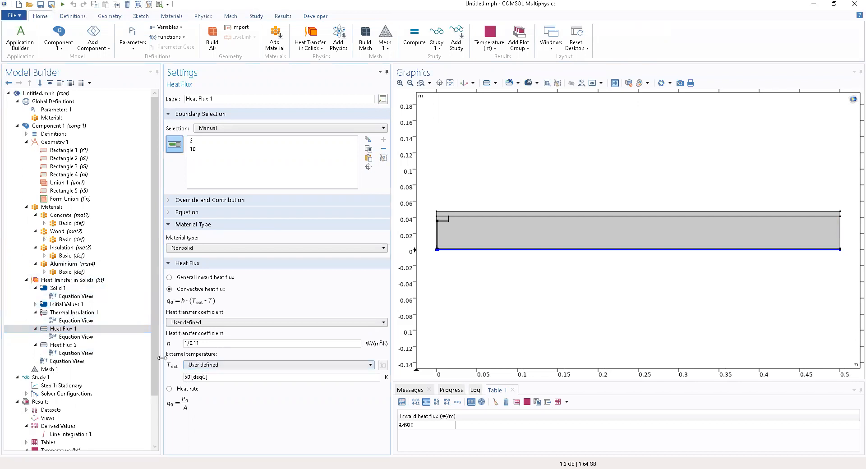
{"action": "left_click", "coordinate": [63, 344]}
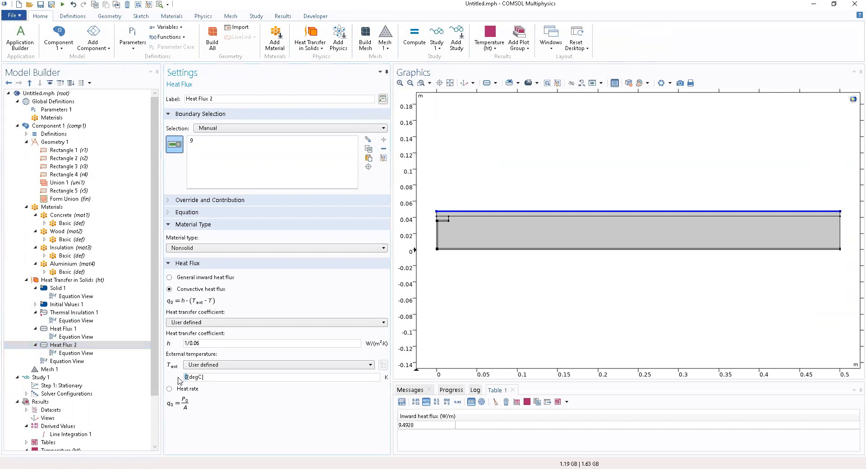
{"action": "mouse_move", "coordinate": [174, 370]}
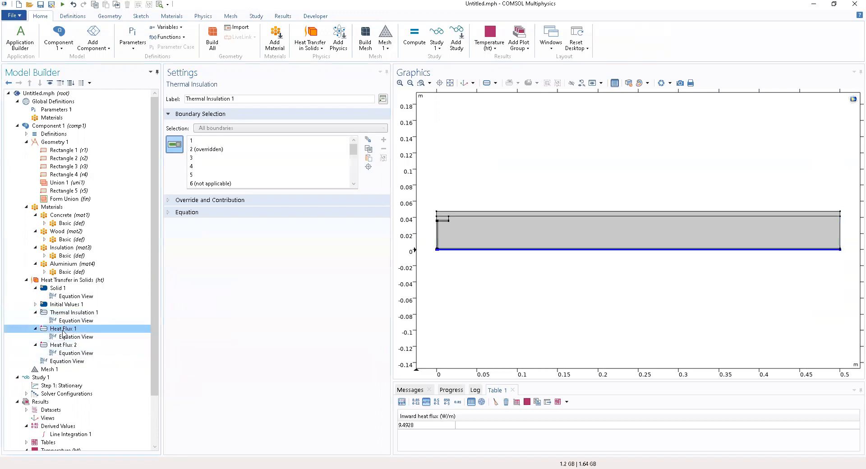
{"action": "left_click", "coordinate": [63, 329]}
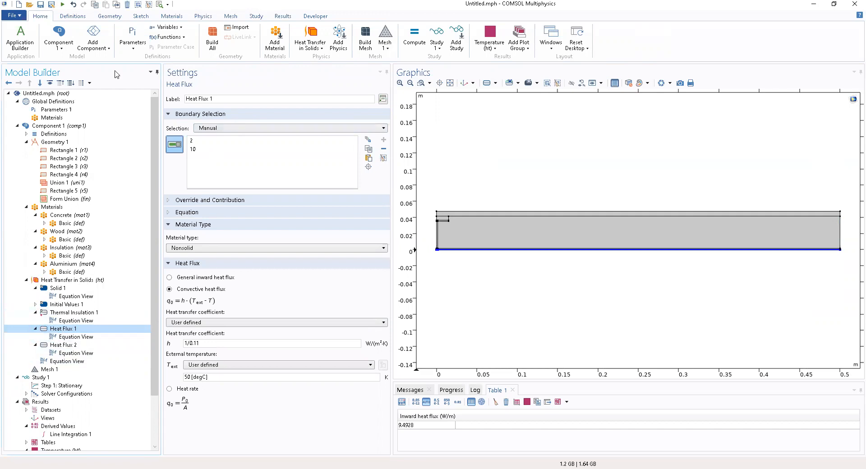
Review Study 1, Line Integration 1, Results and the Temperature (ht) plot group.
{"action": "left_click", "coordinate": [255, 15]}
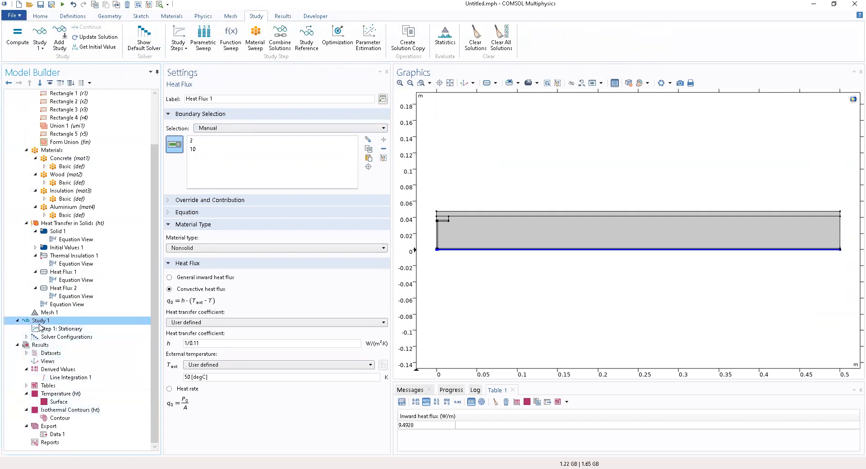
{"action": "left_click", "coordinate": [42, 322]}
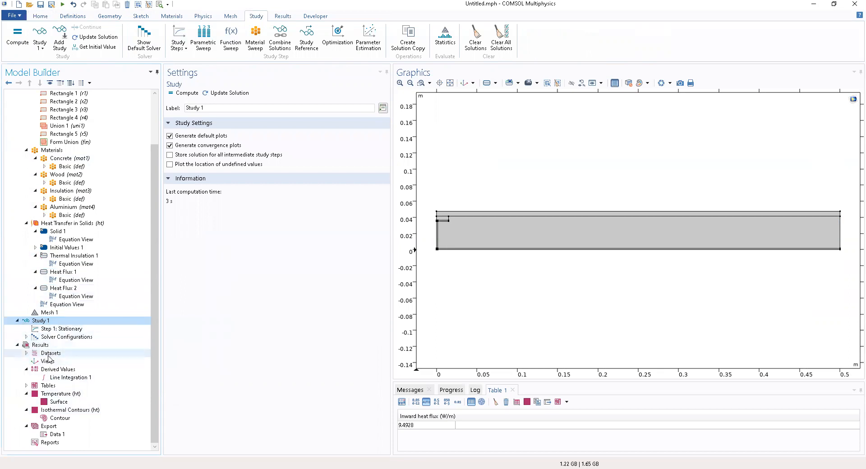
{"action": "left_click", "coordinate": [70, 377]}
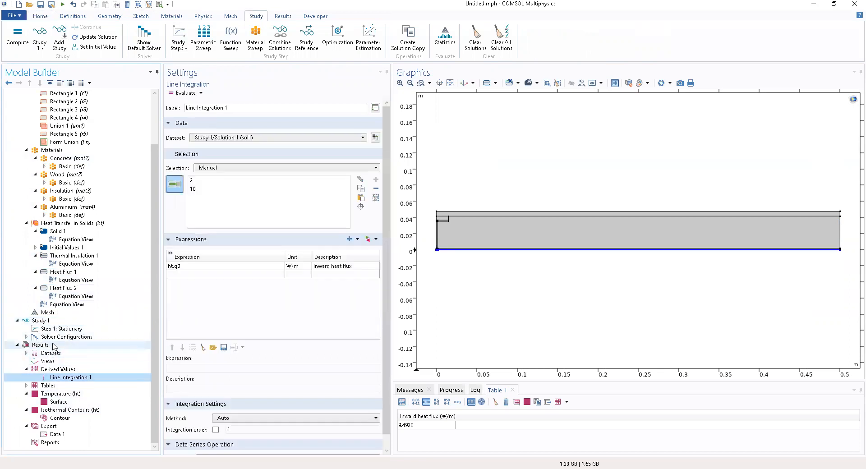
{"action": "left_click", "coordinate": [40, 345]}
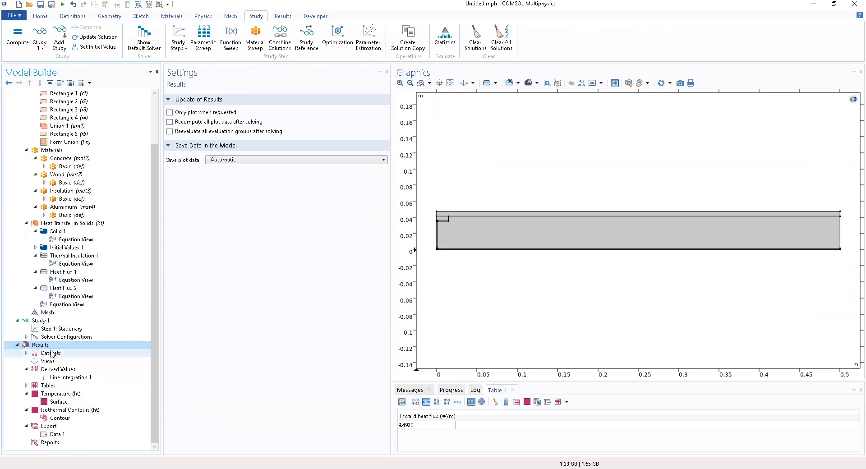
{"action": "left_click", "coordinate": [61, 393]}
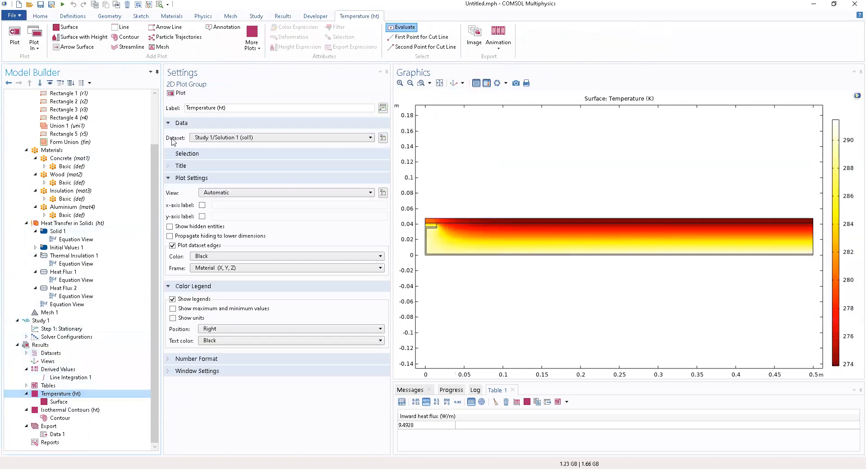
Compute Study 1 again so the temperature plot spans roughly 277–318 K.
{"action": "left_click", "coordinate": [255, 15]}
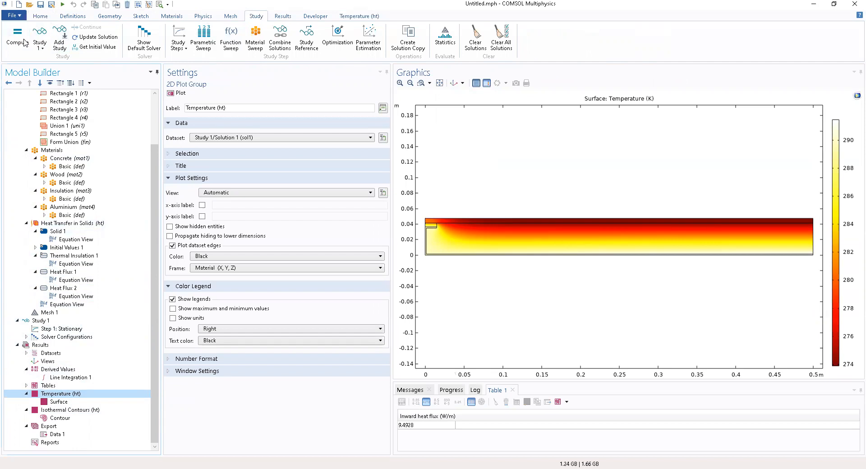
{"action": "left_click", "coordinate": [17, 37]}
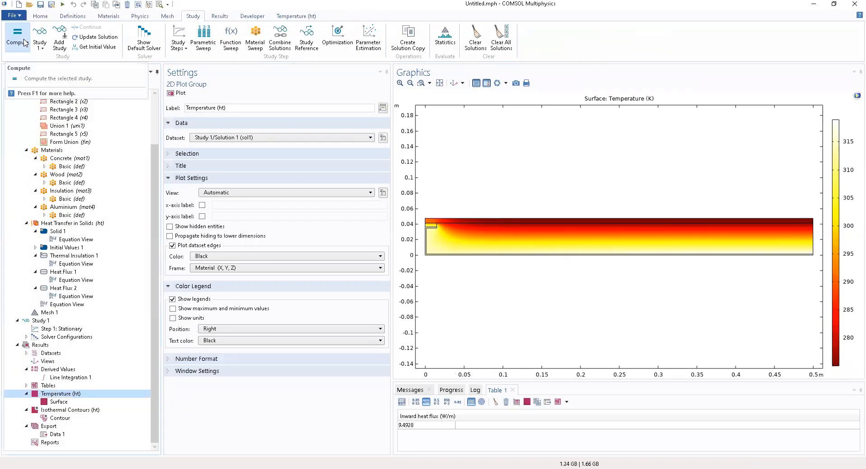
{"action": "left_click", "coordinate": [60, 419]}
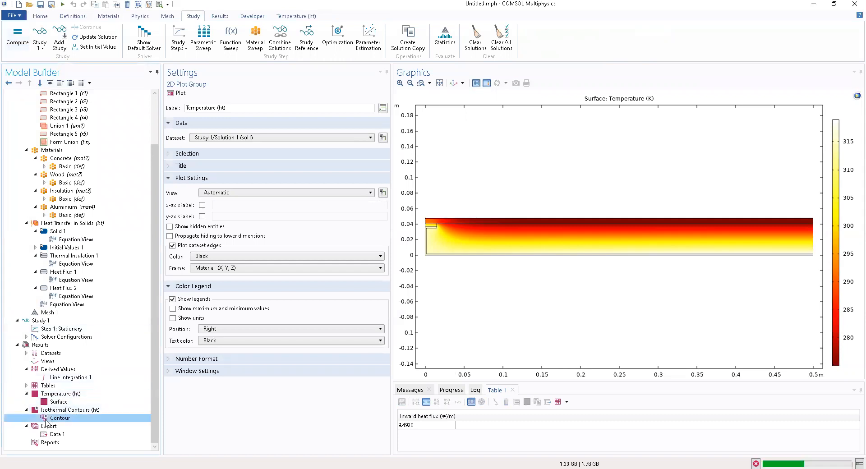
View Isothermal Contours (ht) with levels about 276–318 K, switching against the surface plot.
{"action": "left_click", "coordinate": [59, 418]}
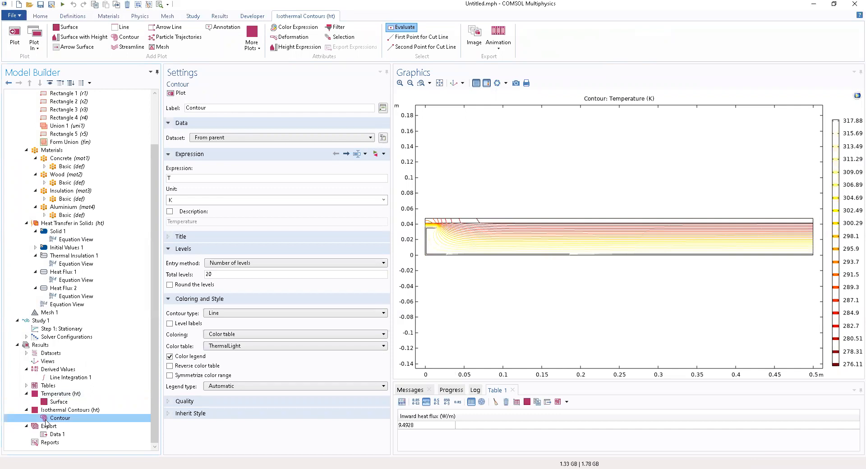
{"action": "left_click", "coordinate": [58, 401]}
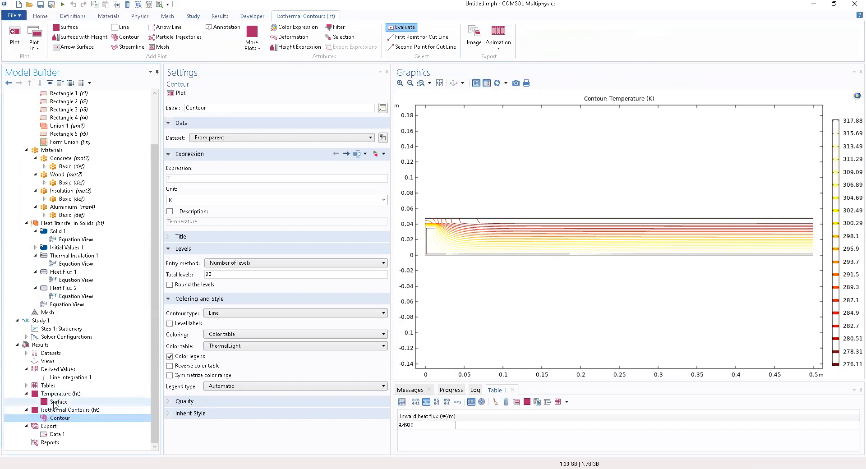
{"action": "left_click", "coordinate": [59, 401]}
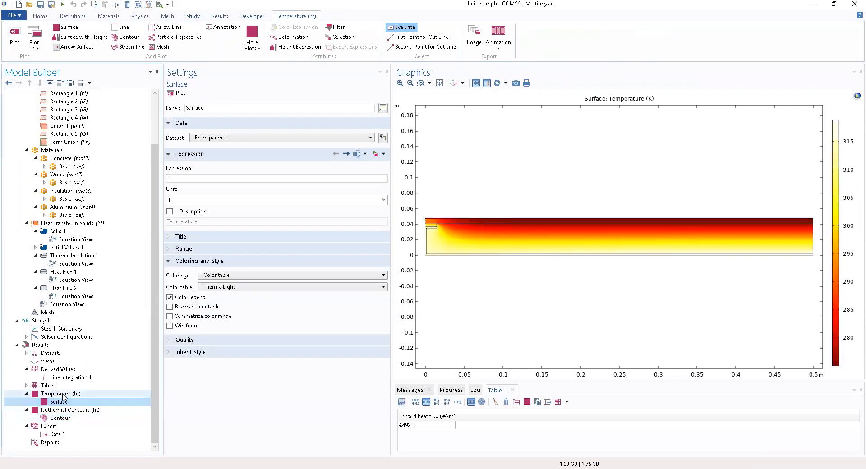
{"action": "left_click", "coordinate": [60, 393]}
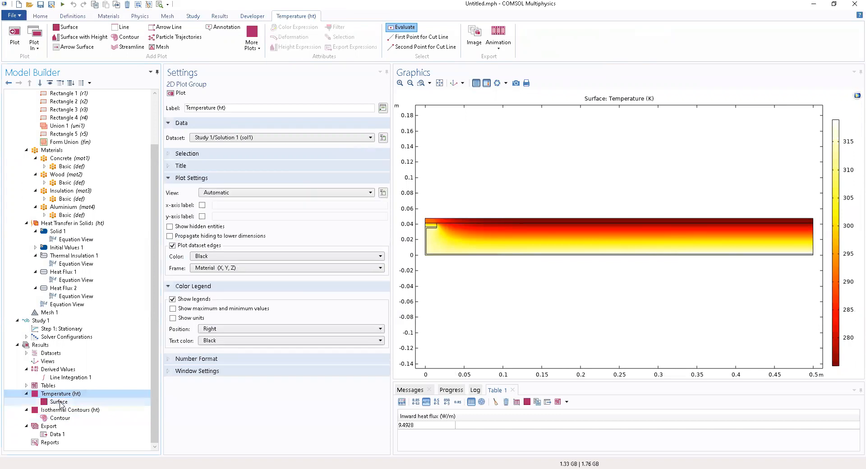
{"action": "left_click", "coordinate": [70, 409]}
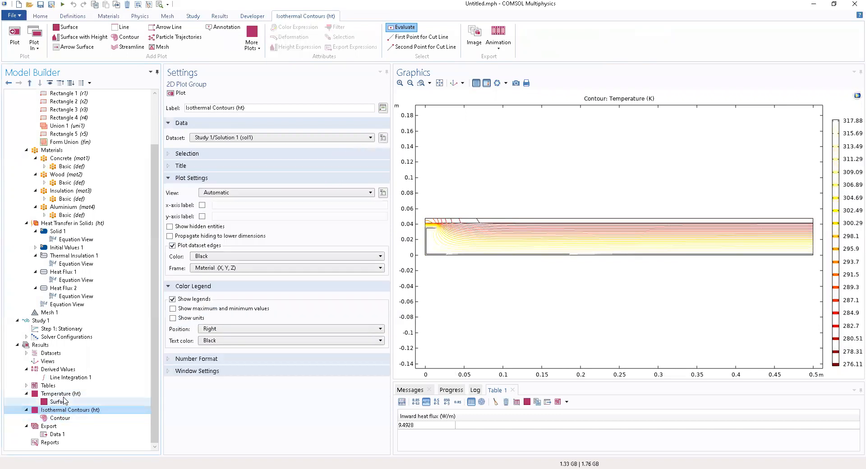
{"action": "scroll", "scroll_direction": "up", "scroll_amount": 3}
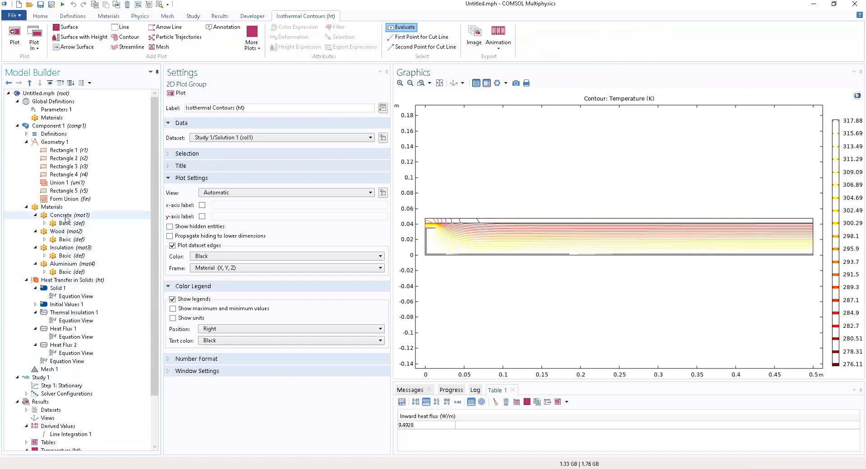
Review the Basic properties of Insulation and Aluminium and the Data 1 export node.
{"action": "left_click", "coordinate": [65, 256]}
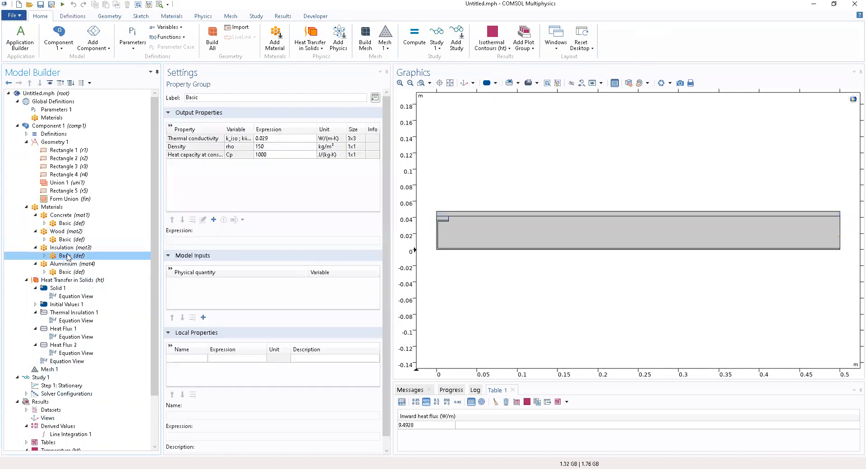
{"action": "left_click", "coordinate": [65, 271]}
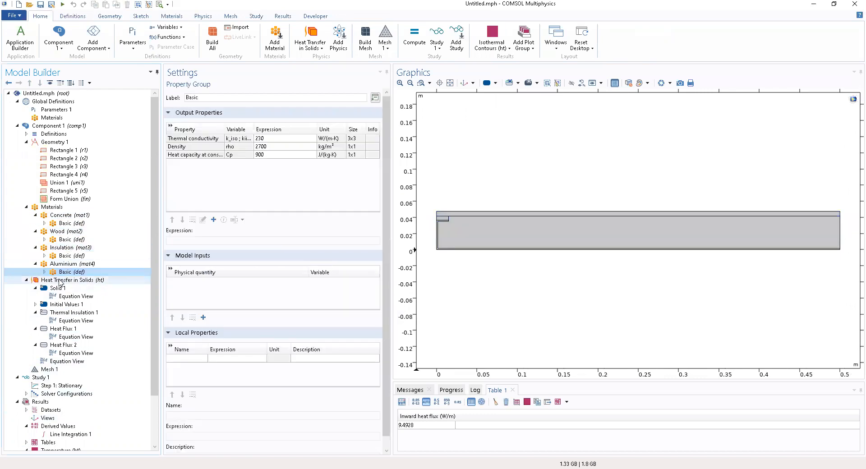
{"action": "scroll", "scroll_direction": "down", "scroll_amount": 3}
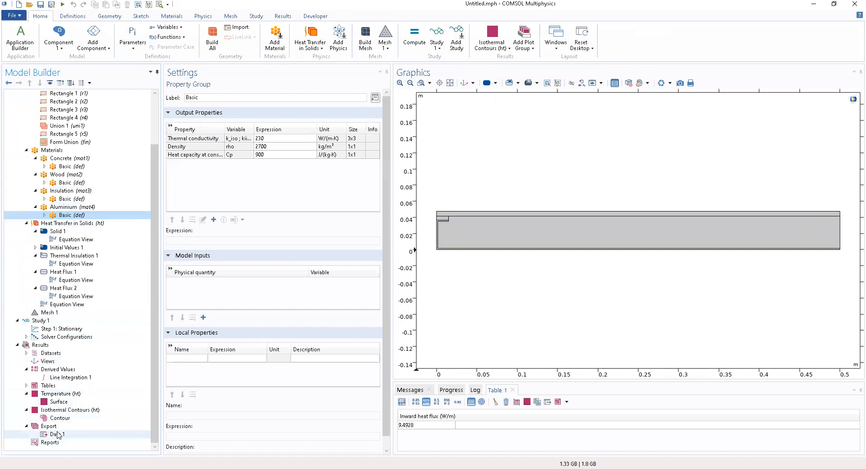
{"action": "left_click", "coordinate": [56, 433]}
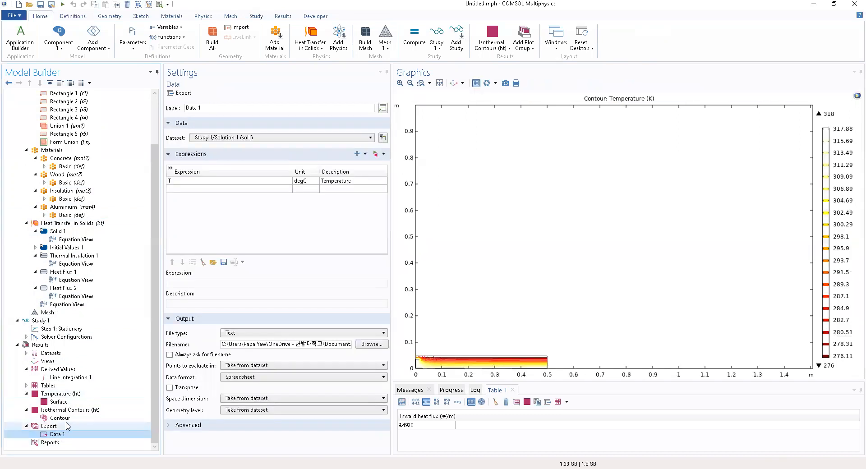
Check Line Integration 1 and Study 1/Solution 1, then show the Study 1 settings.
{"action": "left_click", "coordinate": [71, 377]}
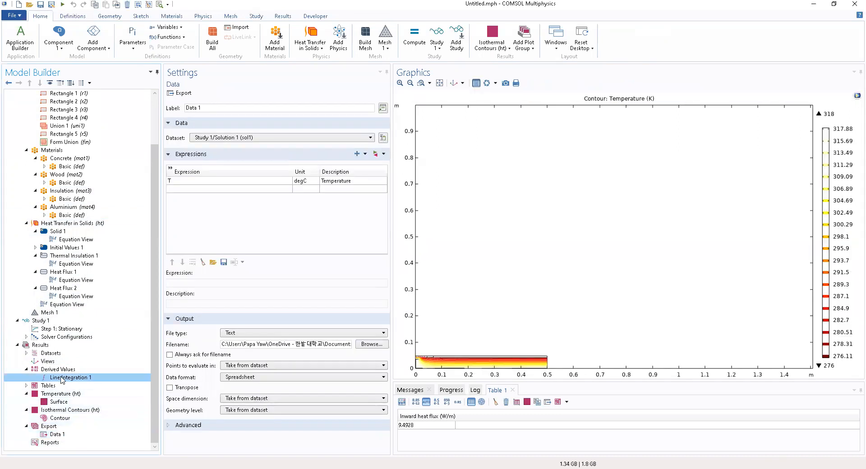
{"action": "left_click", "coordinate": [52, 353]}
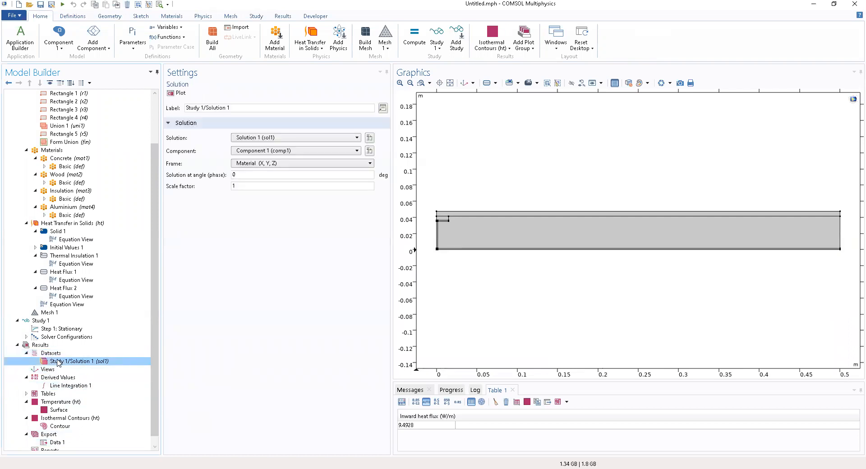
{"action": "left_click", "coordinate": [42, 320]}
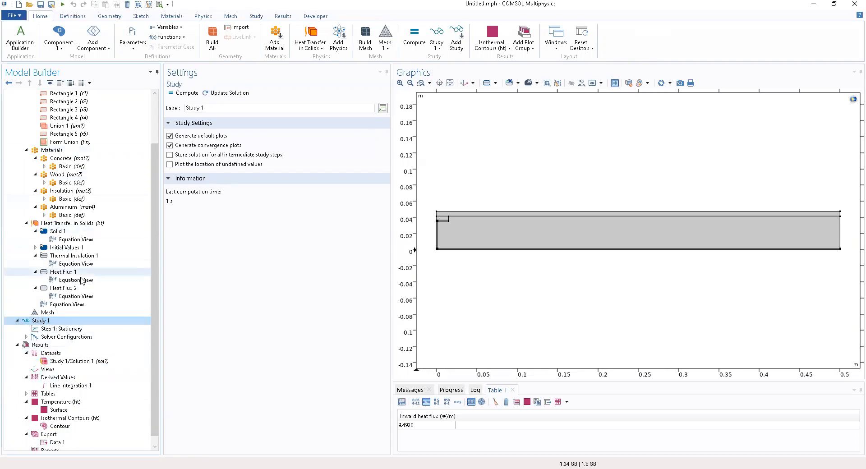
Add a Time Dependent study step as Step 2 under Study 1.
{"action": "left_click", "coordinate": [51, 312]}
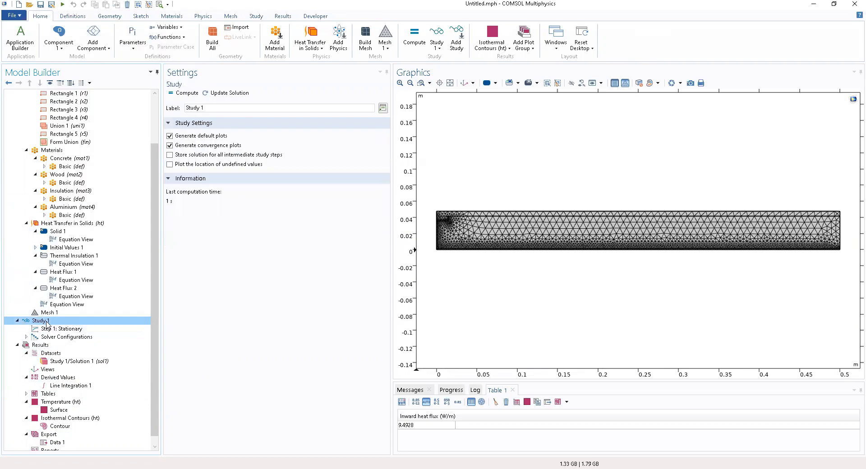
{"action": "right_click", "coordinate": [41, 320]}
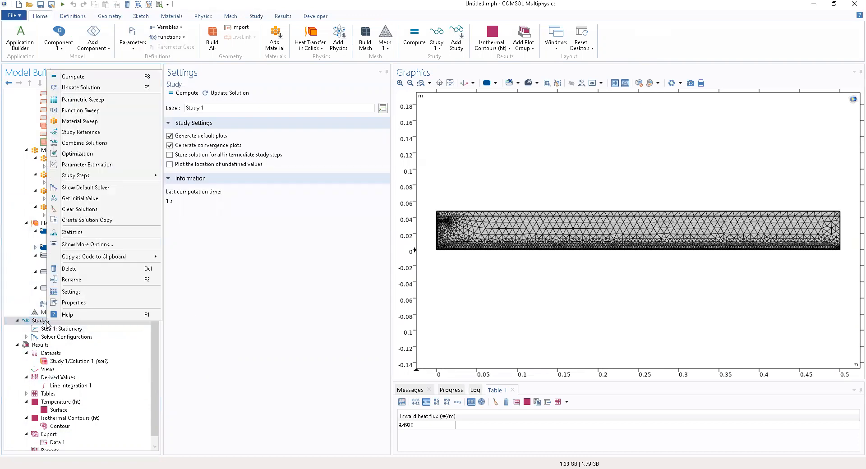
{"action": "mouse_move", "coordinate": [83, 100]}
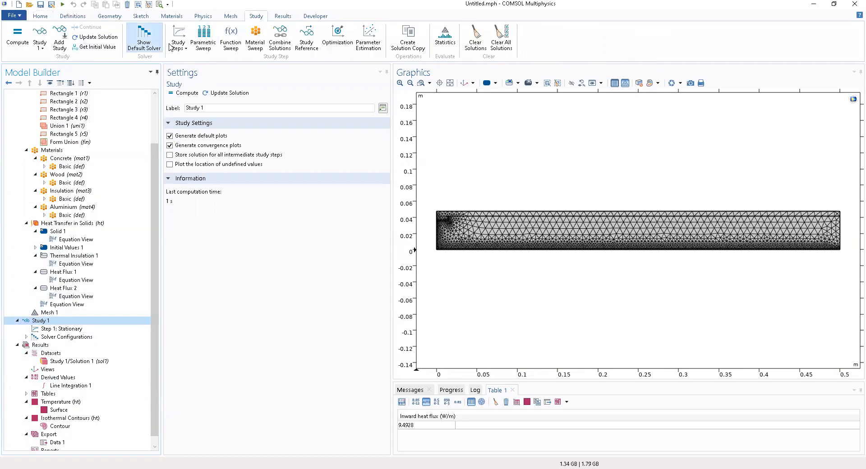
{"action": "left_click", "coordinate": [178, 38]}
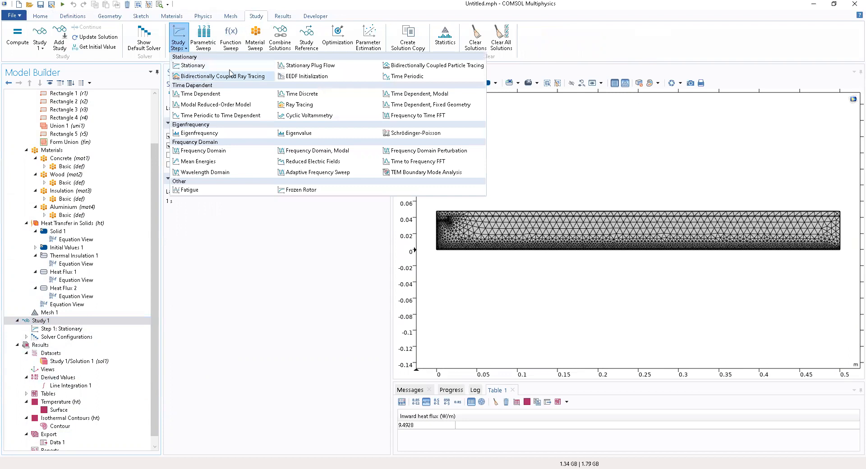
{"action": "mouse_move", "coordinate": [203, 94]}
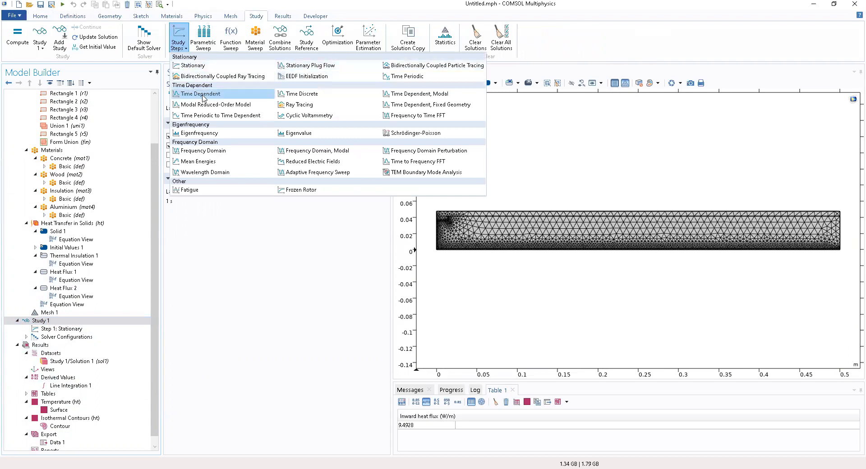
{"action": "left_click", "coordinate": [198, 94]}
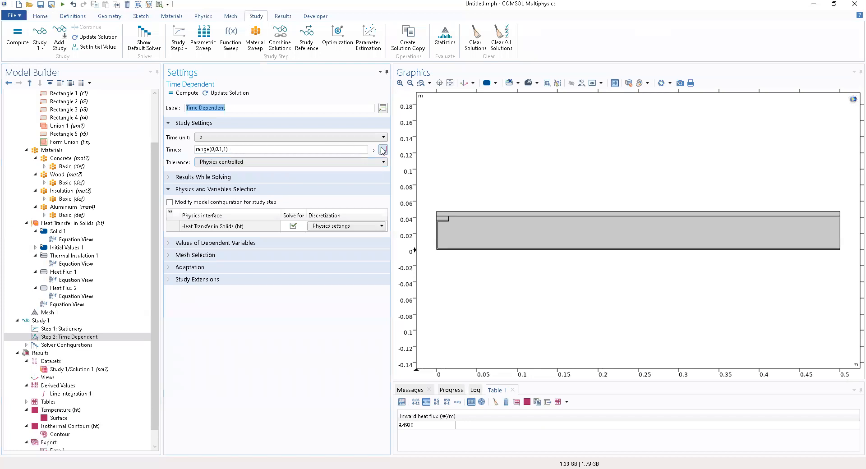
Review the output times range(0,0.1,1) in the Range editor without changes.
{"action": "left_click", "coordinate": [382, 148]}
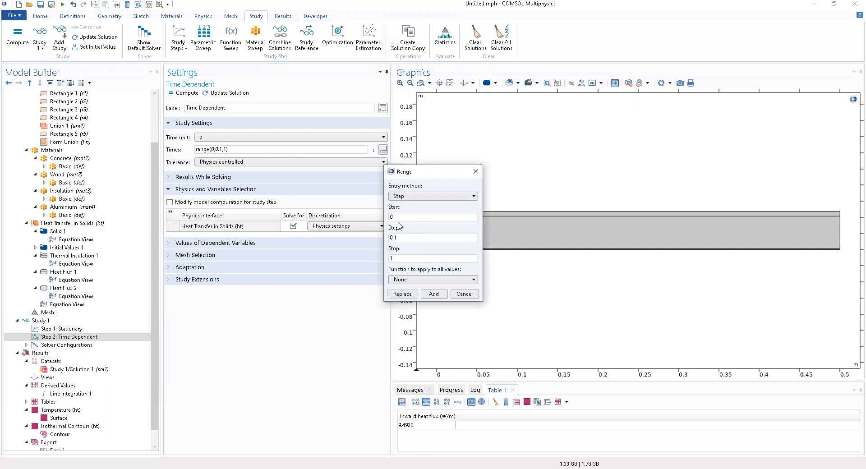
{"action": "mouse_move", "coordinate": [447, 280]}
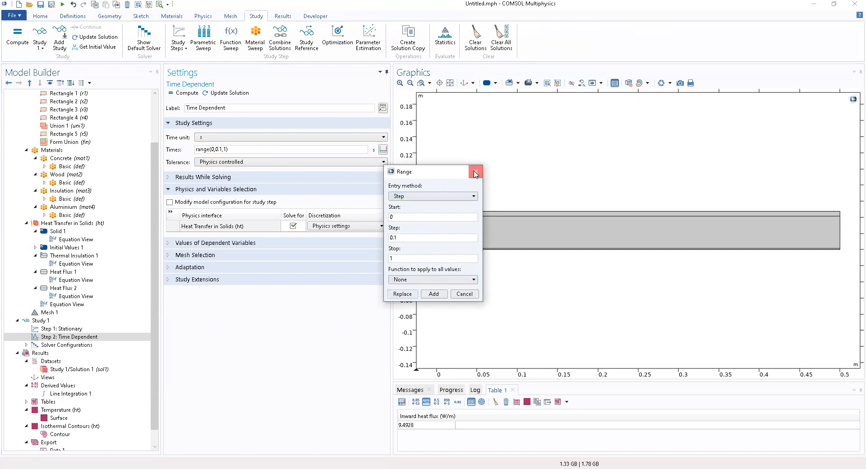
{"action": "left_click", "coordinate": [475, 171]}
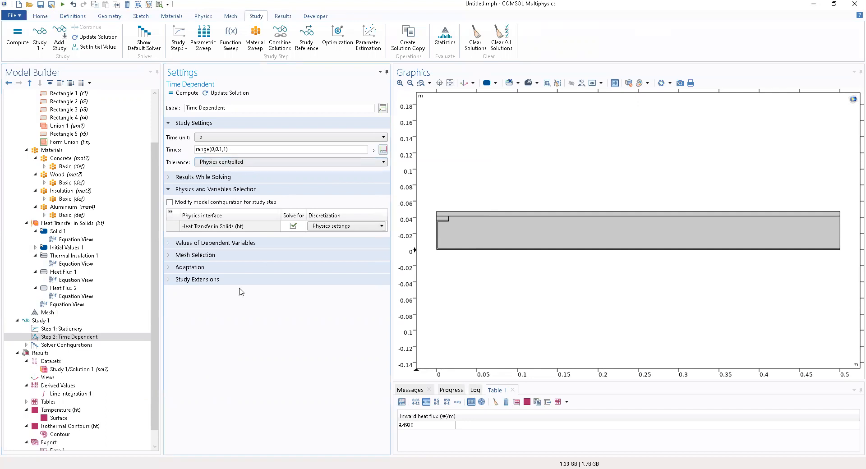
Look at Solver Configurations and return to Step 2: Time Dependent settings.
{"action": "left_click", "coordinate": [61, 328]}
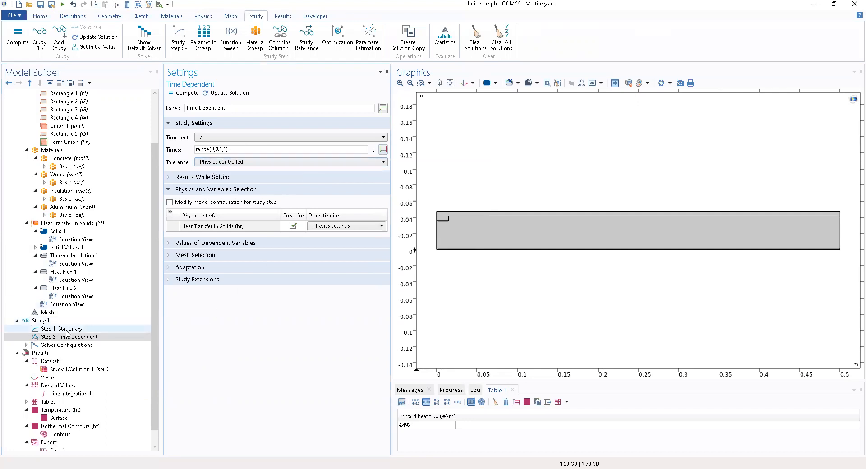
{"action": "left_click", "coordinate": [66, 344]}
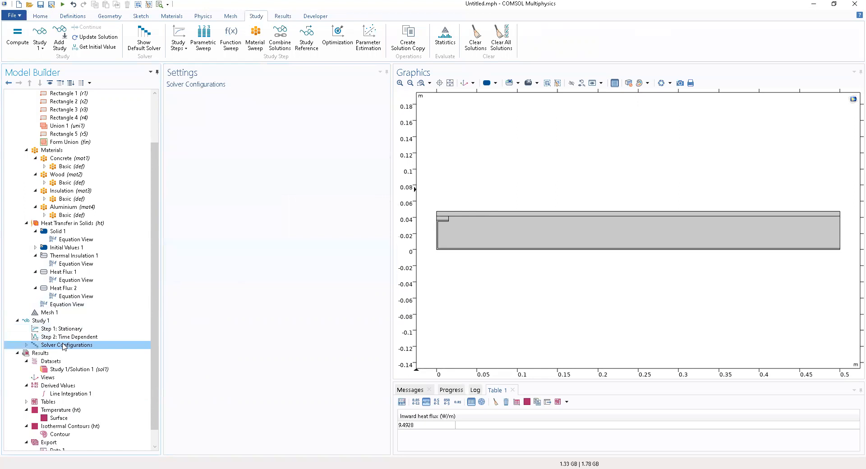
{"action": "left_click", "coordinate": [71, 337]}
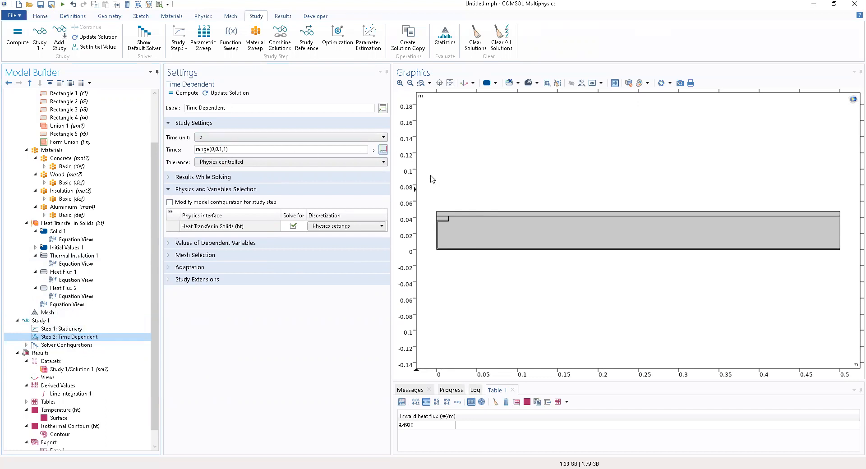
Highlight the top boundary of the geometry, then show Step 1: Stationary settings.
{"action": "left_click", "coordinate": [478, 223]}
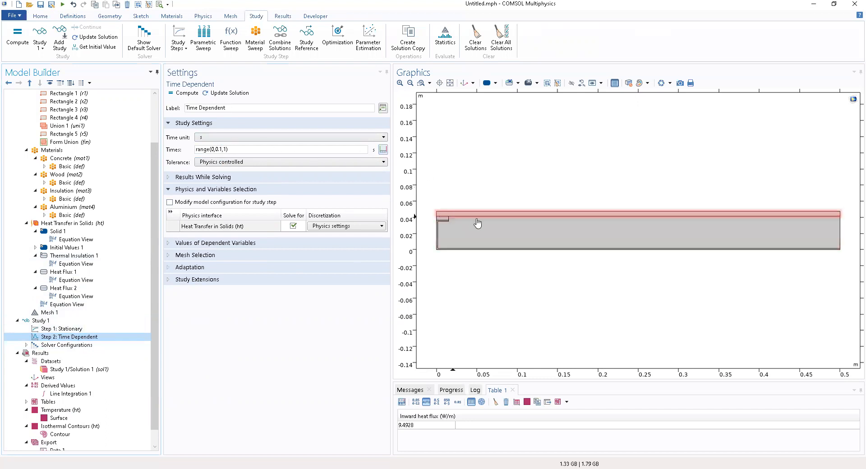
{"action": "mouse_move", "coordinate": [462, 217]}
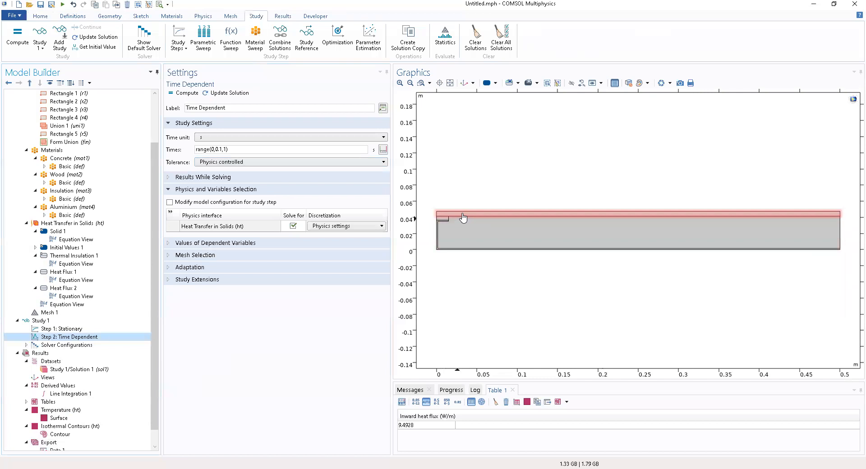
{"action": "left_click", "coordinate": [479, 227]}
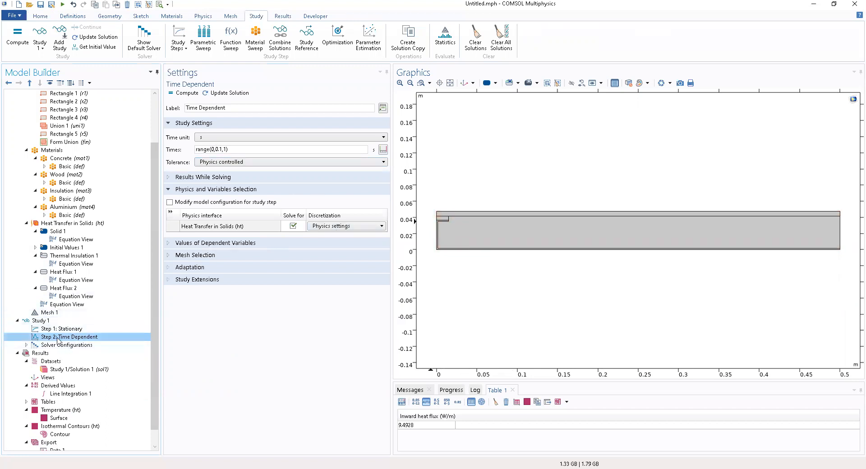
{"action": "left_click", "coordinate": [63, 328]}
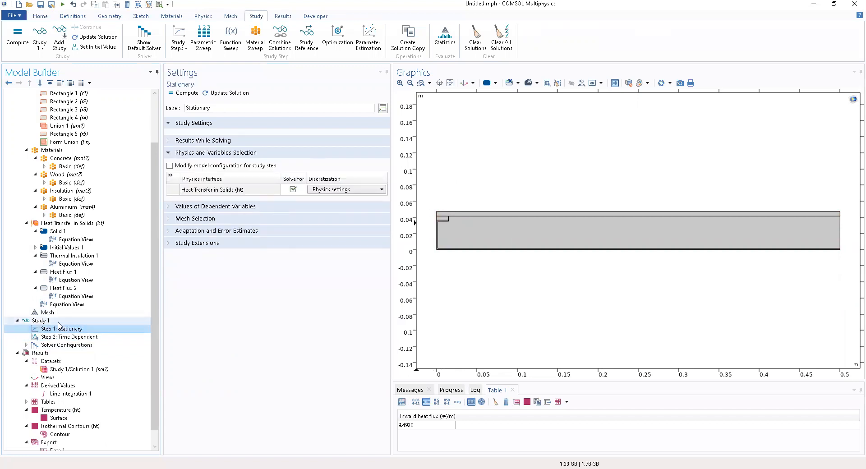
{"action": "mouse_move", "coordinate": [117, 320]}
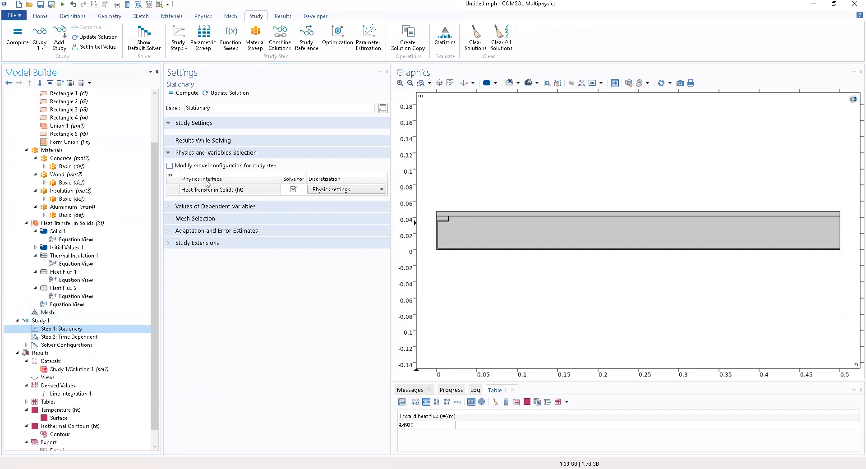
{"action": "mouse_move", "coordinate": [396, 94]}
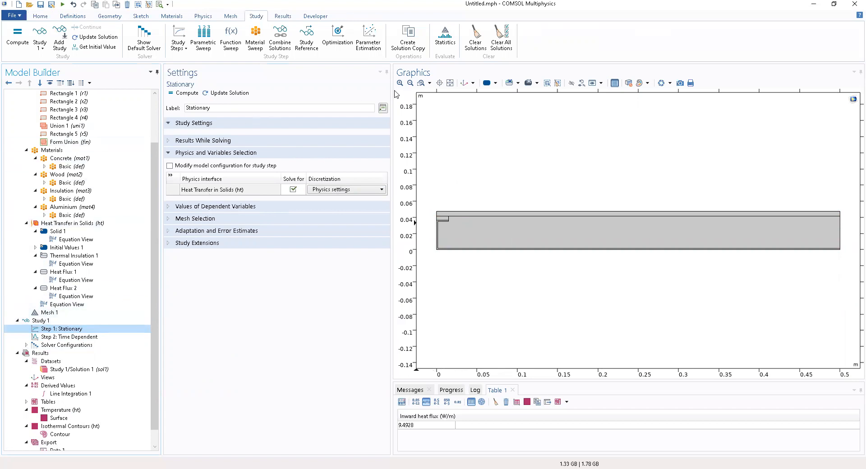